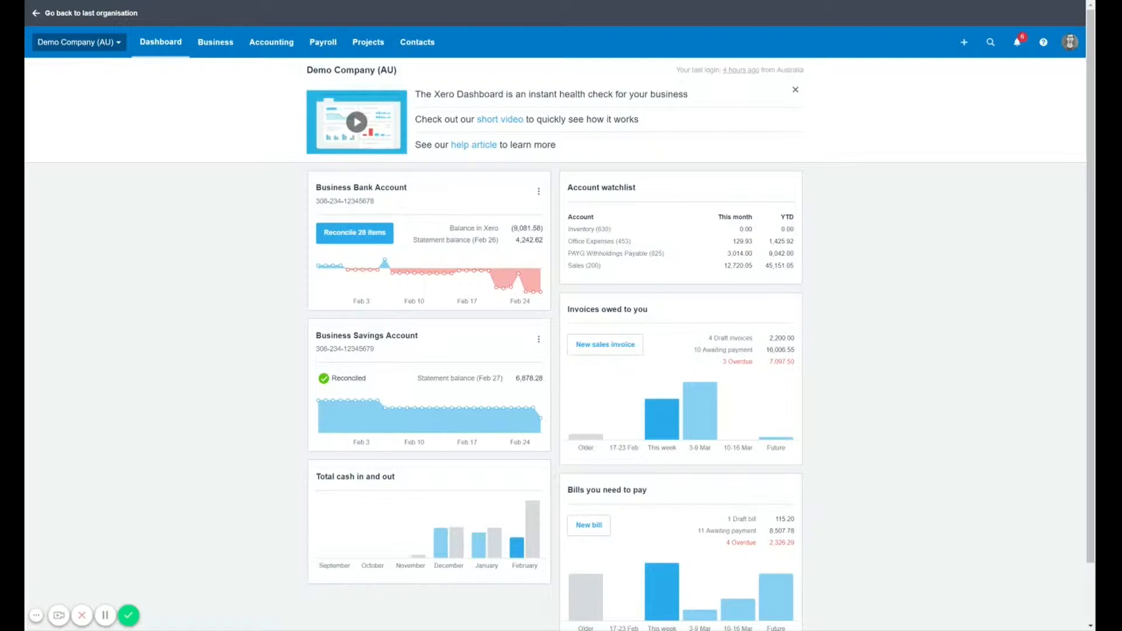
mouse_move(843, 84)
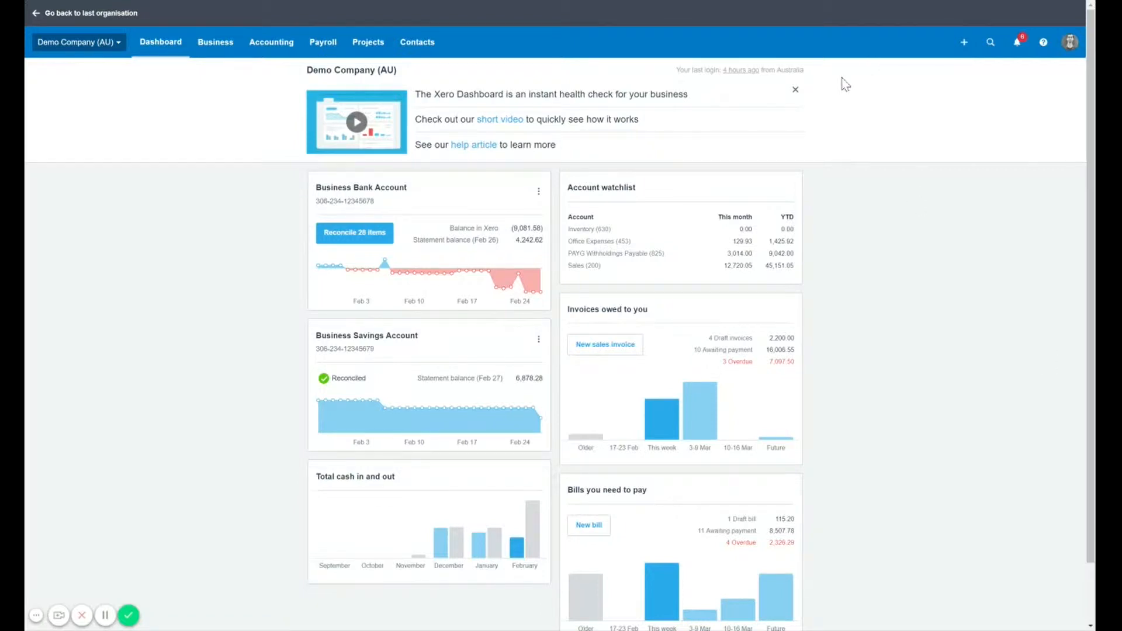
mouse_move(789, 107)
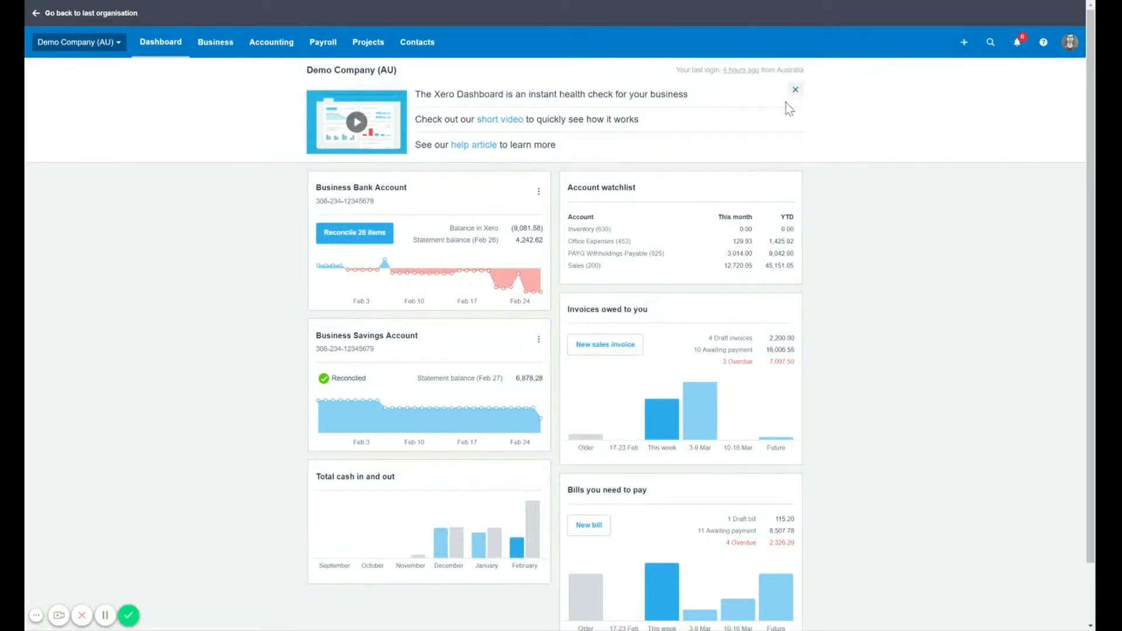
mouse_move(794, 94)
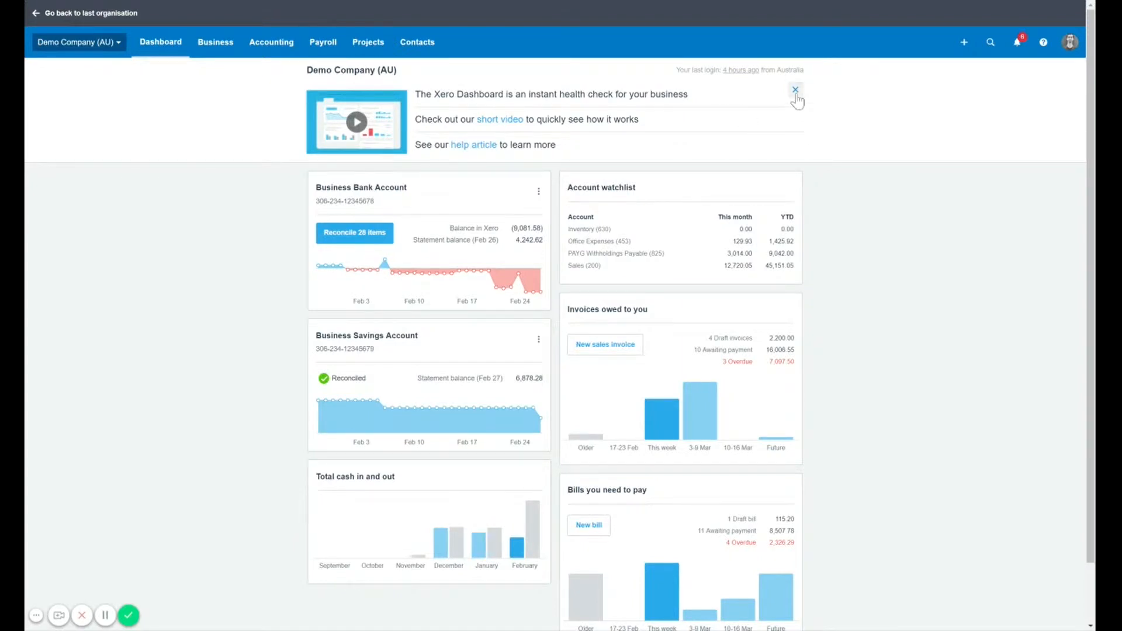
mouse_move(271, 42)
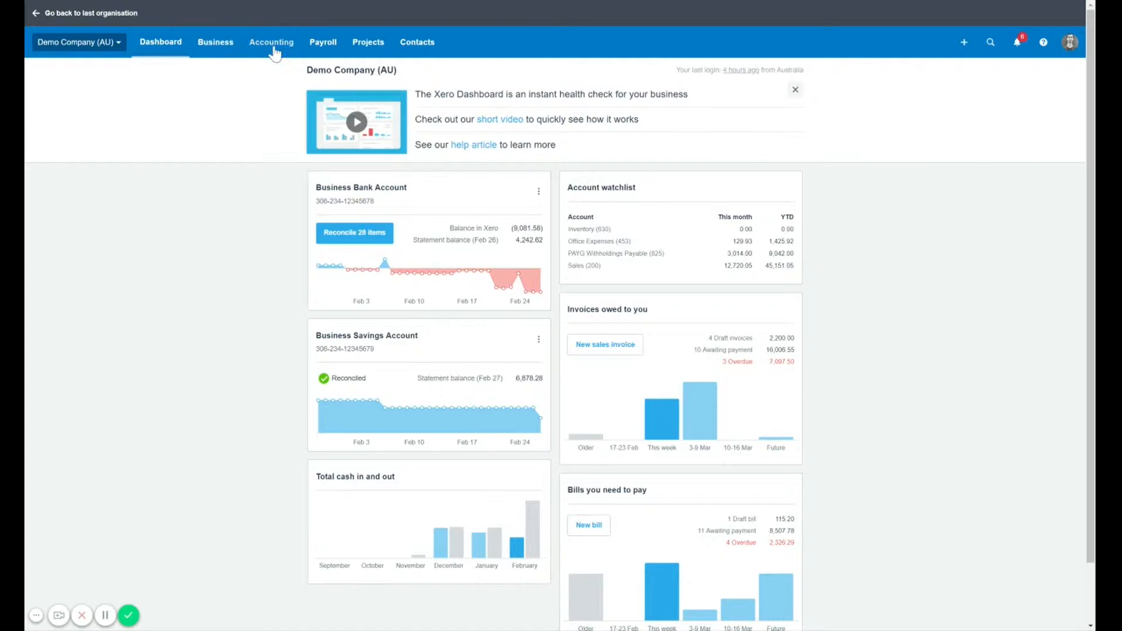
Dismiss the dashboard's introductory welcome banner.
click(271, 42)
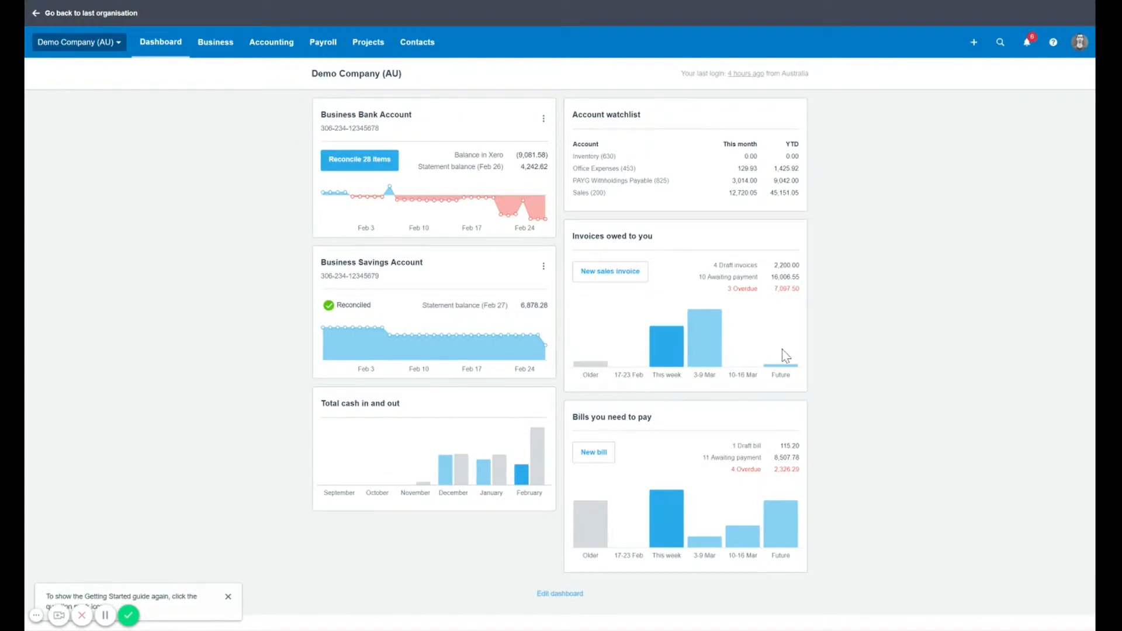
mouse_move(831, 227)
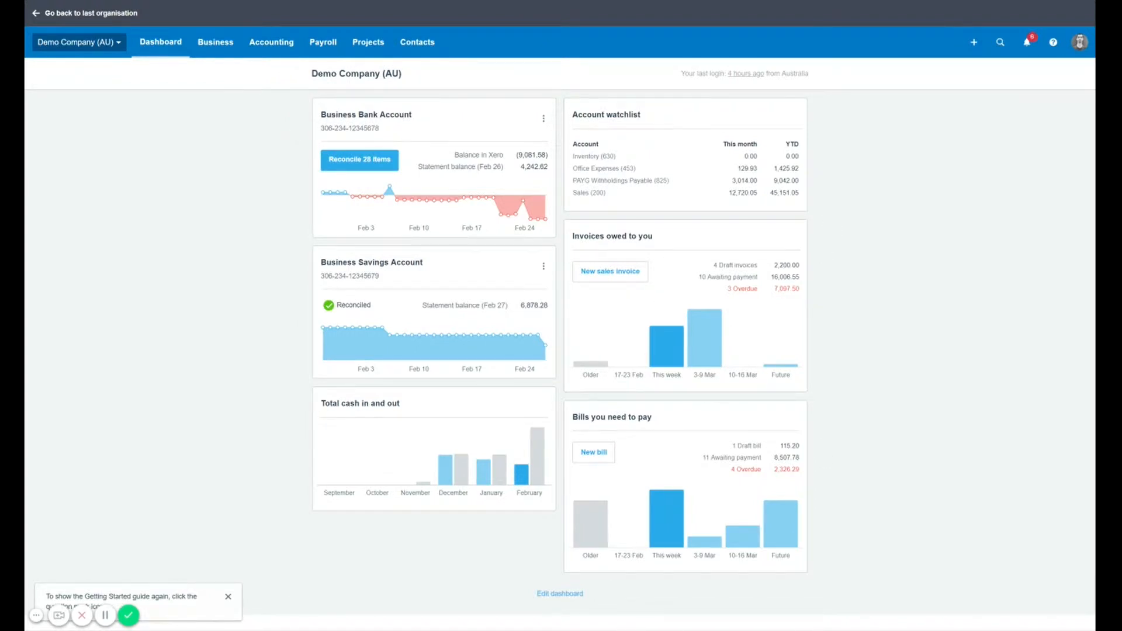
Go to the Advanced accounting settings page.
click(271, 42)
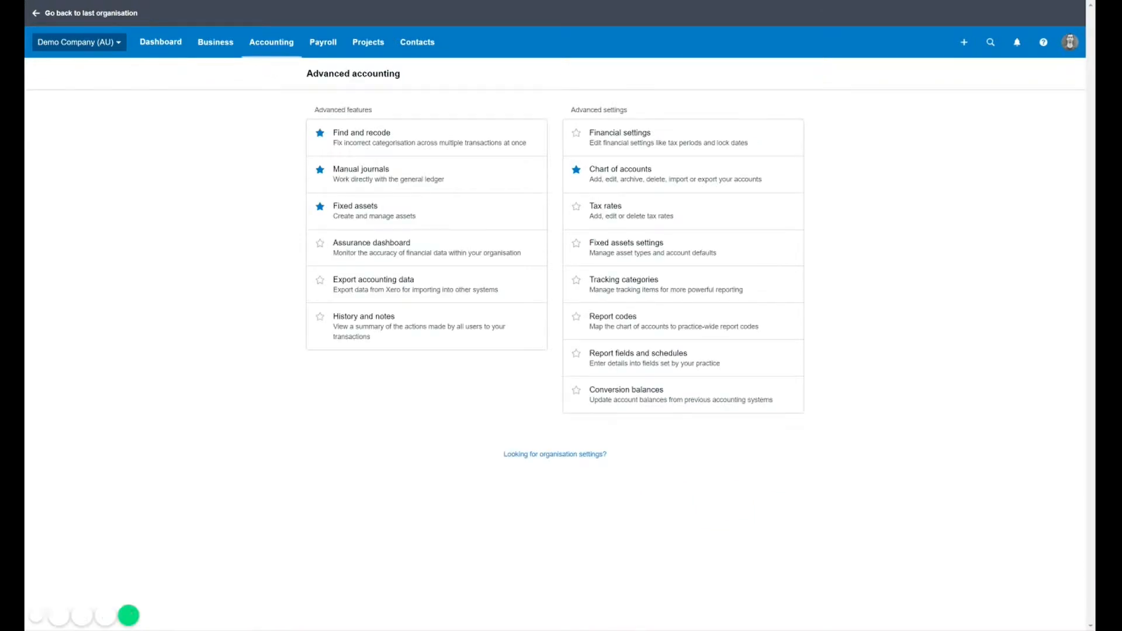
mouse_move(623, 284)
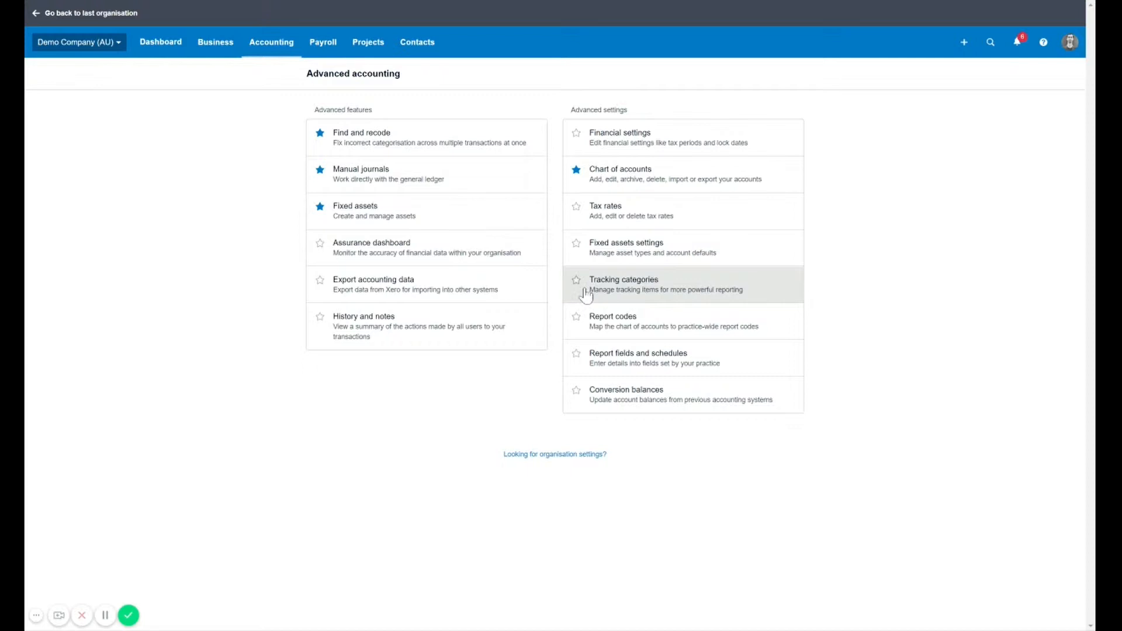
mouse_move(644, 283)
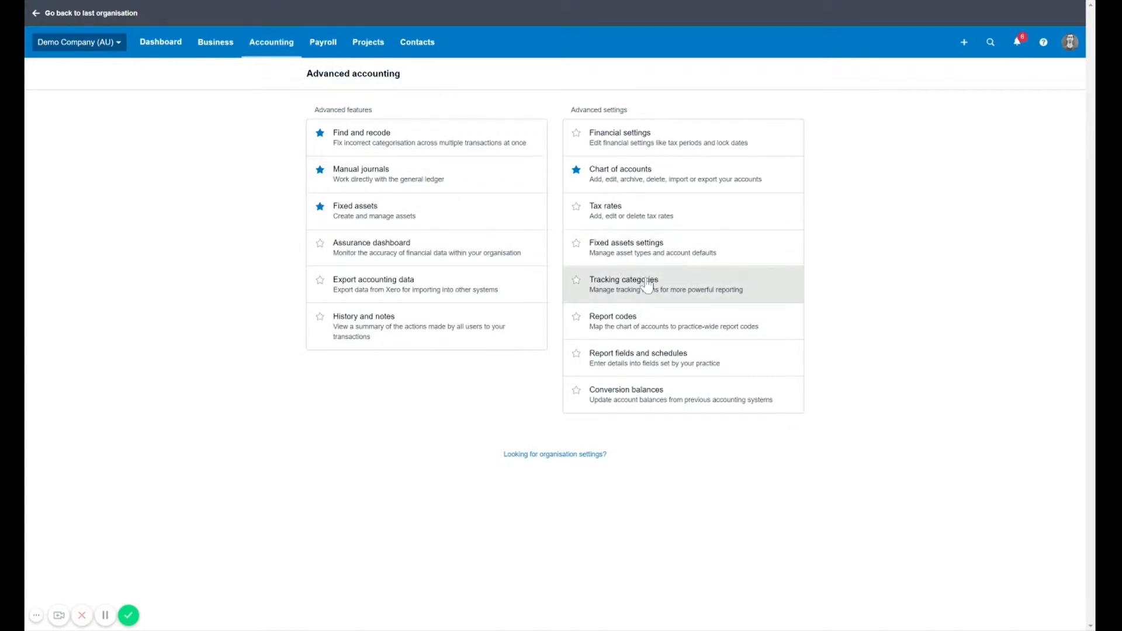
mouse_move(748, 295)
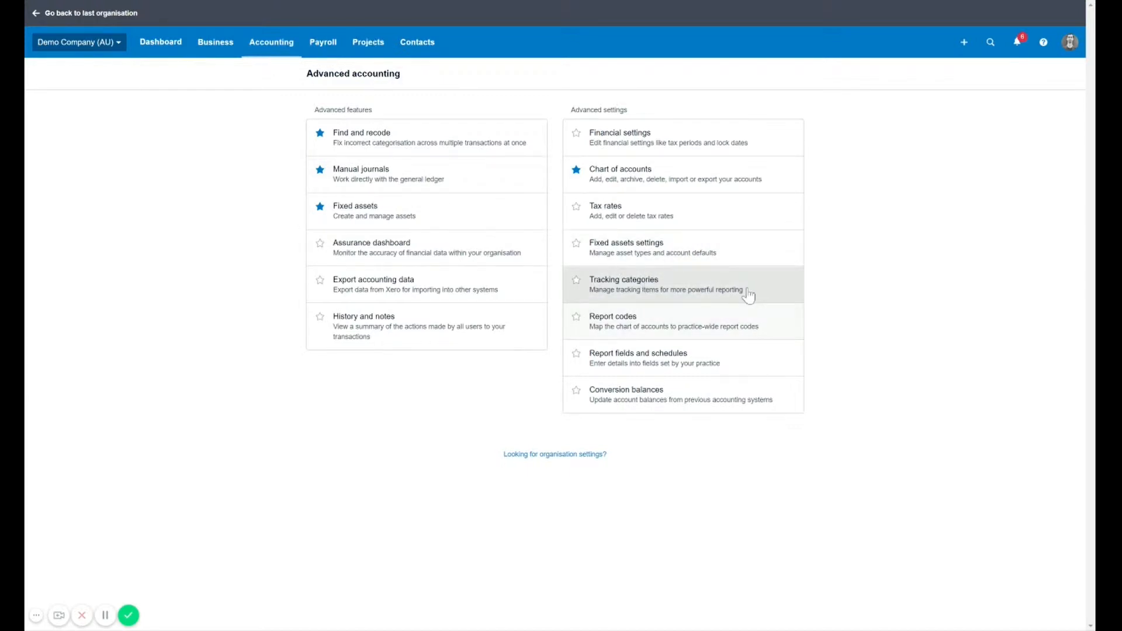
Go to the Tracking categories settings under Advanced settings.
click(623, 279)
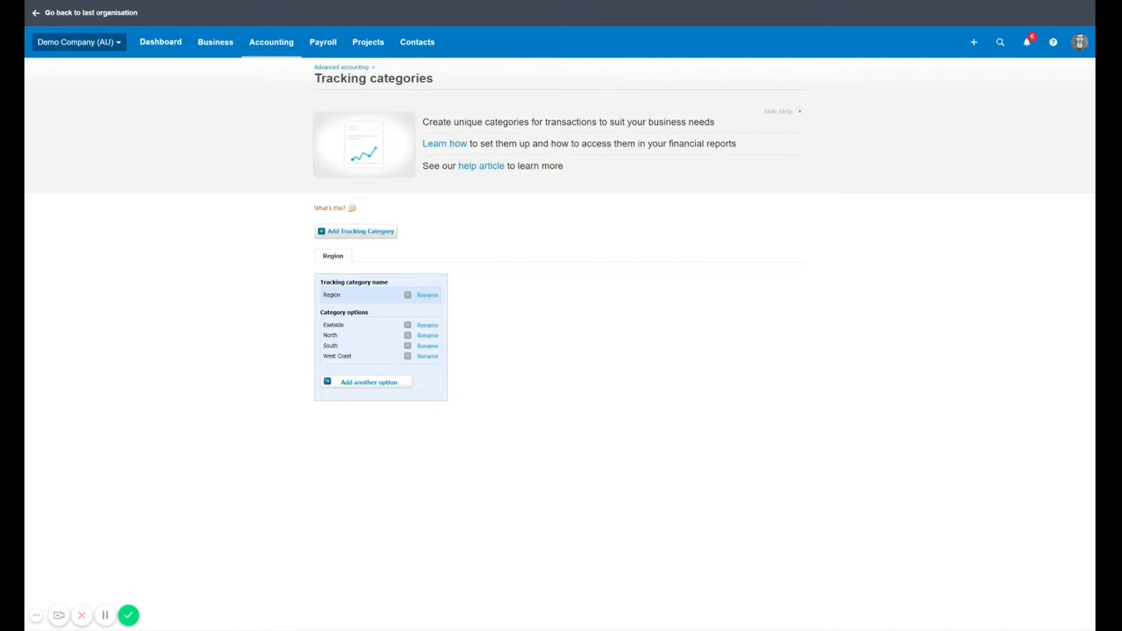
mouse_move(173, 174)
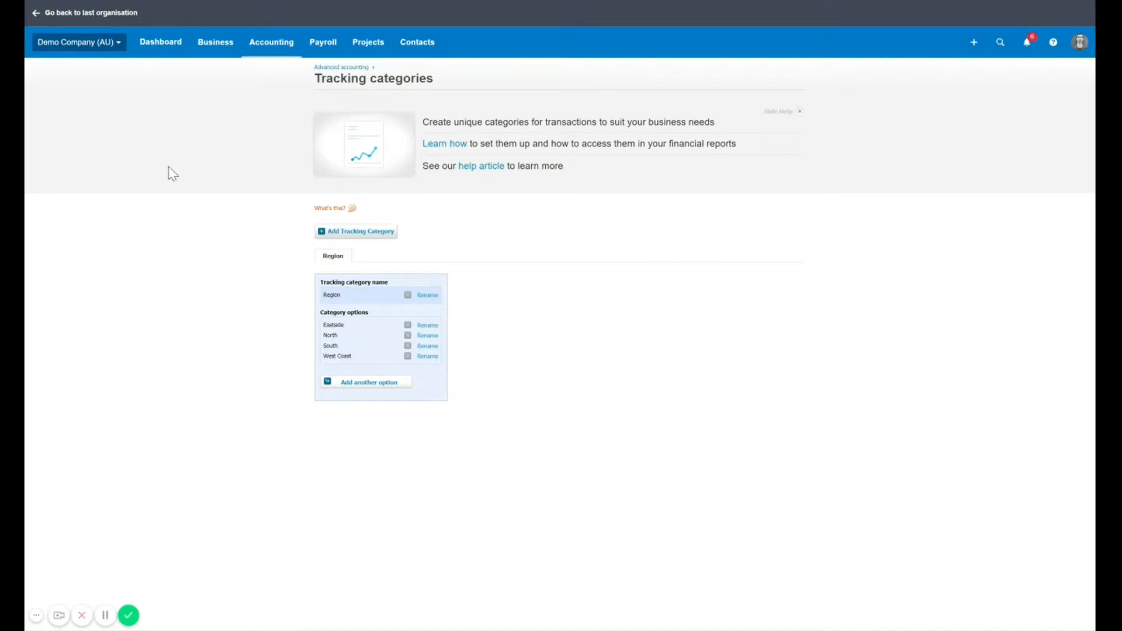
mouse_move(360, 295)
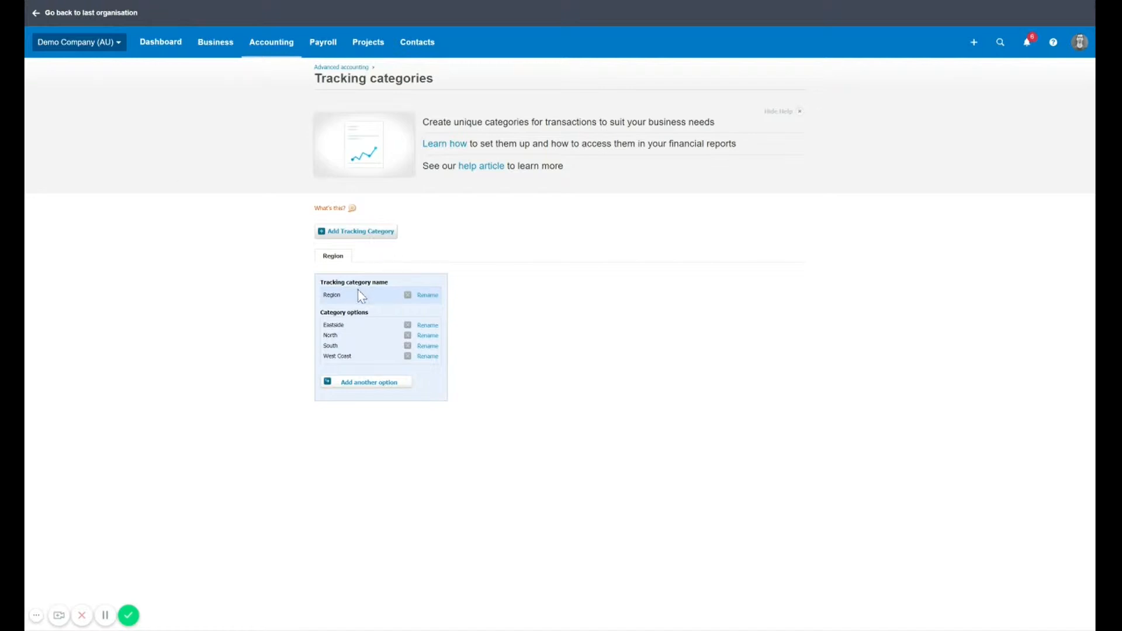
mouse_move(449, 282)
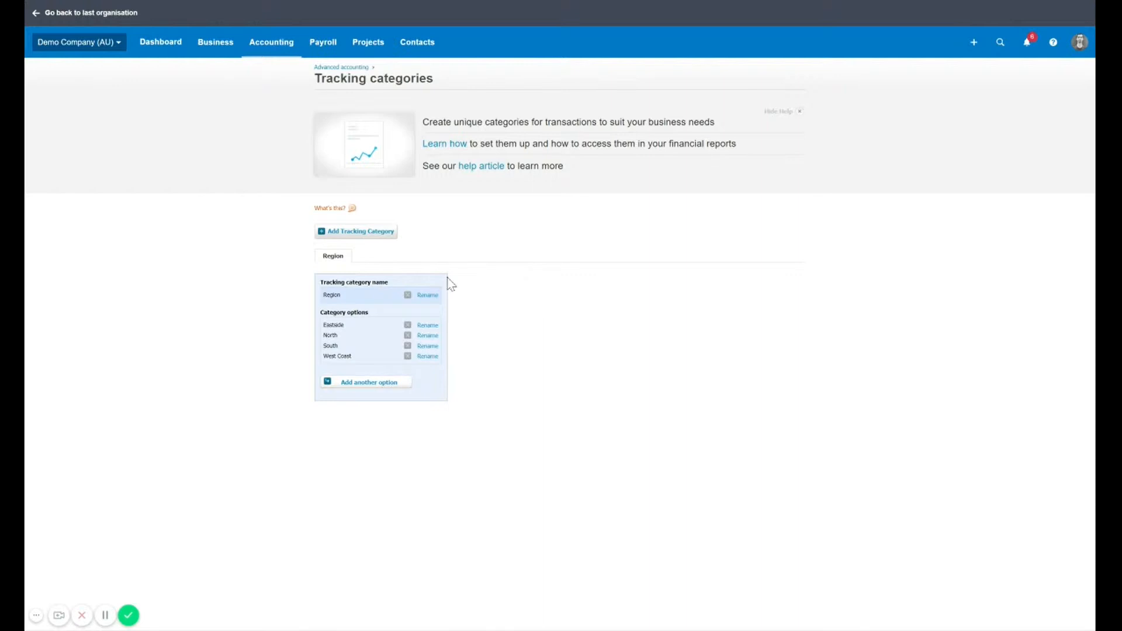
mouse_move(403, 210)
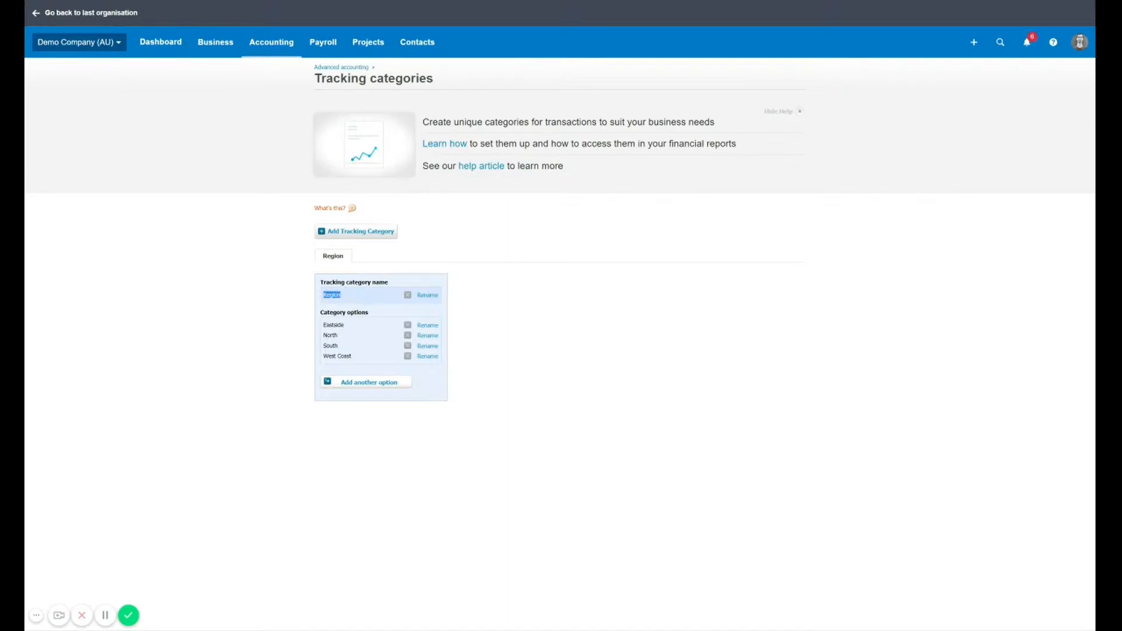
mouse_move(346, 341)
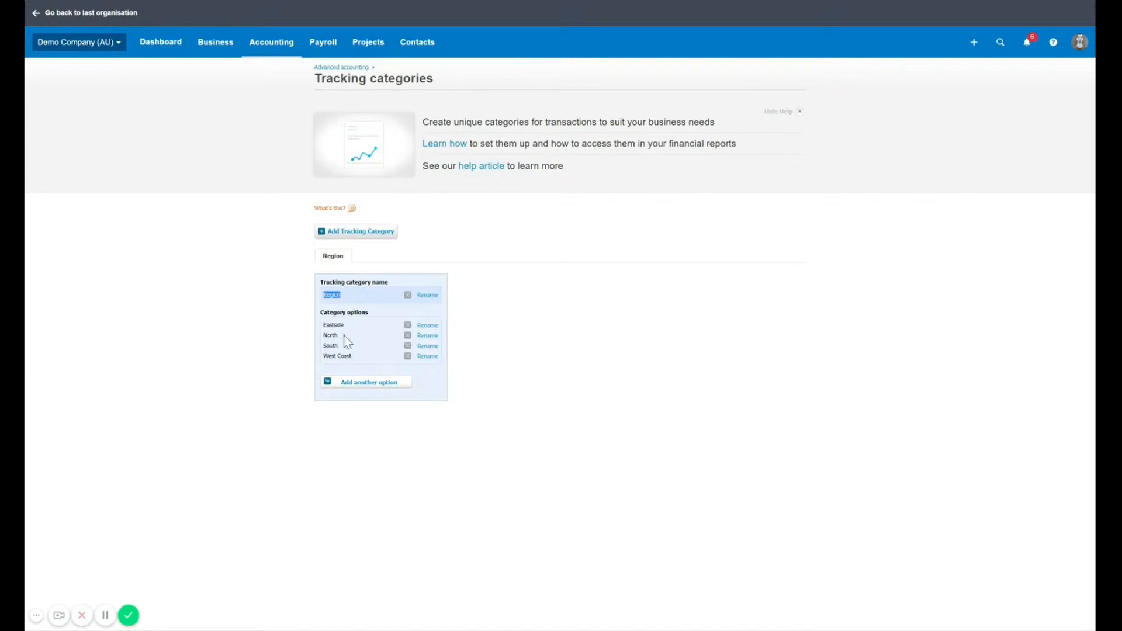
mouse_move(407, 201)
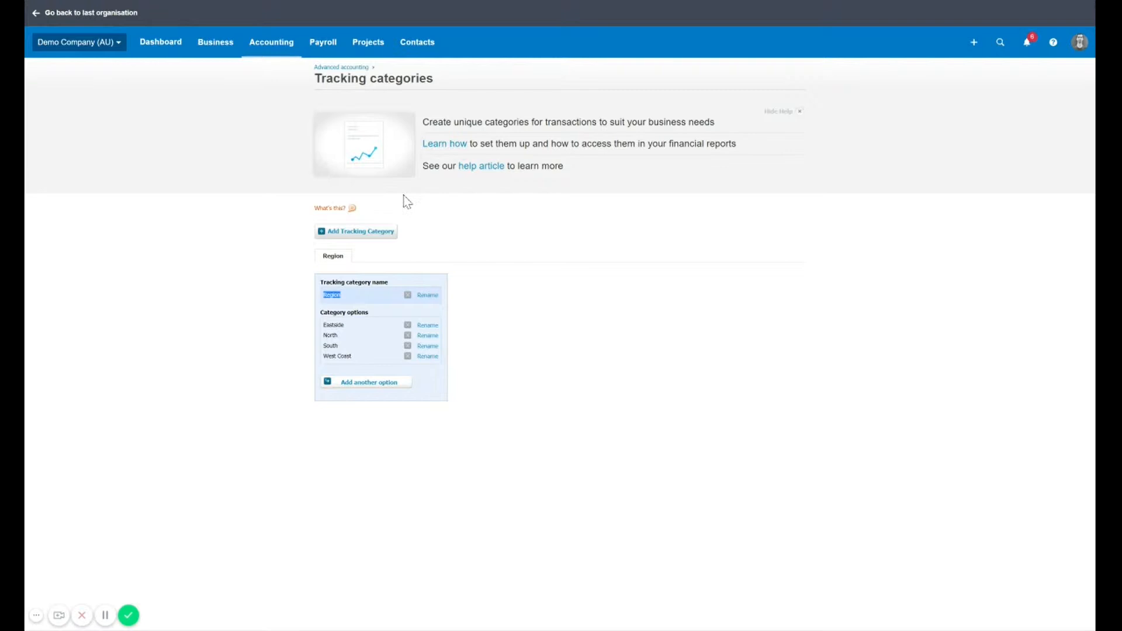
Add a new tracking category named Jobs with the Forsyth Street option entered.
click(355, 231)
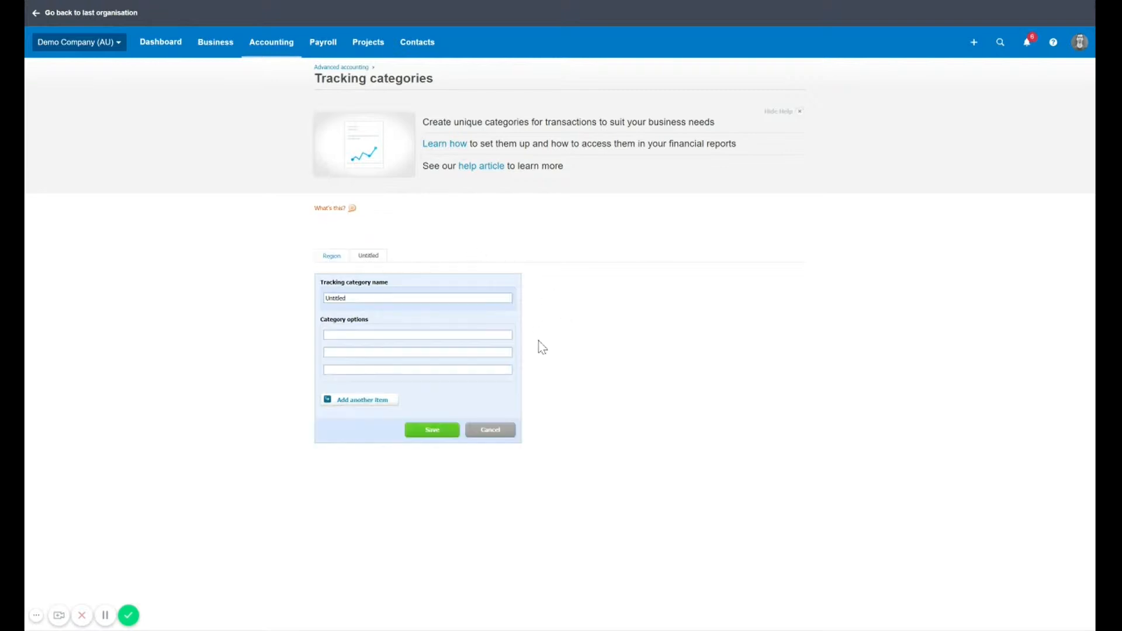
triple_click(417, 298)
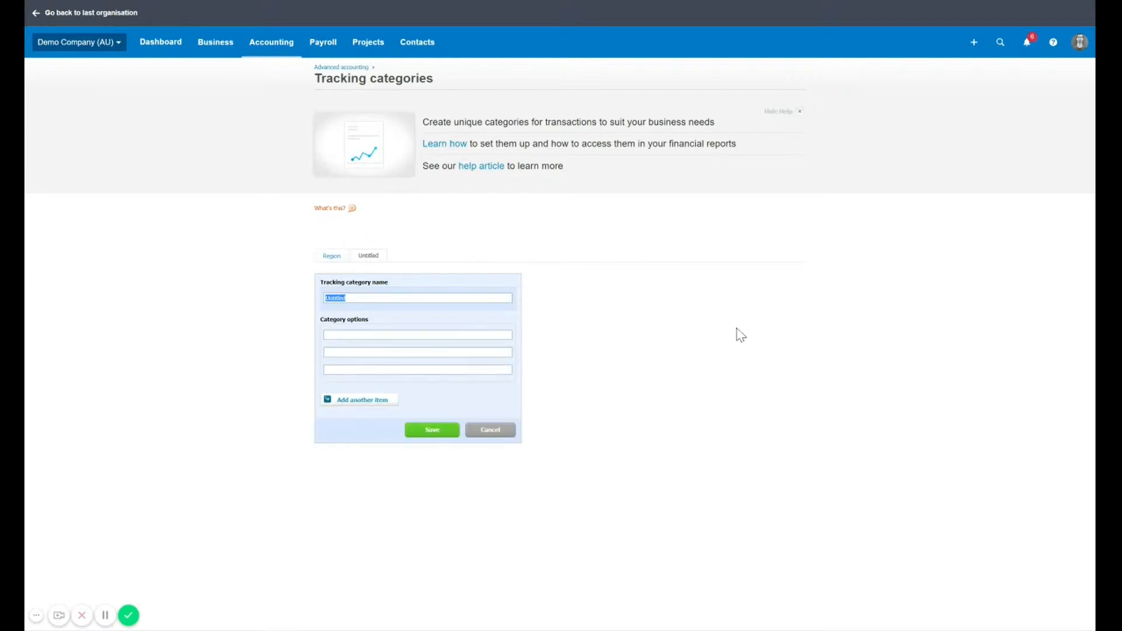
text(Jobs)
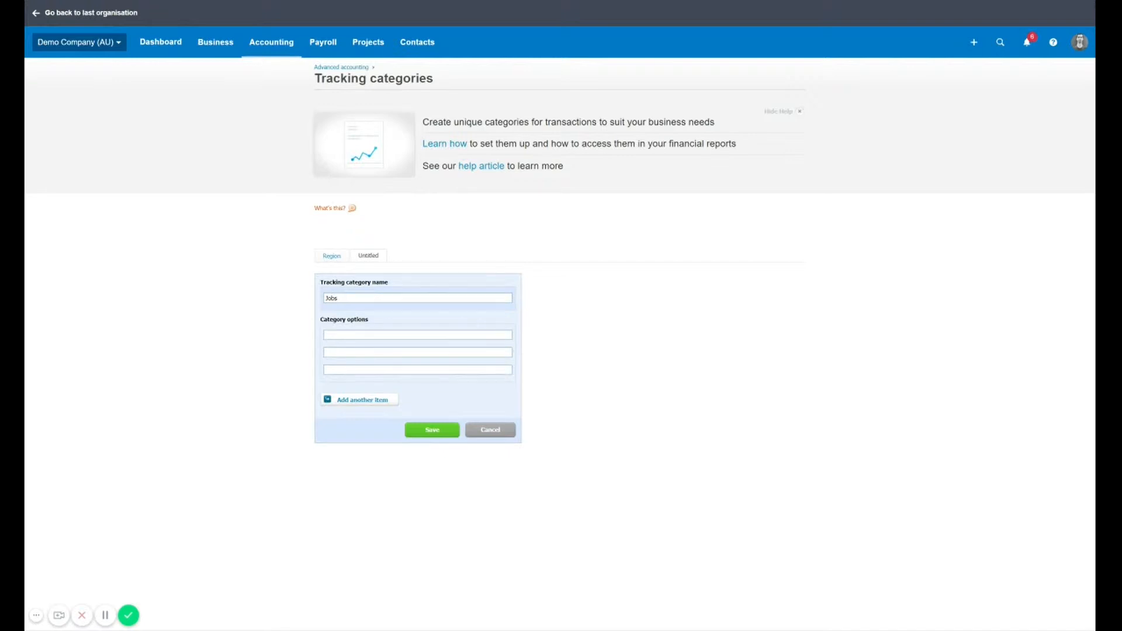
text(Forsyth St)
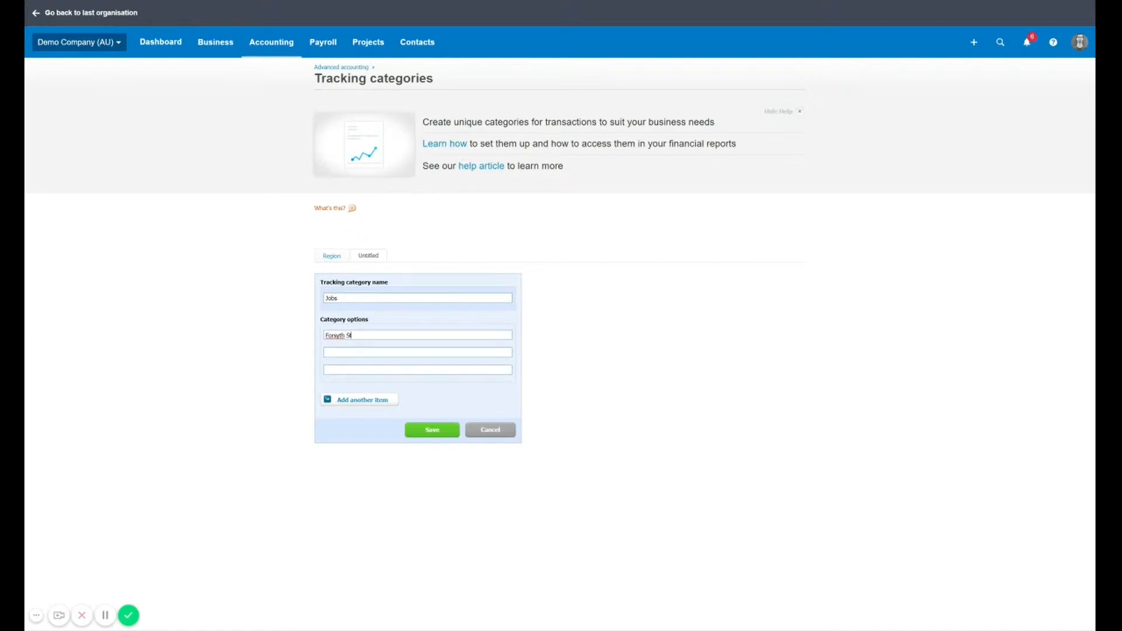
text(treet)
click(417, 352)
text(Job ABC)
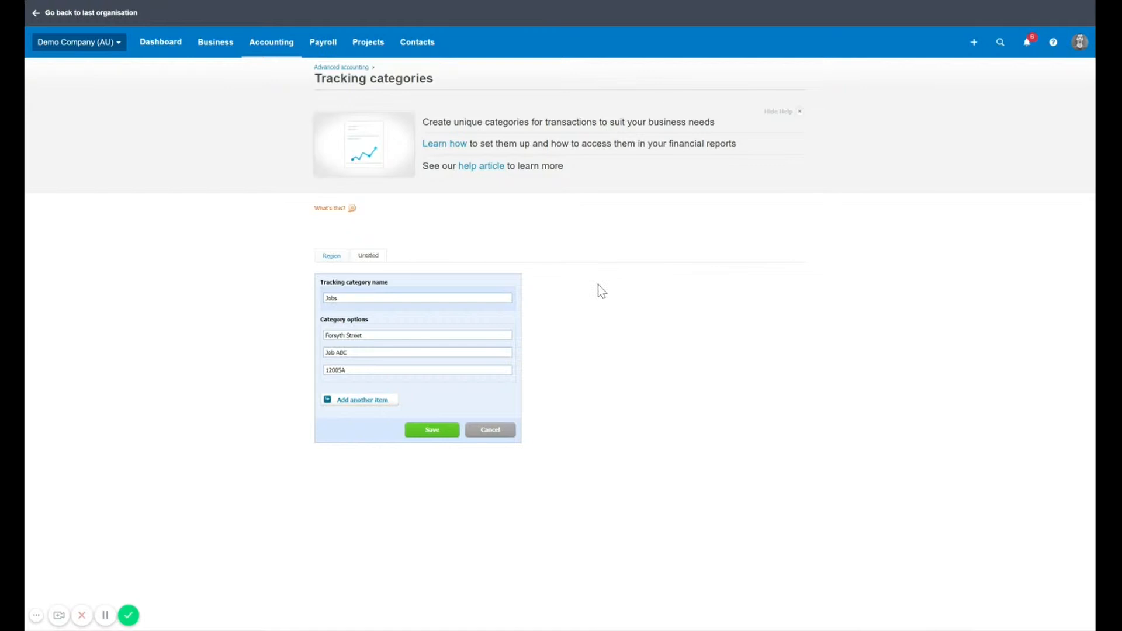
Save the Jobs tracking category and review its options against the Region category.
click(432, 429)
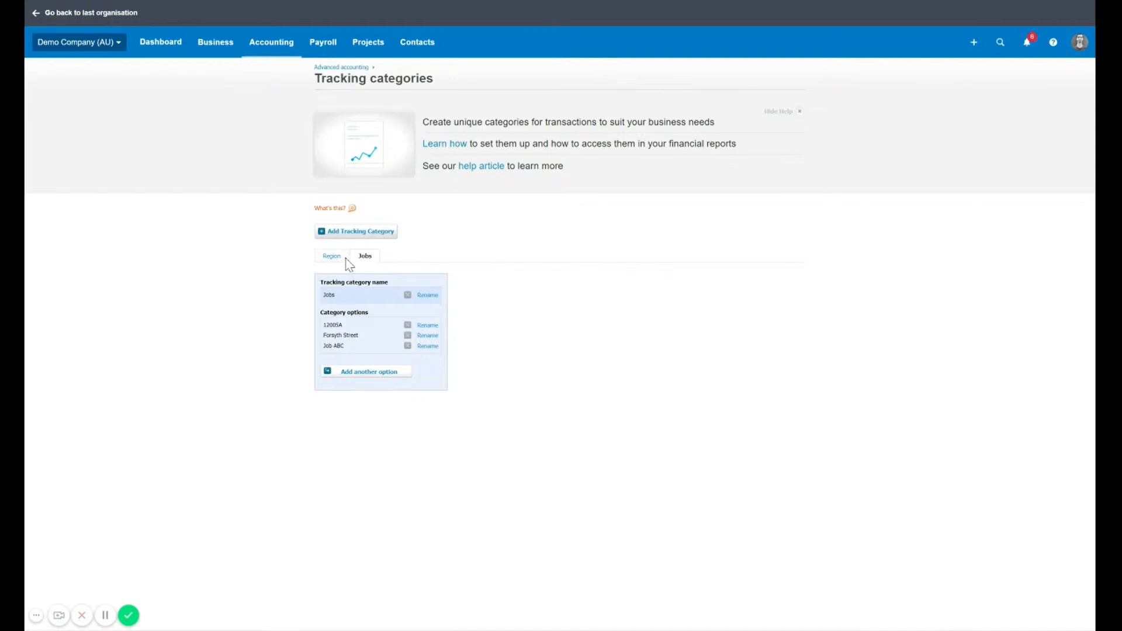
click(330, 255)
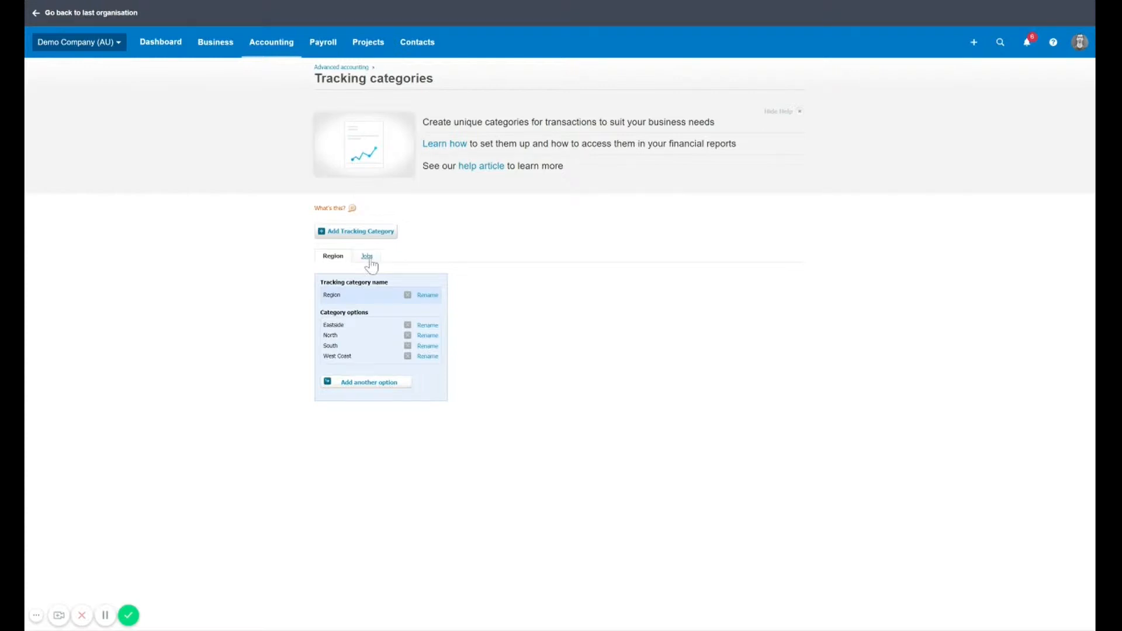
click(365, 256)
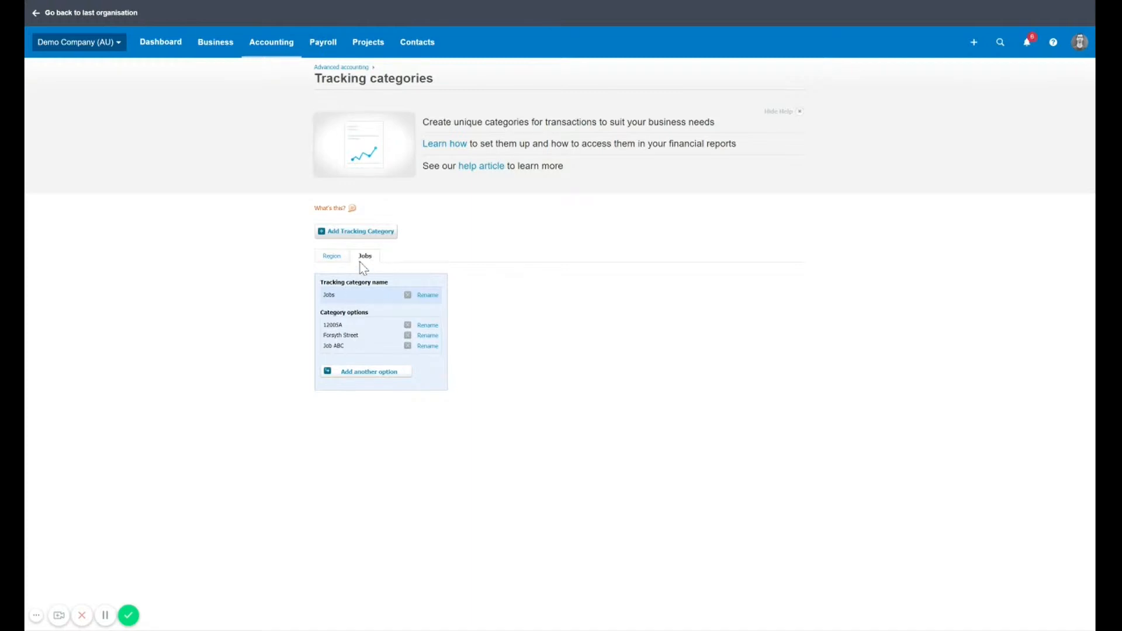
mouse_move(330, 256)
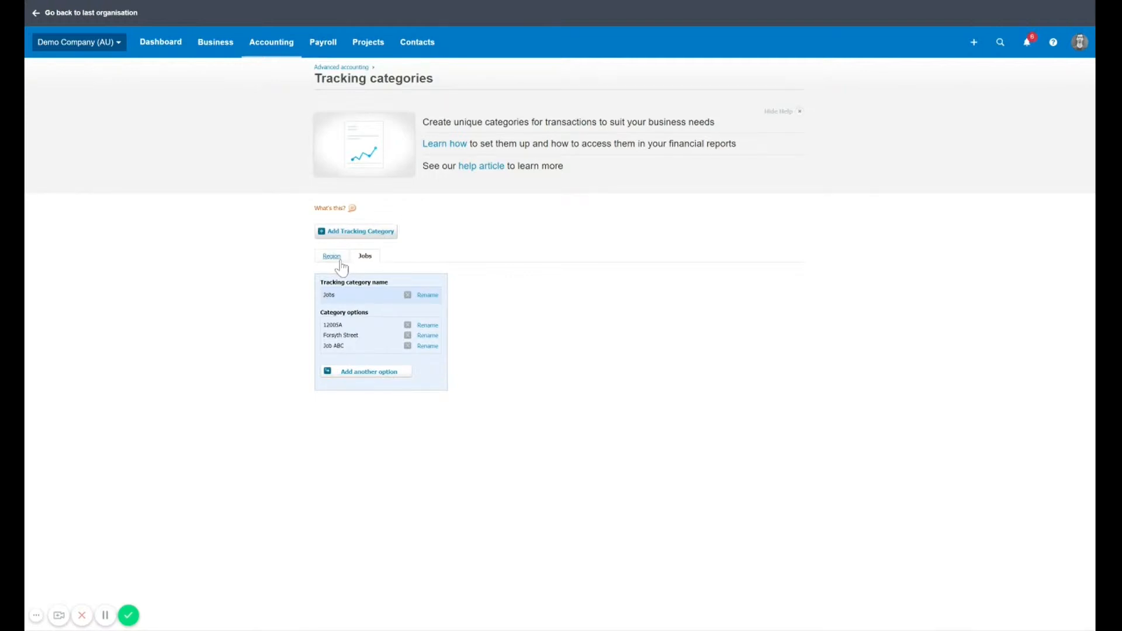
mouse_move(804, 116)
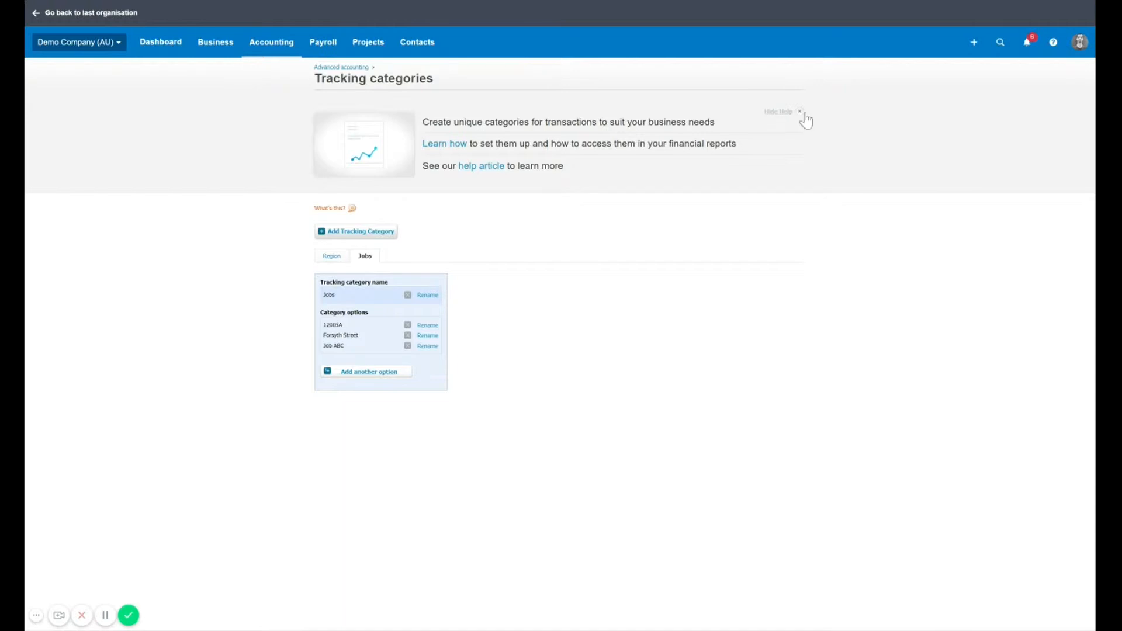
click(799, 113)
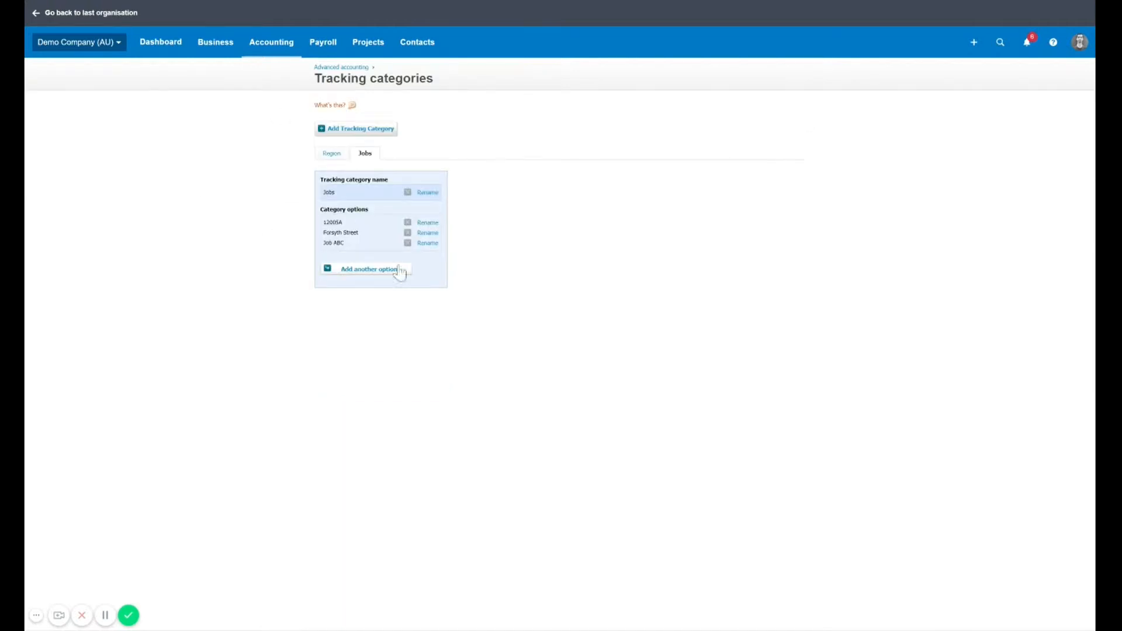
mouse_move(472, 191)
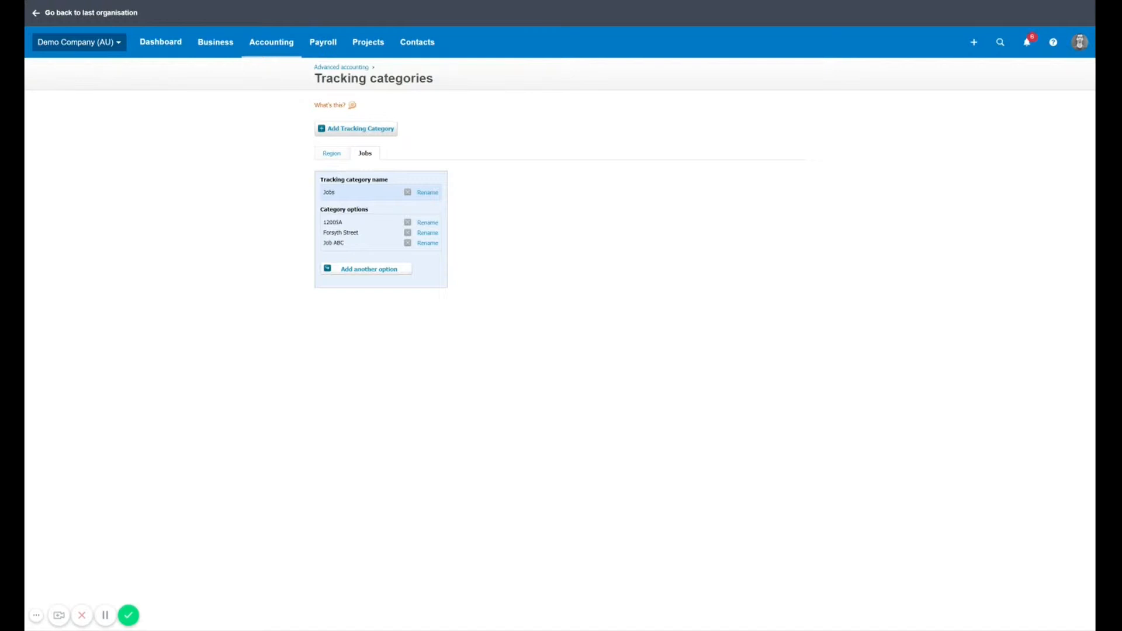
mouse_move(472, 162)
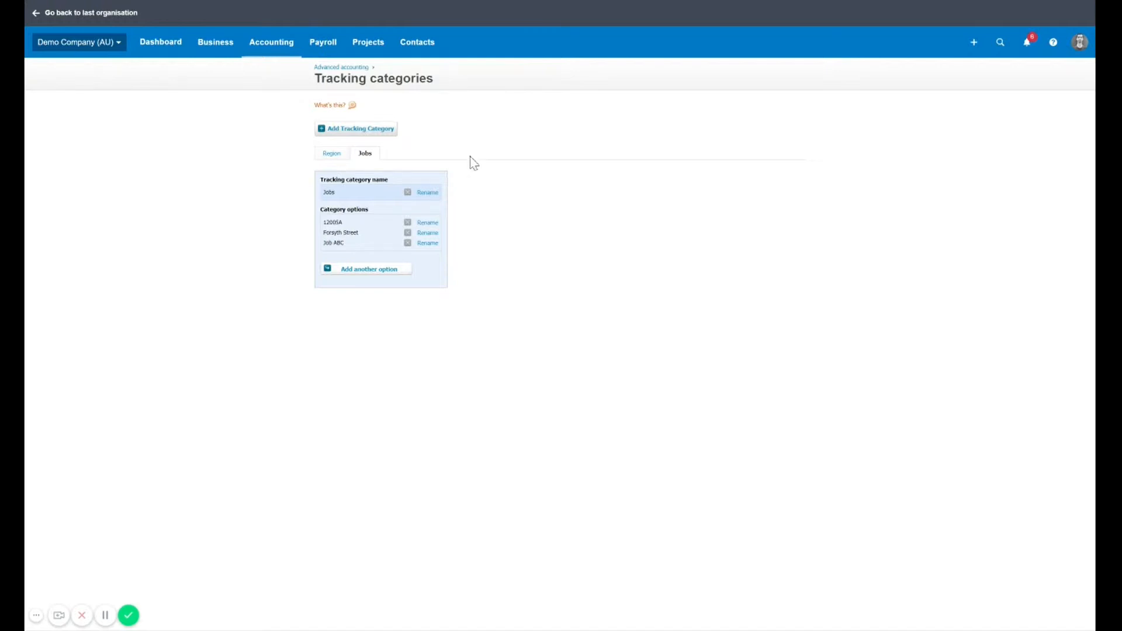
mouse_move(350, 208)
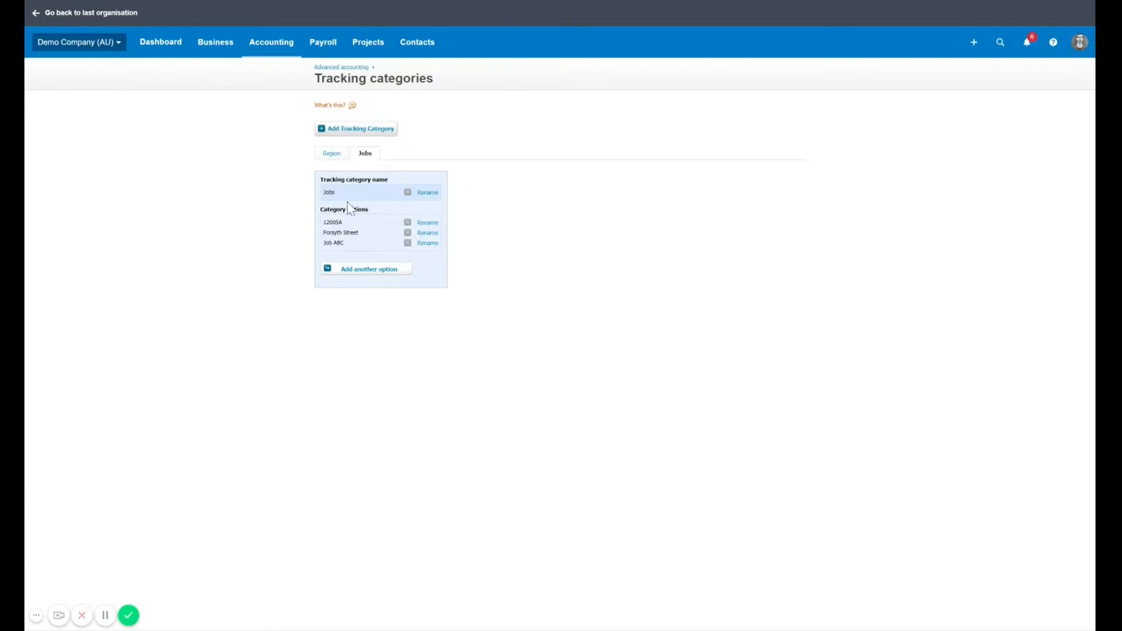
Go to the bank accounts overview.
click(271, 42)
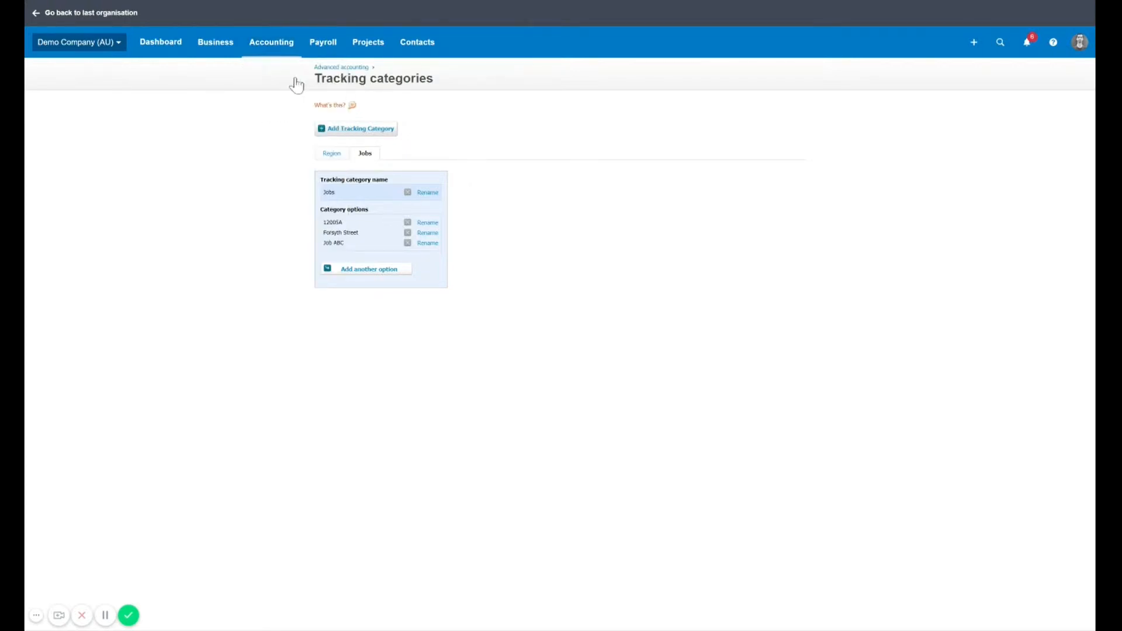
mouse_move(285, 71)
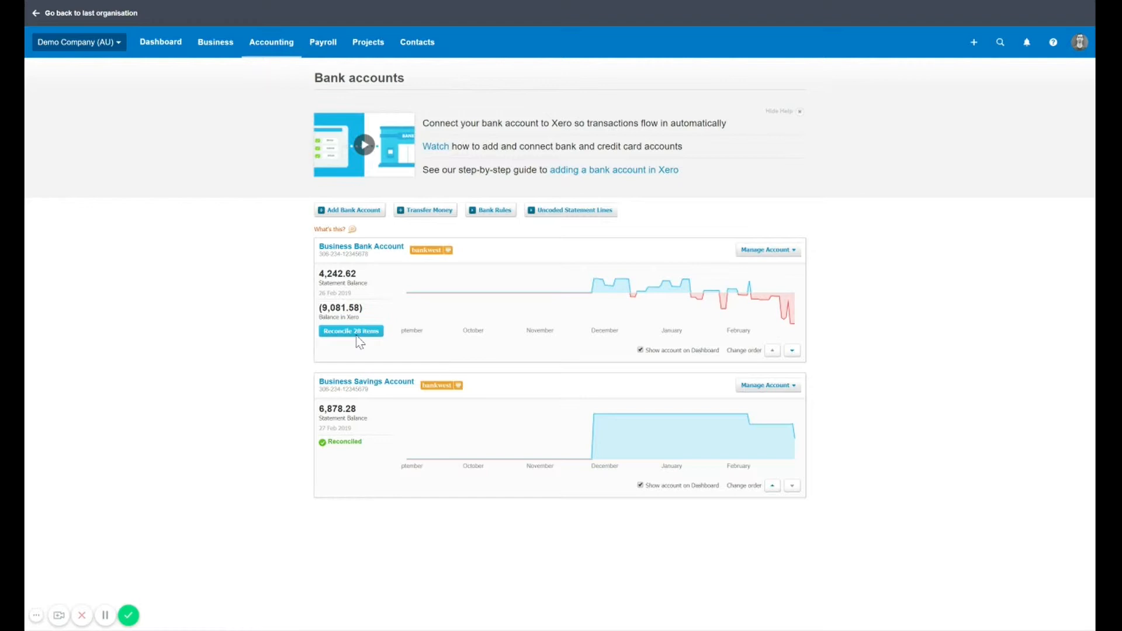
mouse_move(359, 341)
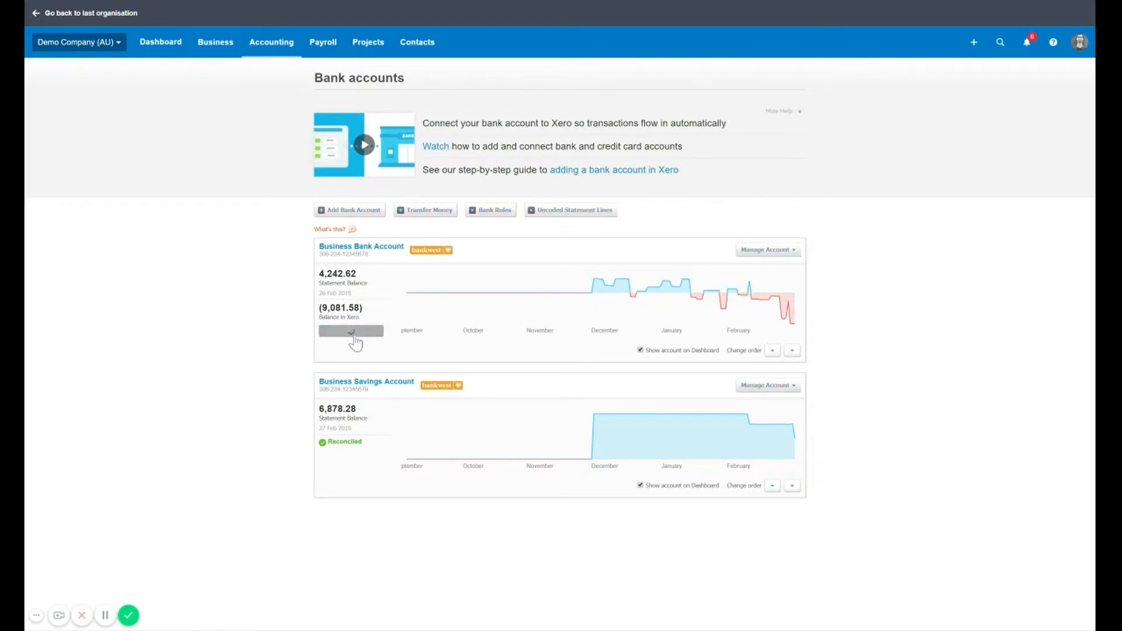
Reconcile the Truxton Property Management rent payment tagged with Eastside and Forsyth Street.
click(351, 330)
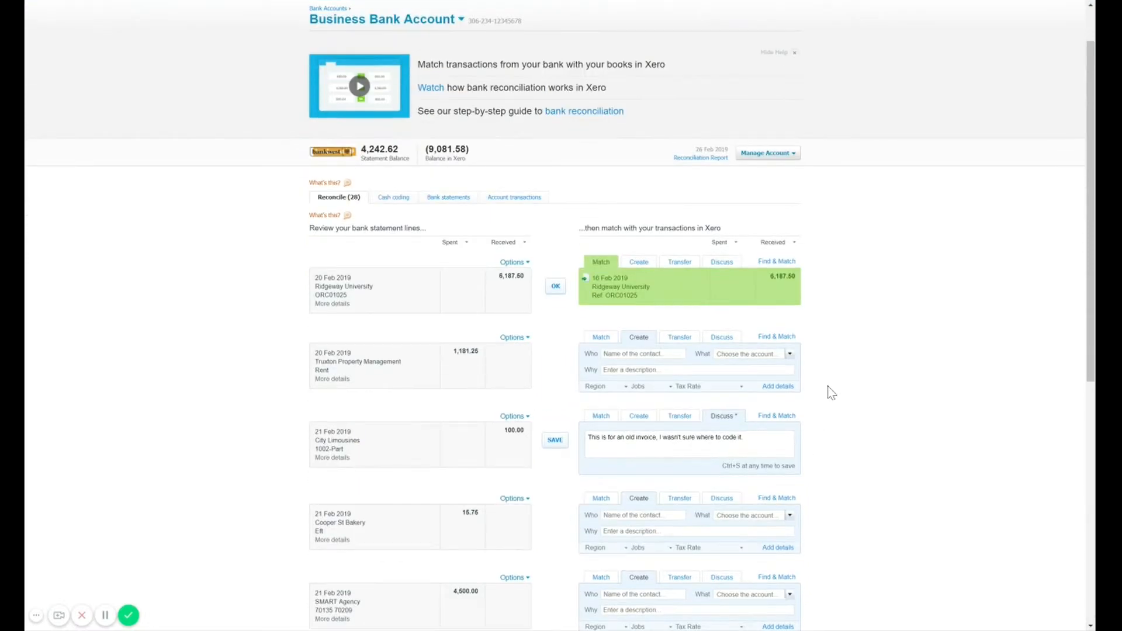
mouse_move(493, 349)
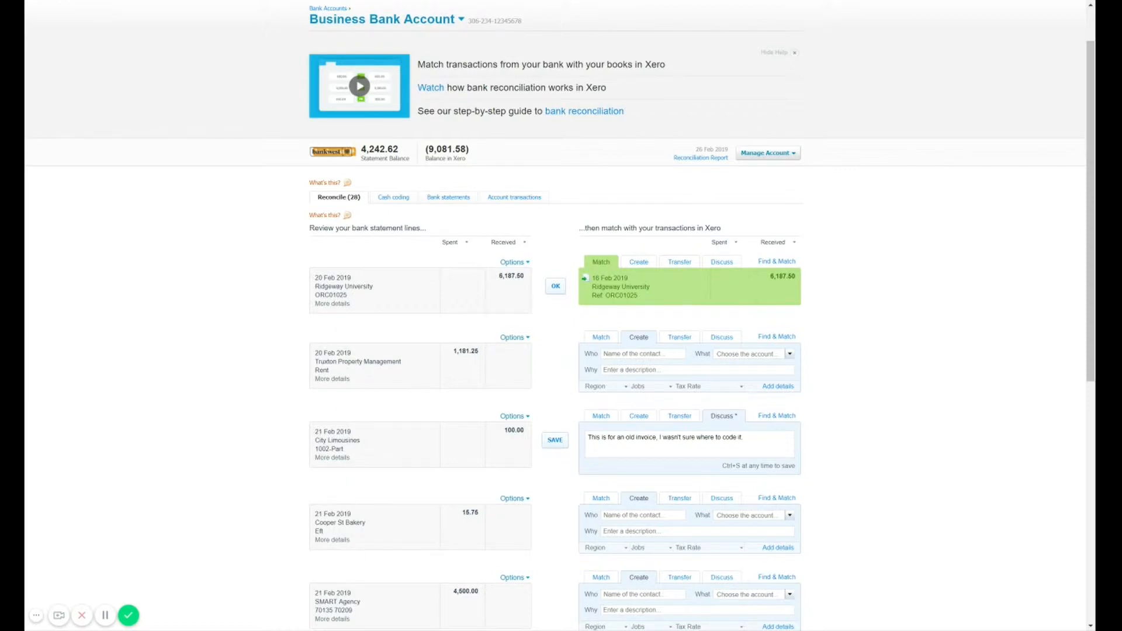
click(638, 386)
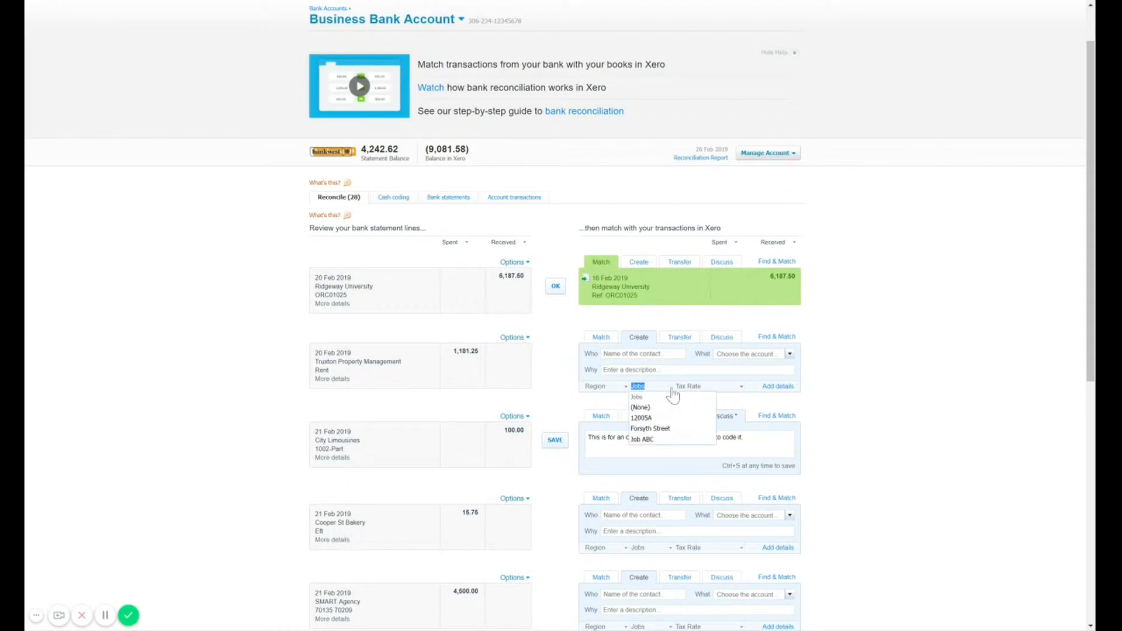
mouse_move(657, 428)
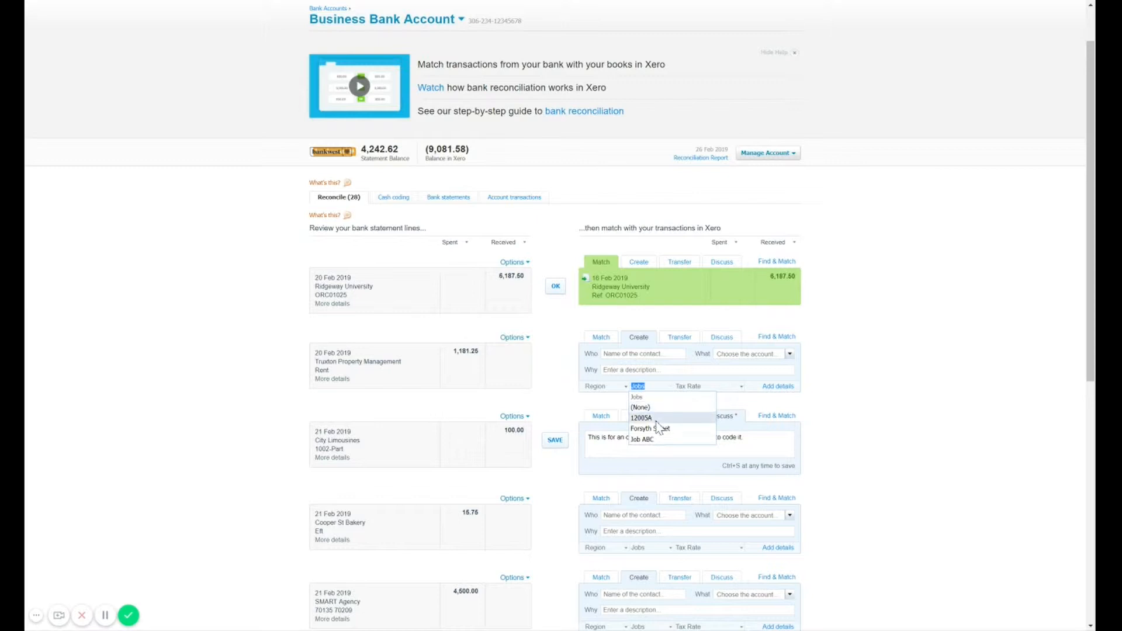
mouse_move(649, 428)
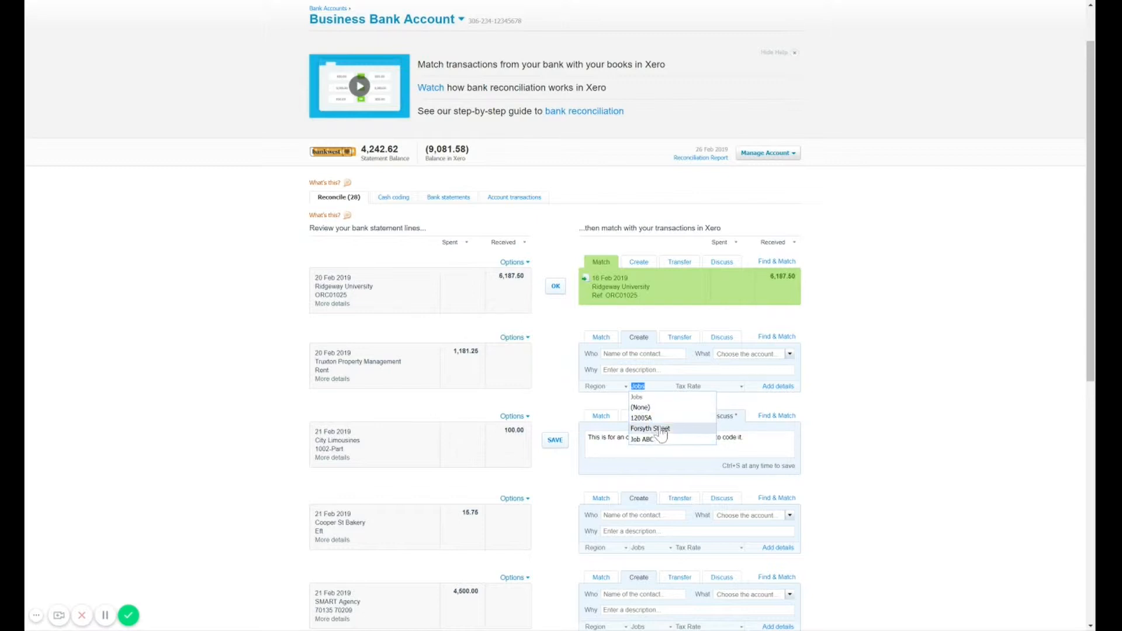
click(649, 427)
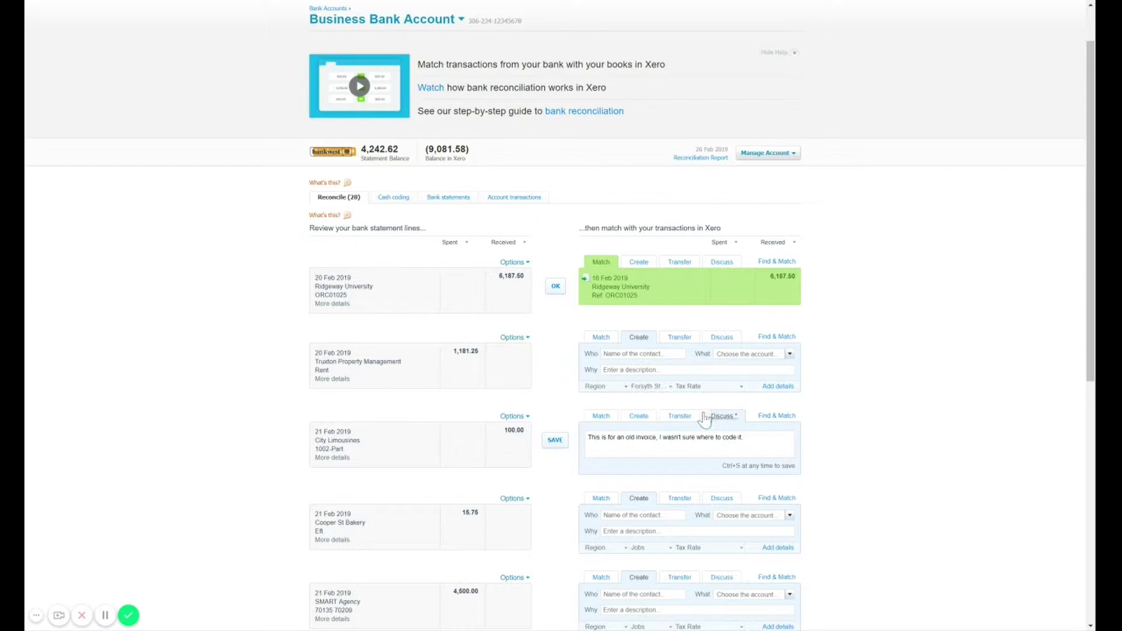
click(594, 385)
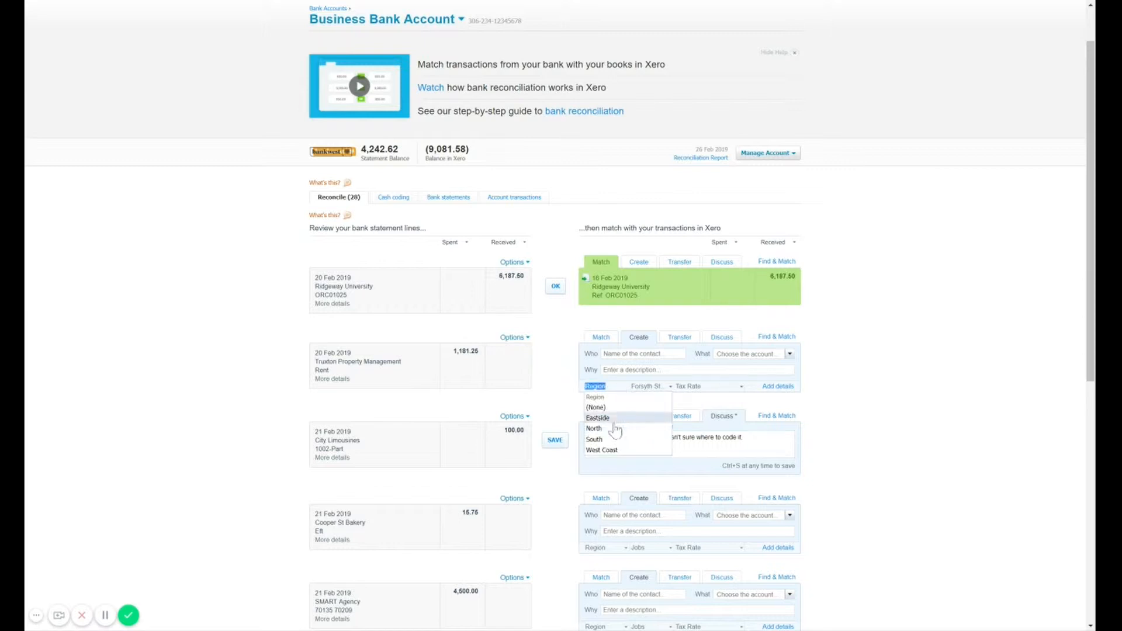
click(597, 417)
text(Truxton)
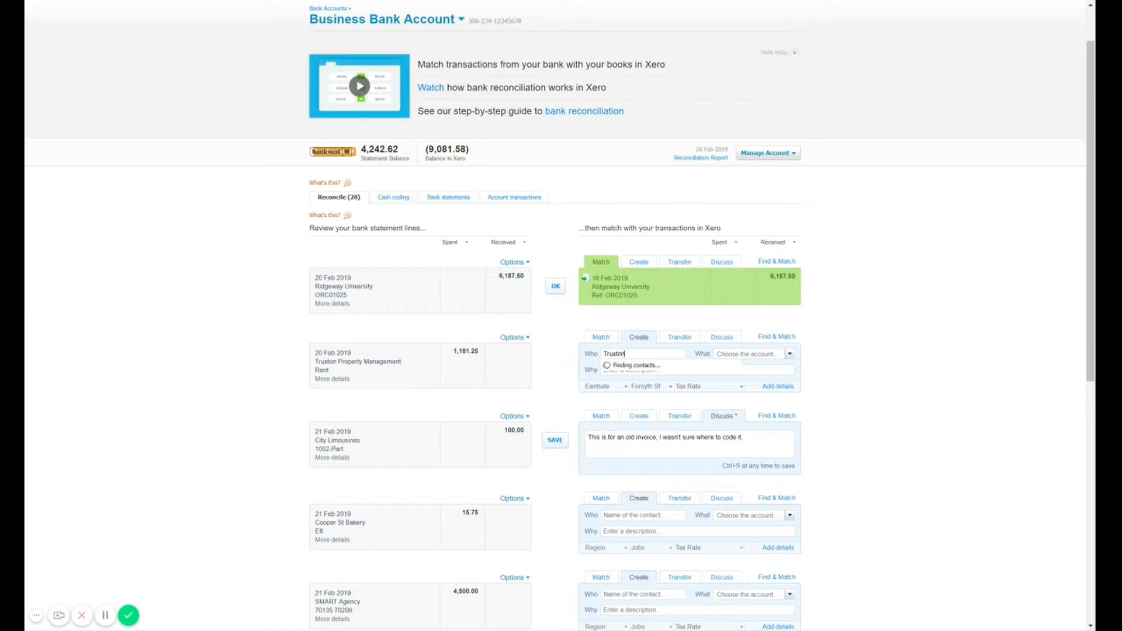
text(Property Managemer)
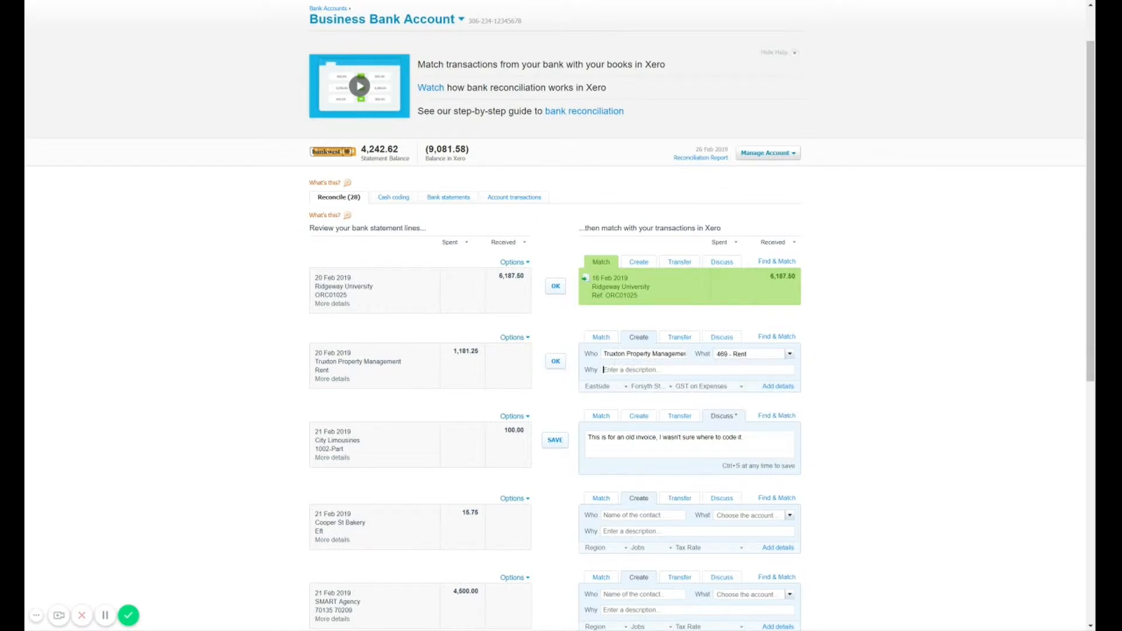
mouse_move(617, 402)
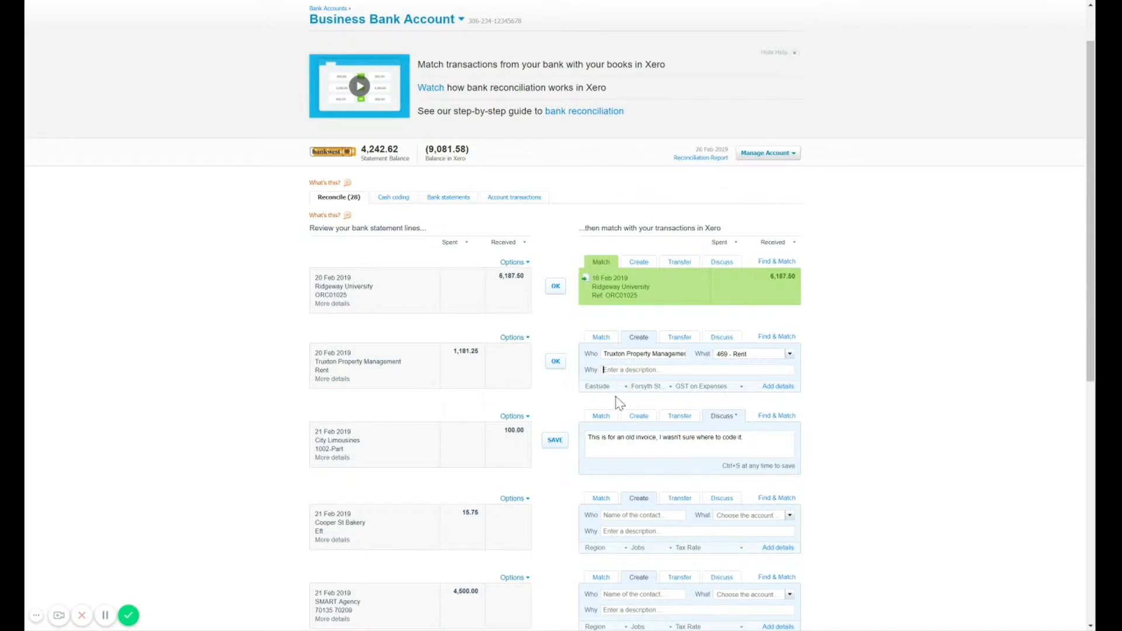
mouse_move(546, 370)
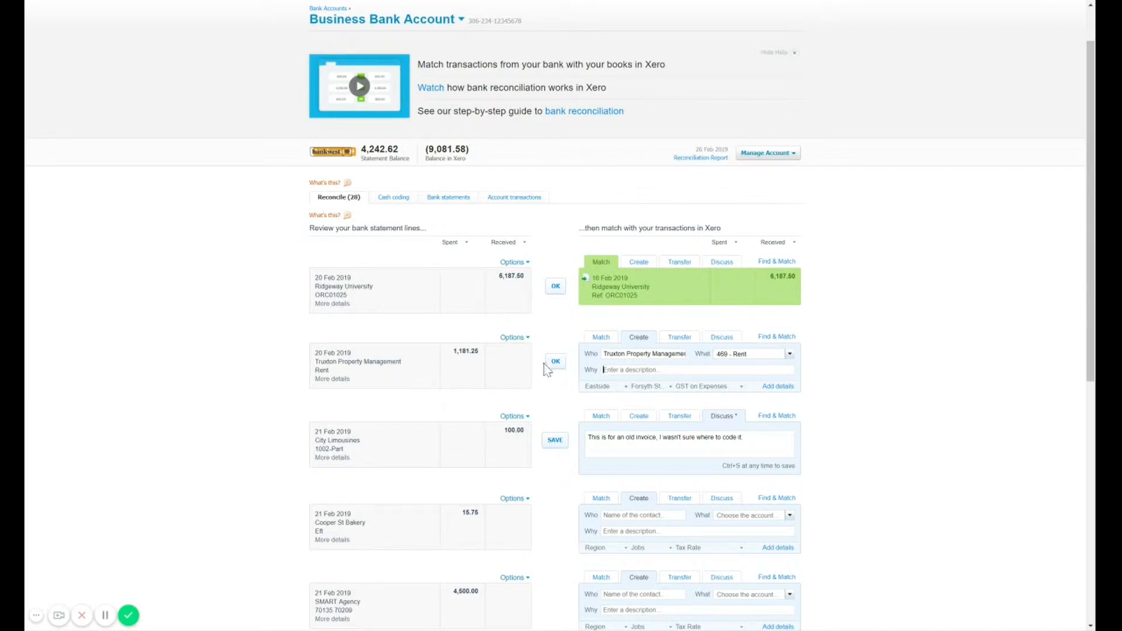
click(555, 360)
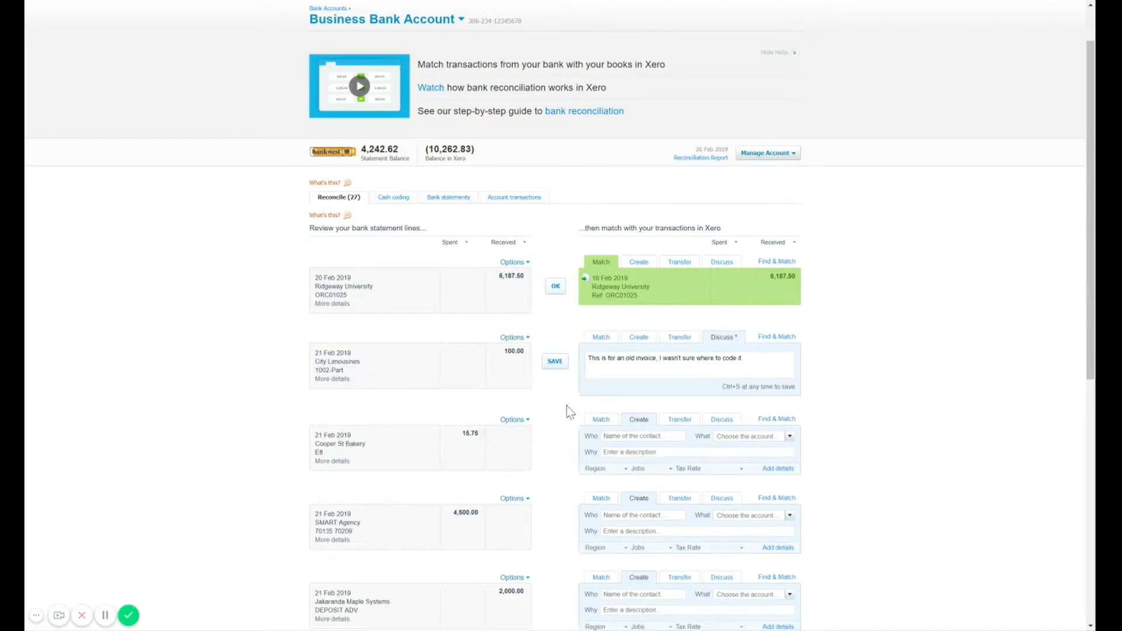
mouse_move(522, 432)
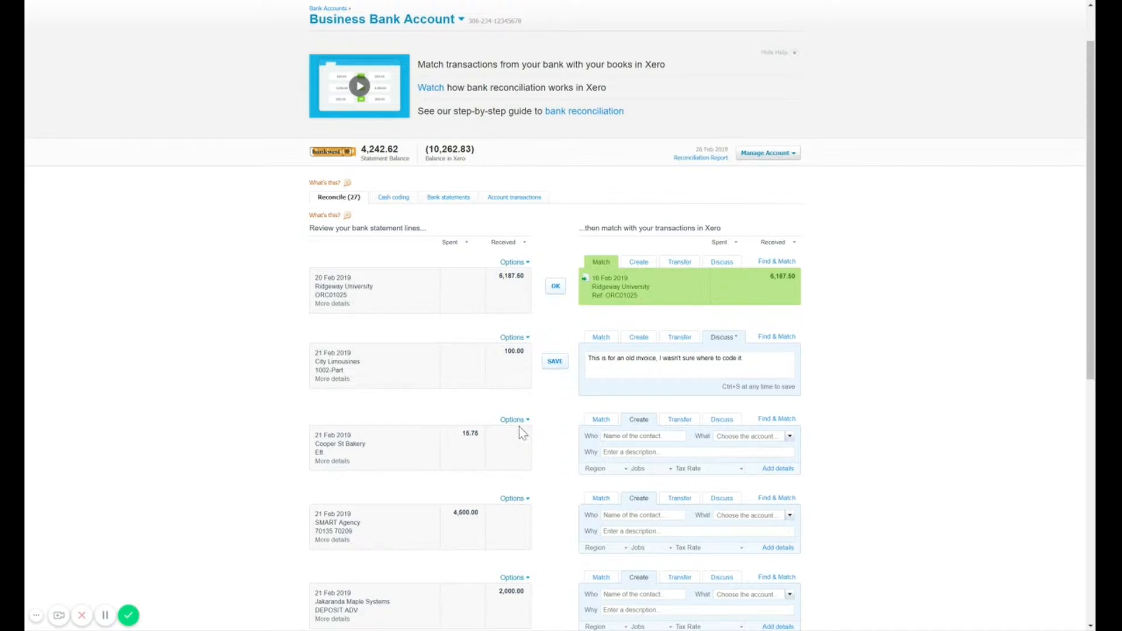
Code the Smart Agency payment to Advertising and bring up its matching options.
scroll(down, 3)
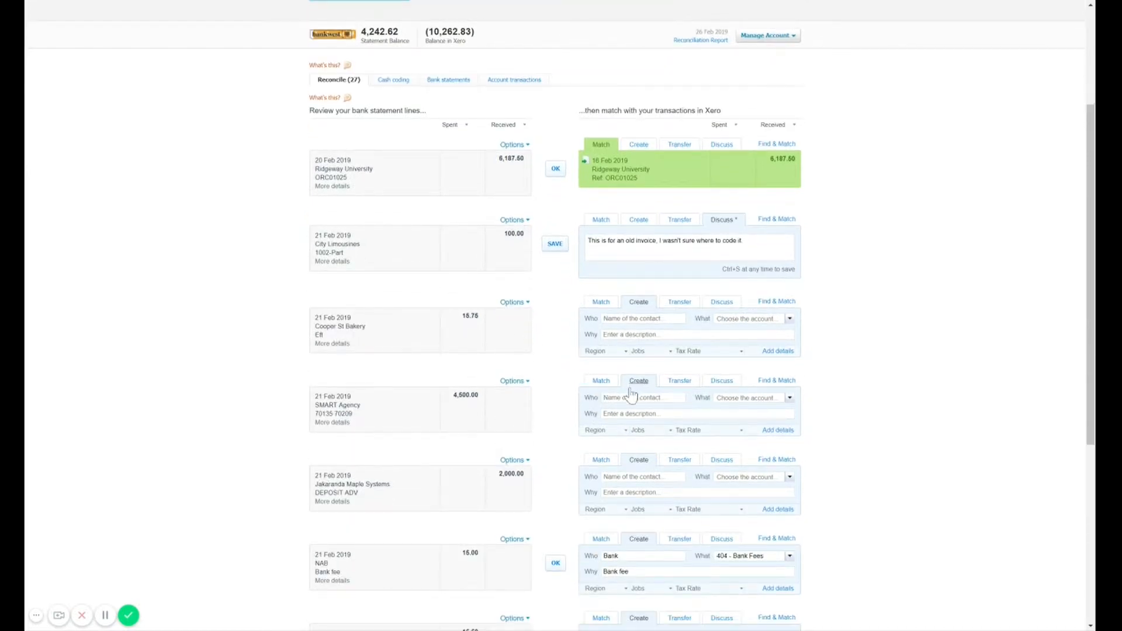
mouse_move(439, 415)
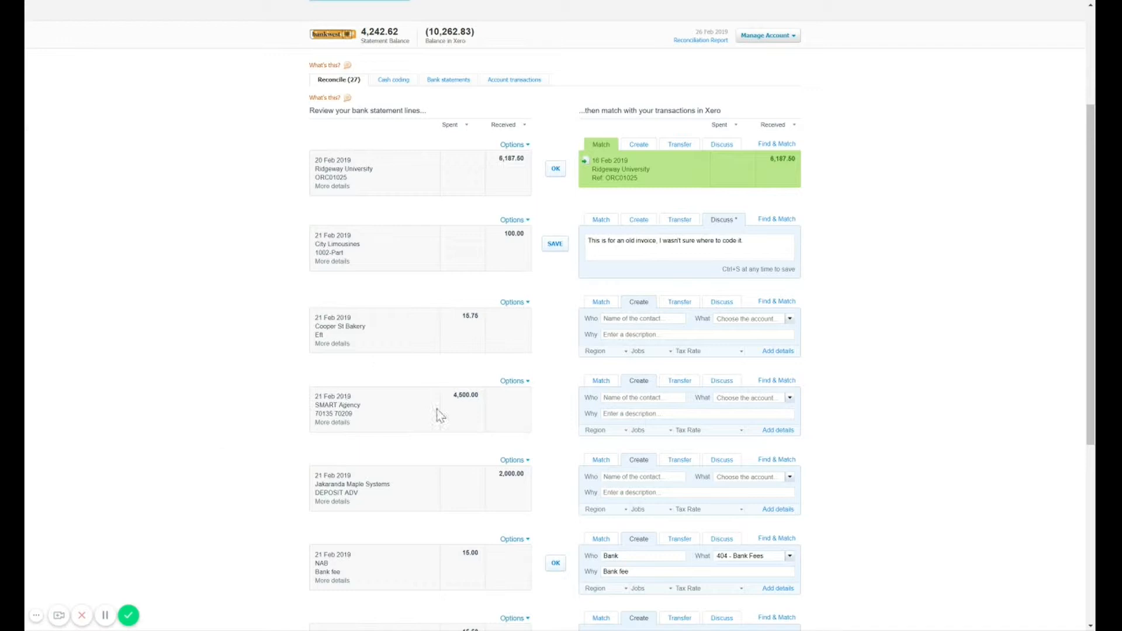
text(Smart Agency)
text(adv)
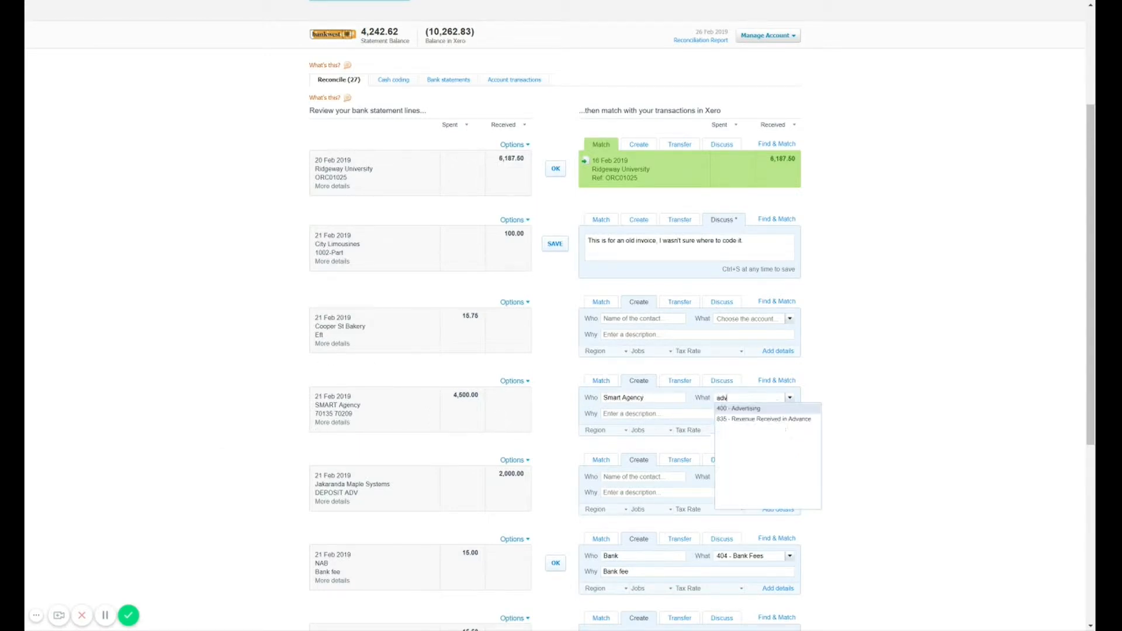
click(739, 408)
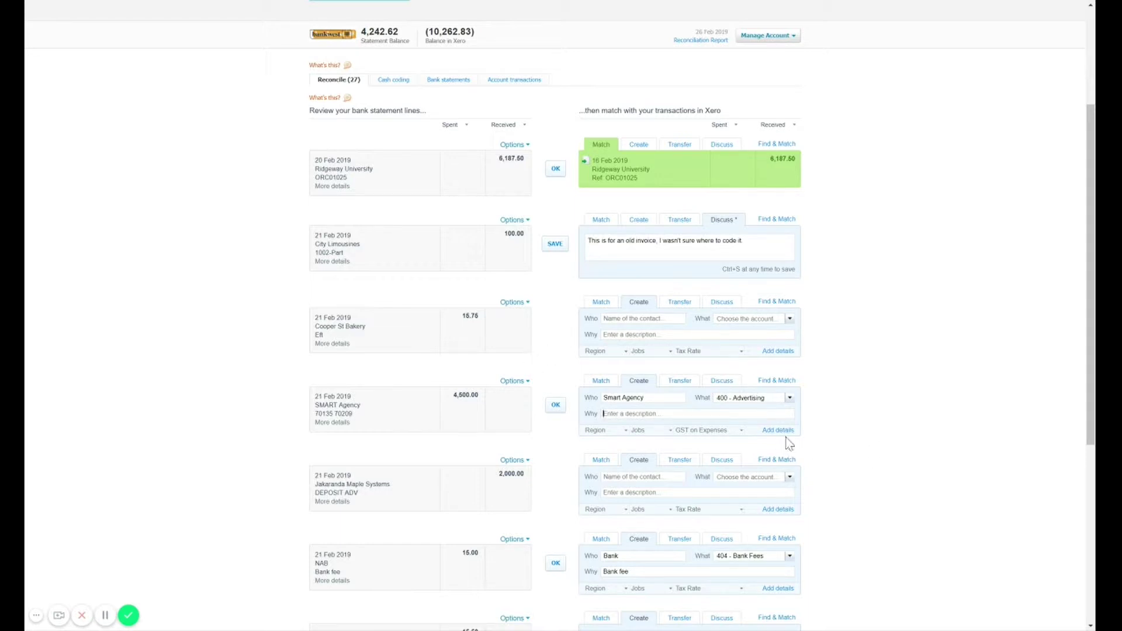
click(600, 380)
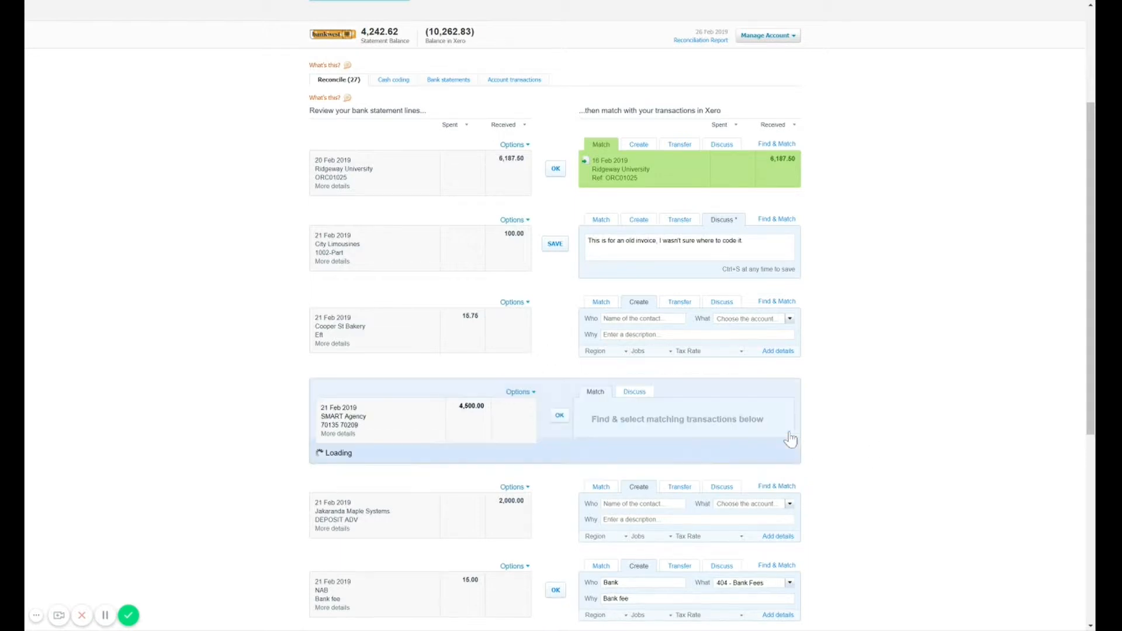
mouse_move(791, 513)
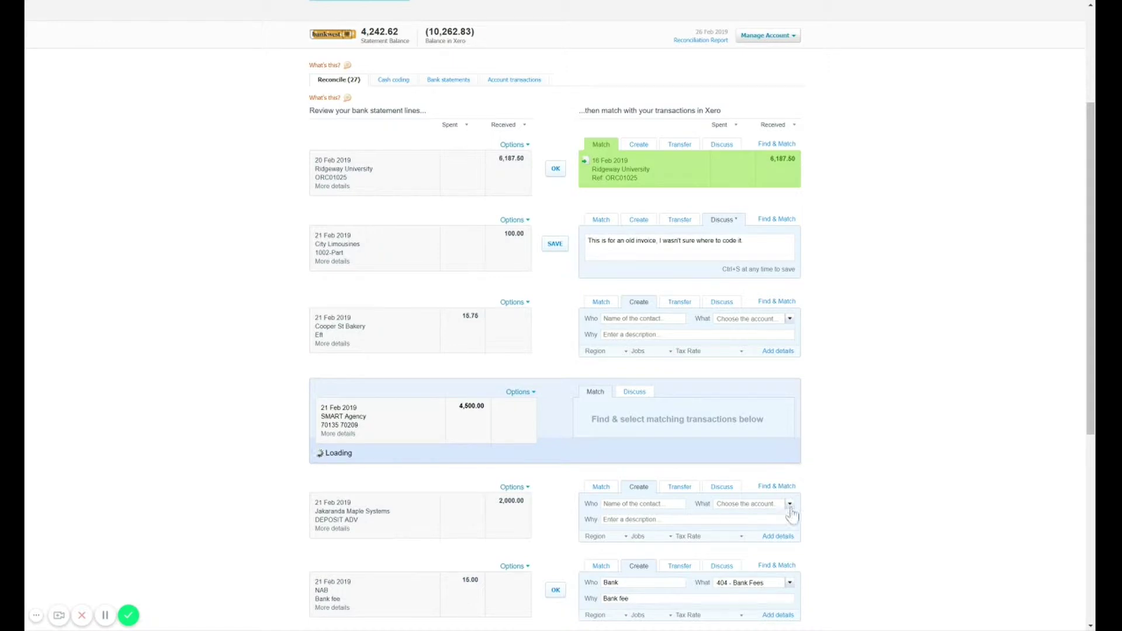
mouse_move(852, 434)
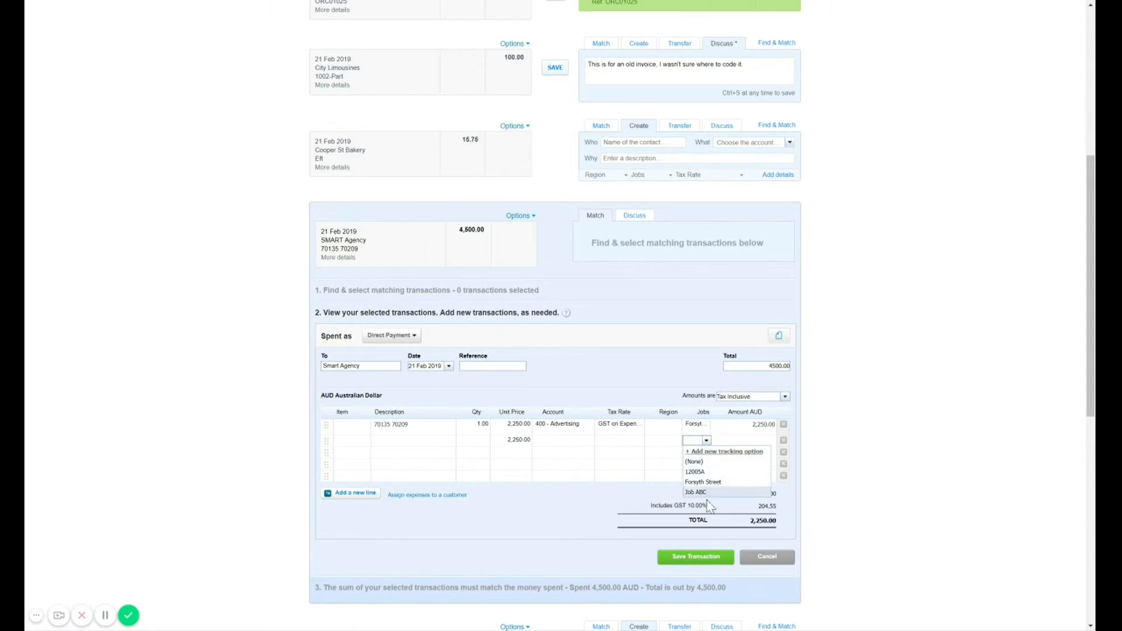
click(695, 492)
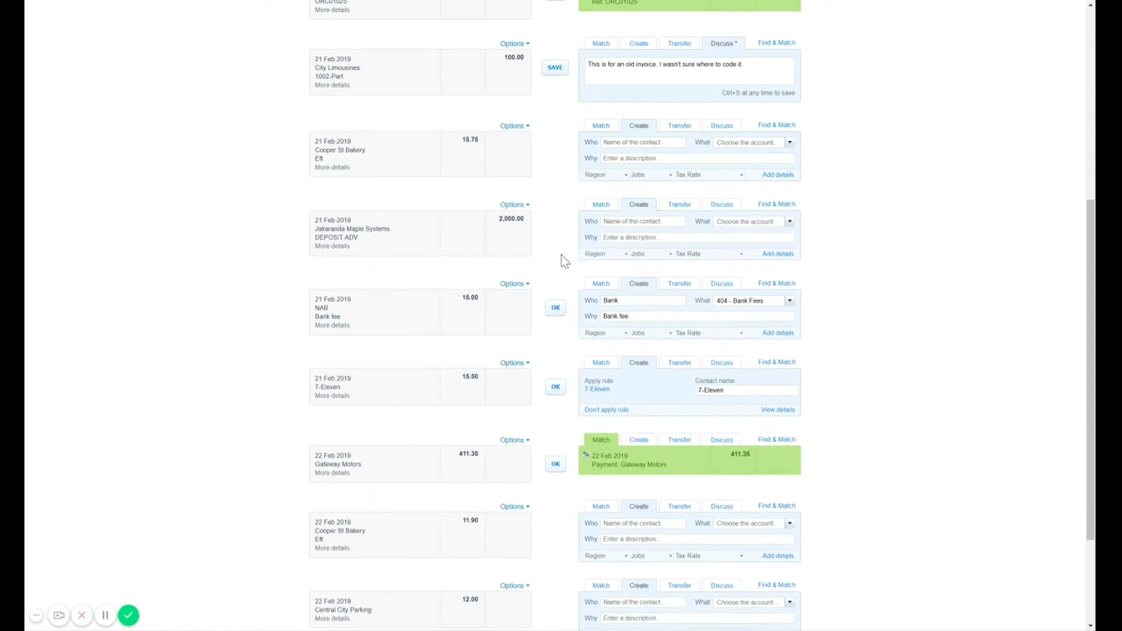
mouse_move(416, 250)
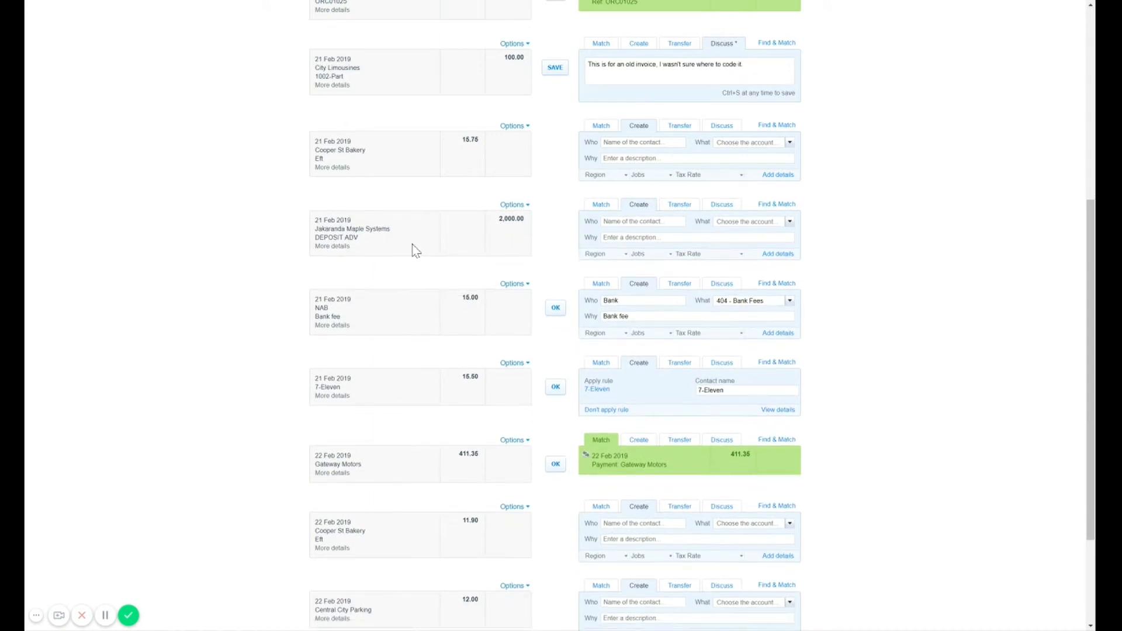
click(642, 221)
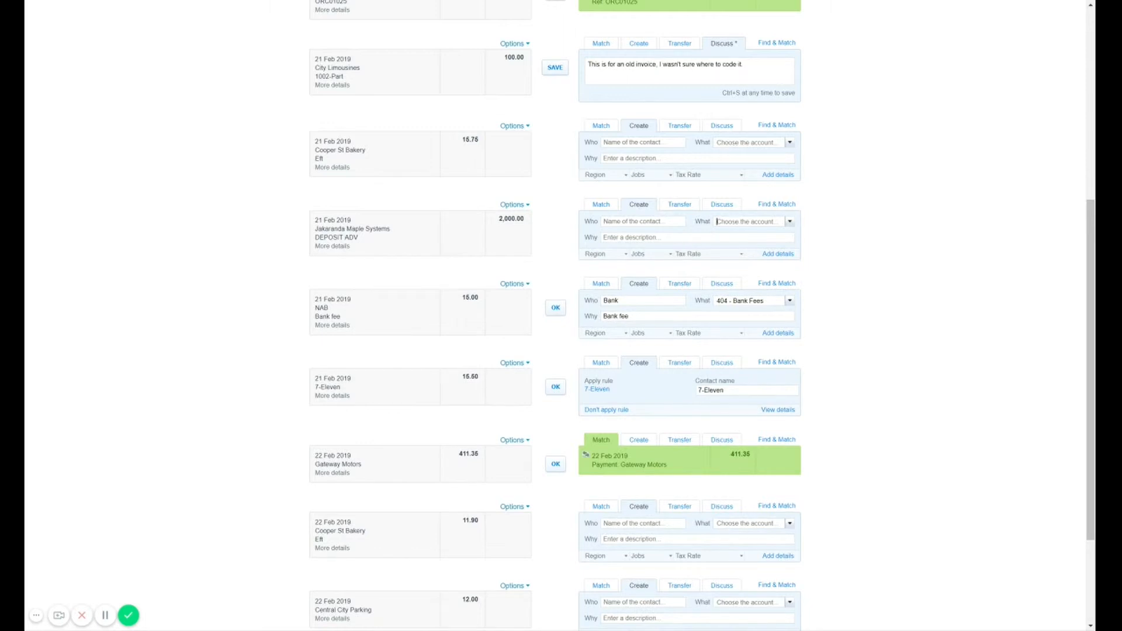
mouse_move(981, 243)
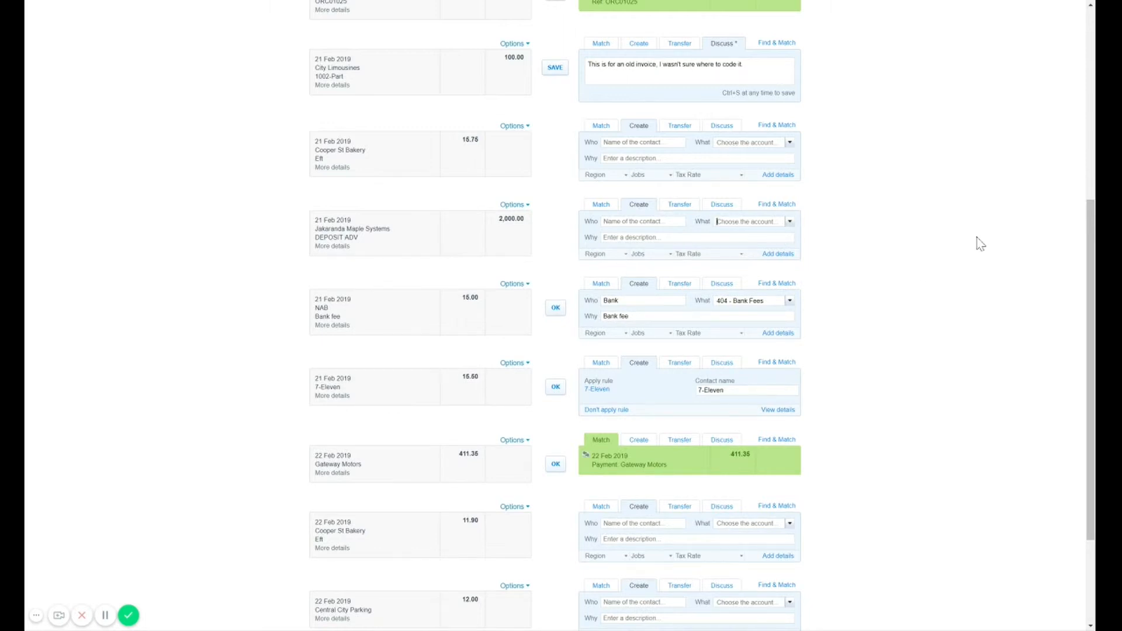
scroll(up, 3)
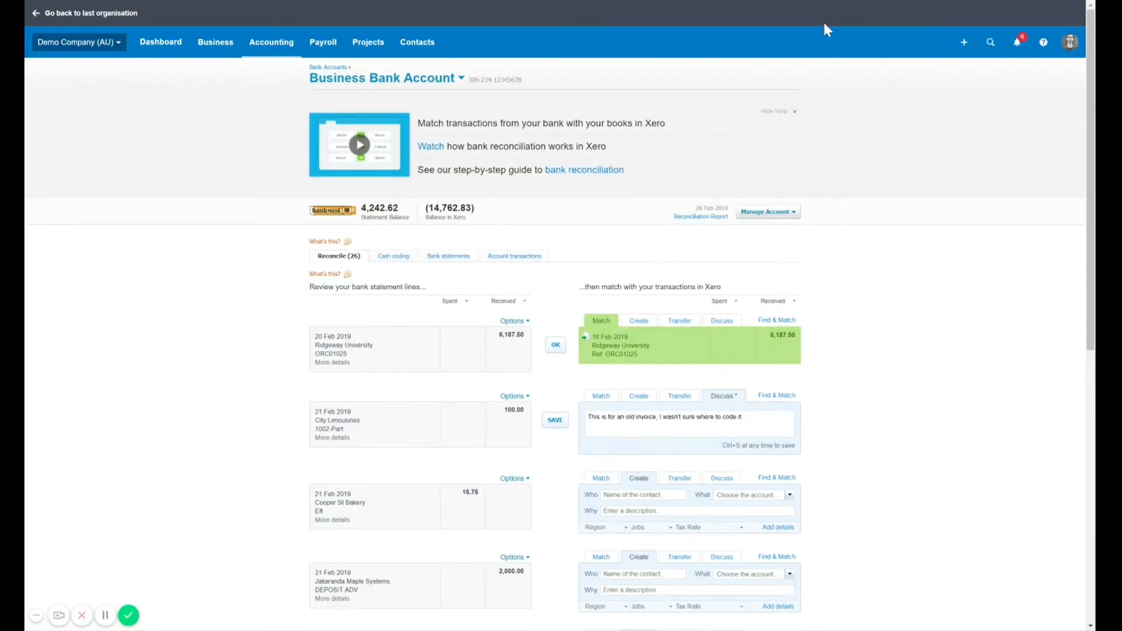
mouse_move(900, 98)
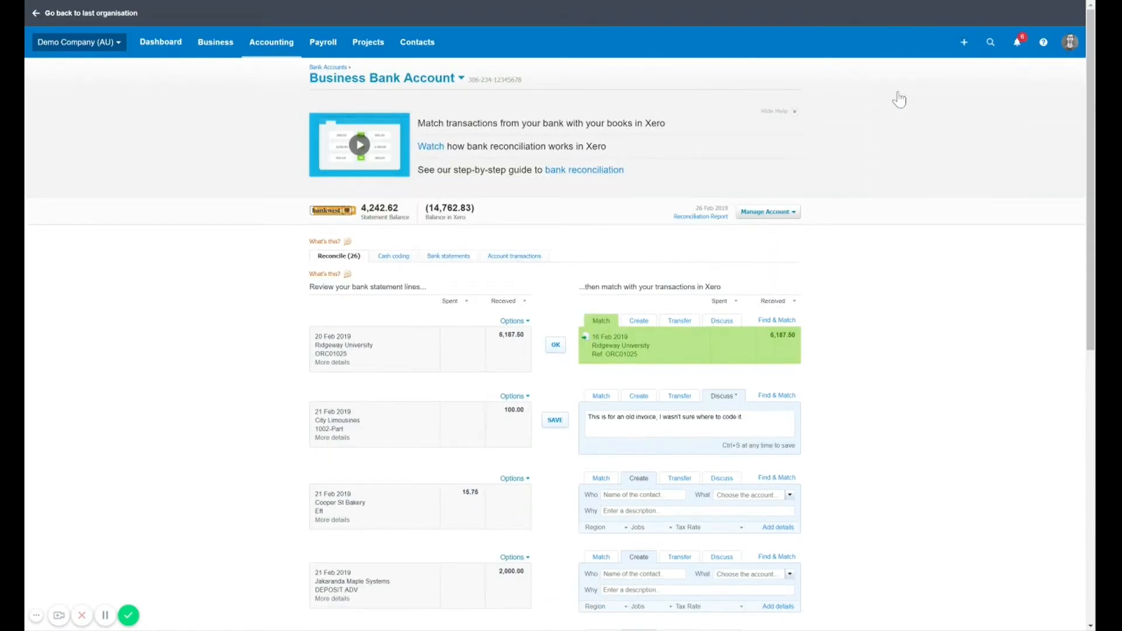
mouse_move(894, 97)
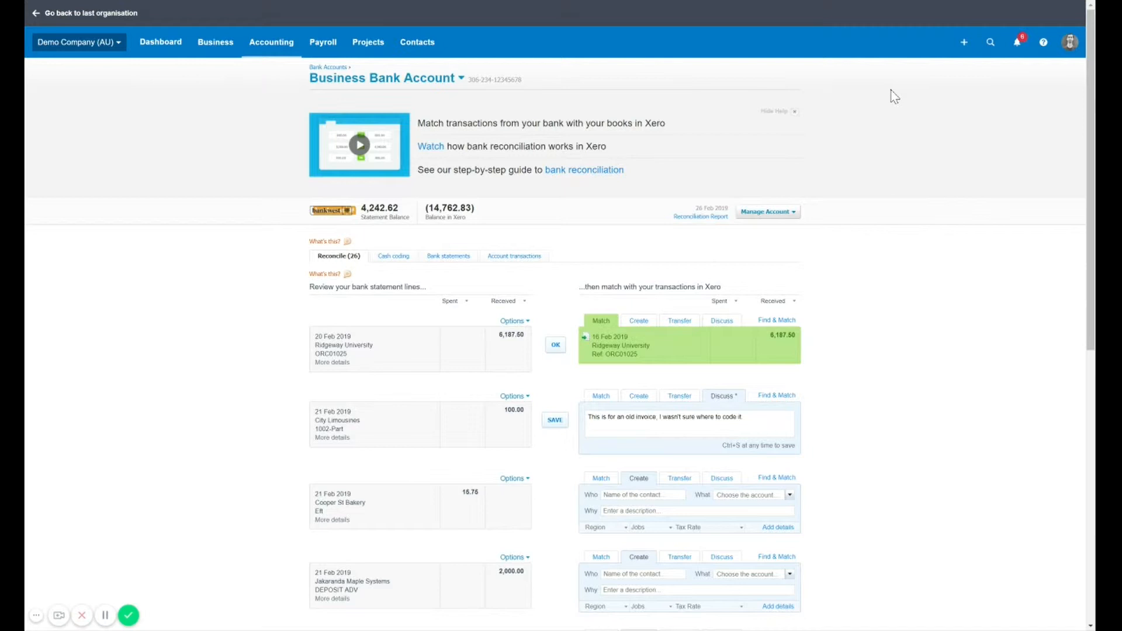
mouse_move(861, 85)
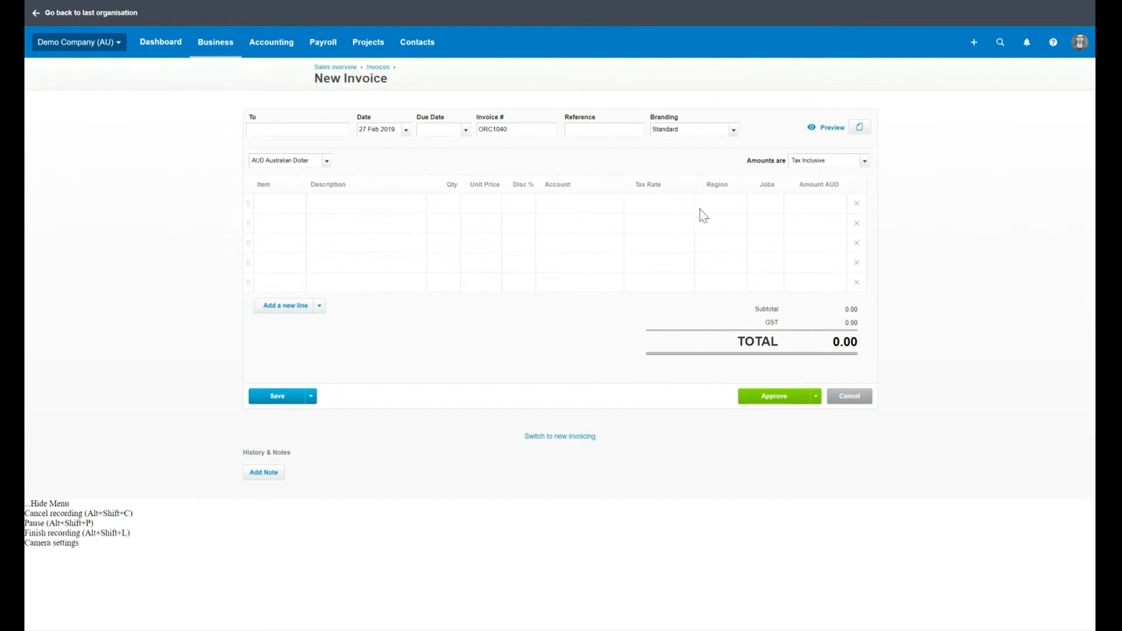
Check the Jobs field on the first invoice line without choosing a job.
click(765, 203)
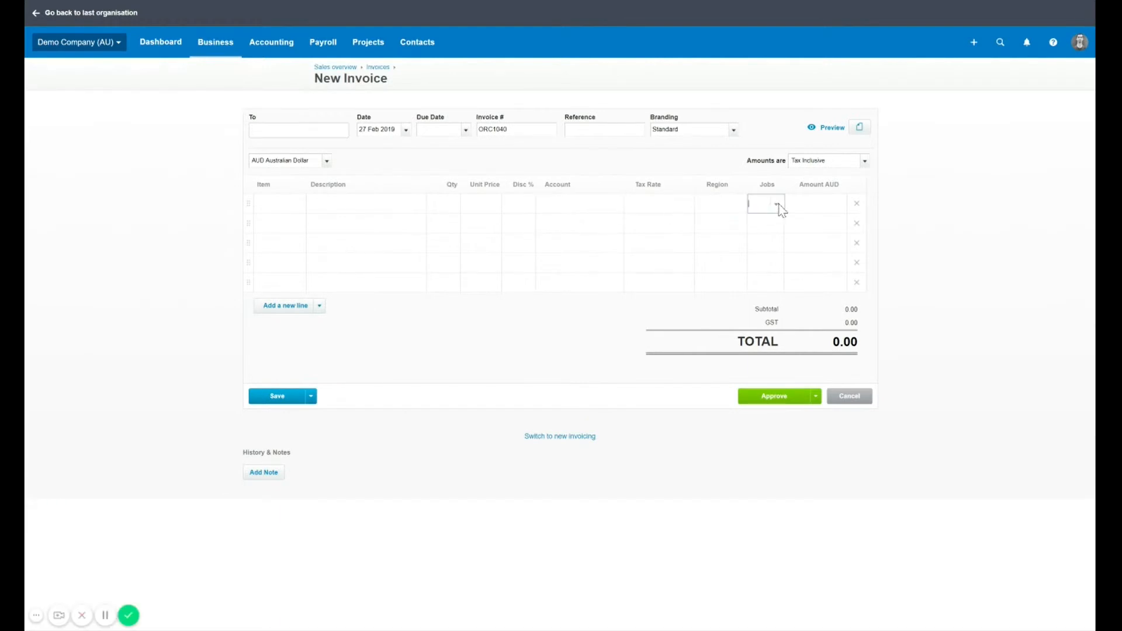
mouse_move(743, 210)
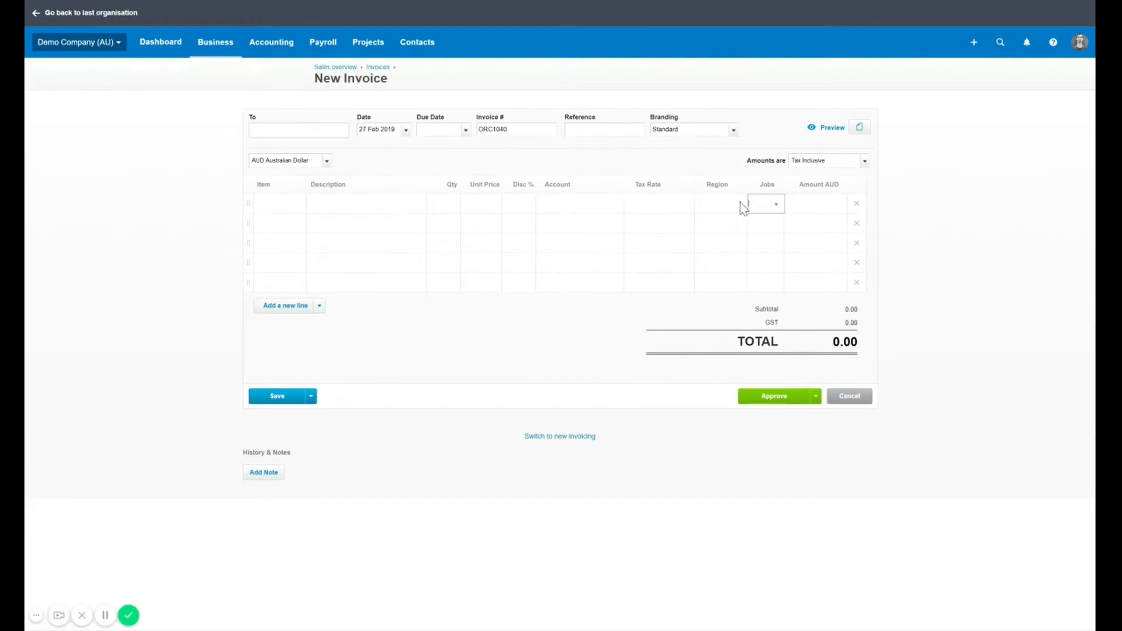
click(721, 203)
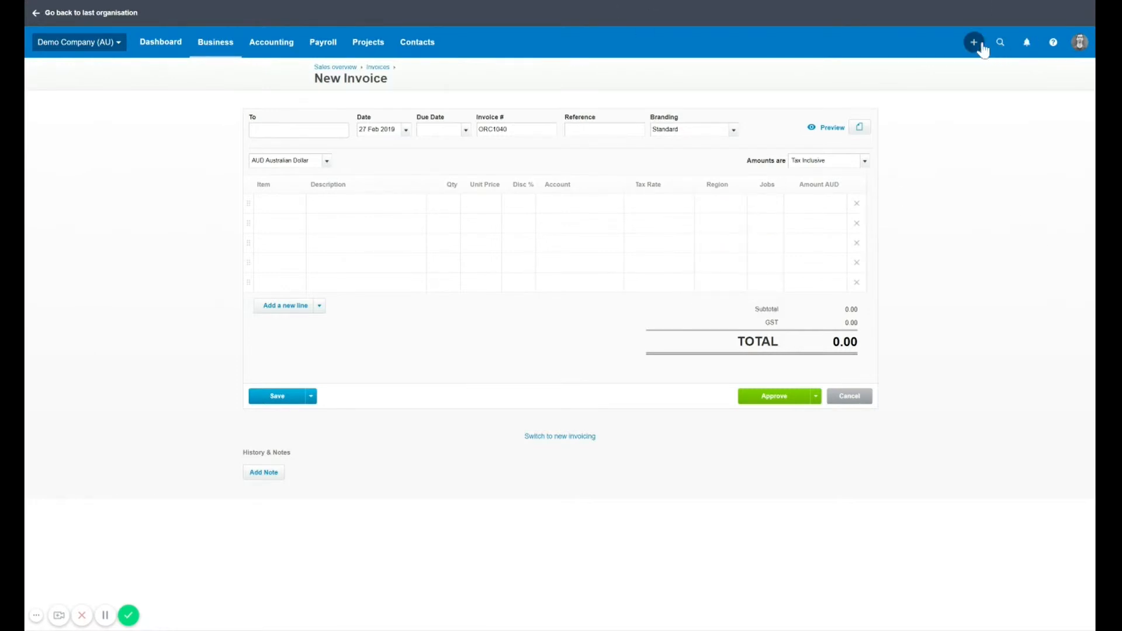
mouse_move(861, 59)
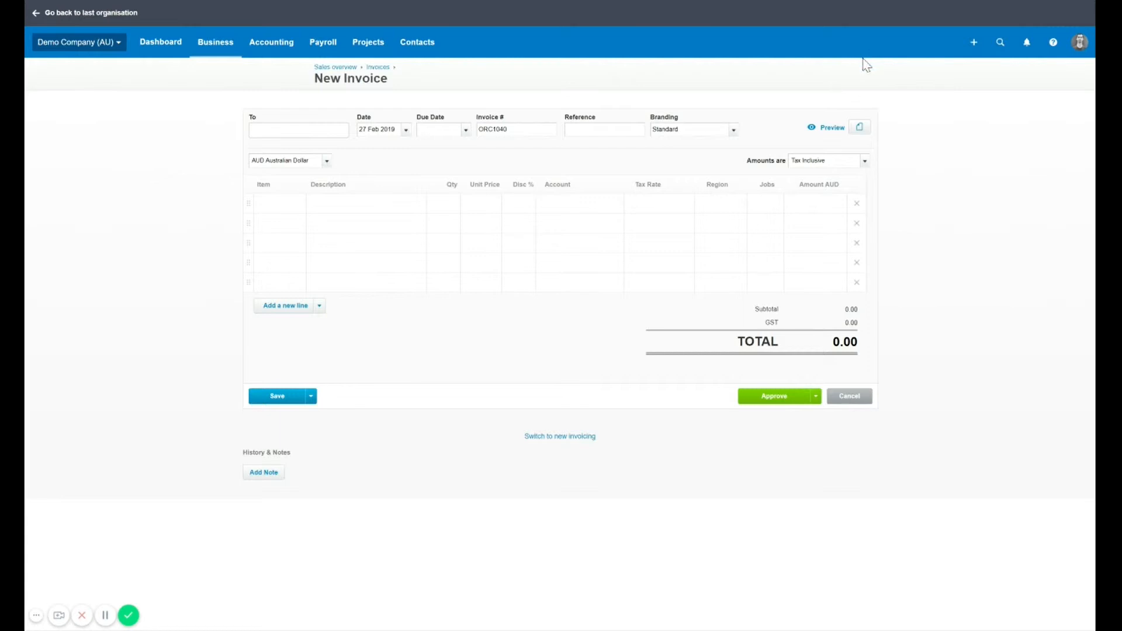
mouse_move(983, 55)
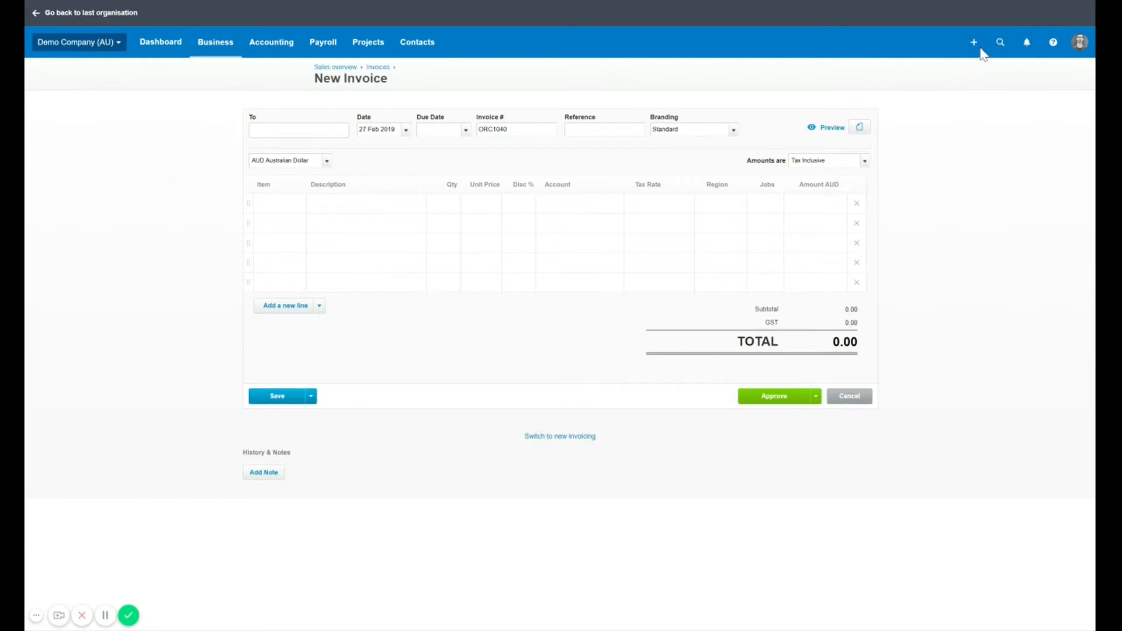
mouse_move(661, 224)
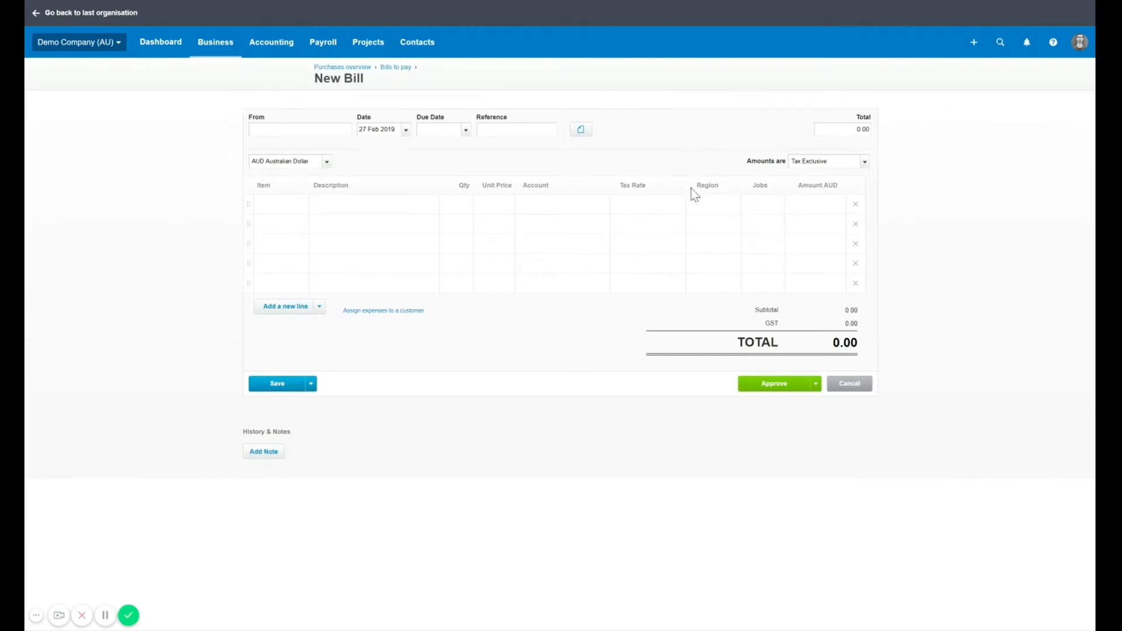
mouse_move(688, 305)
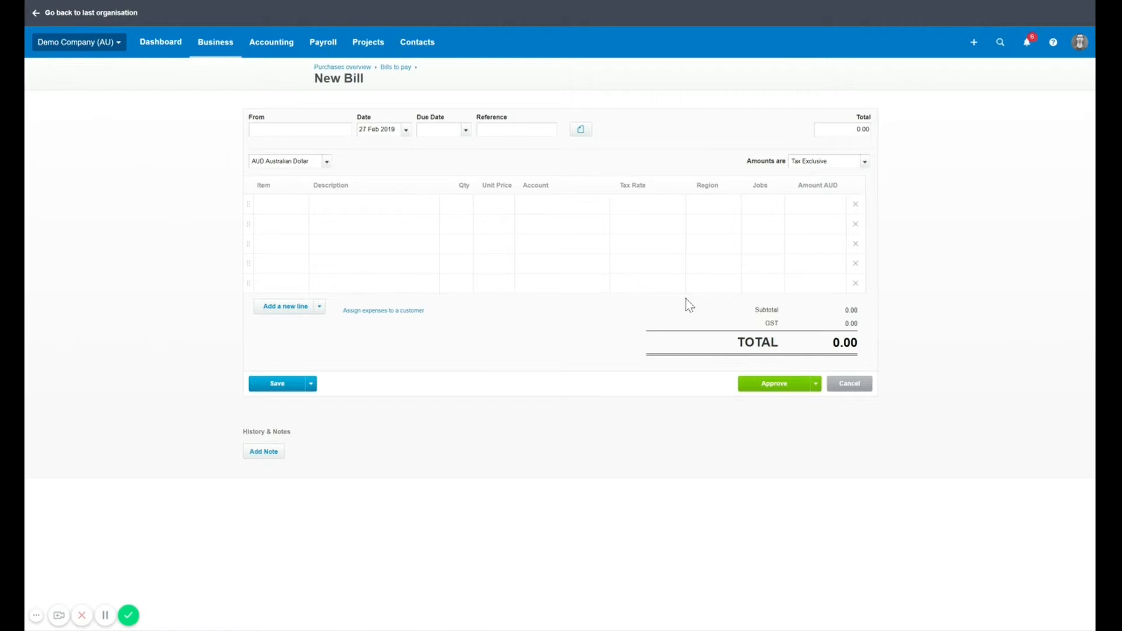
mouse_move(409, 42)
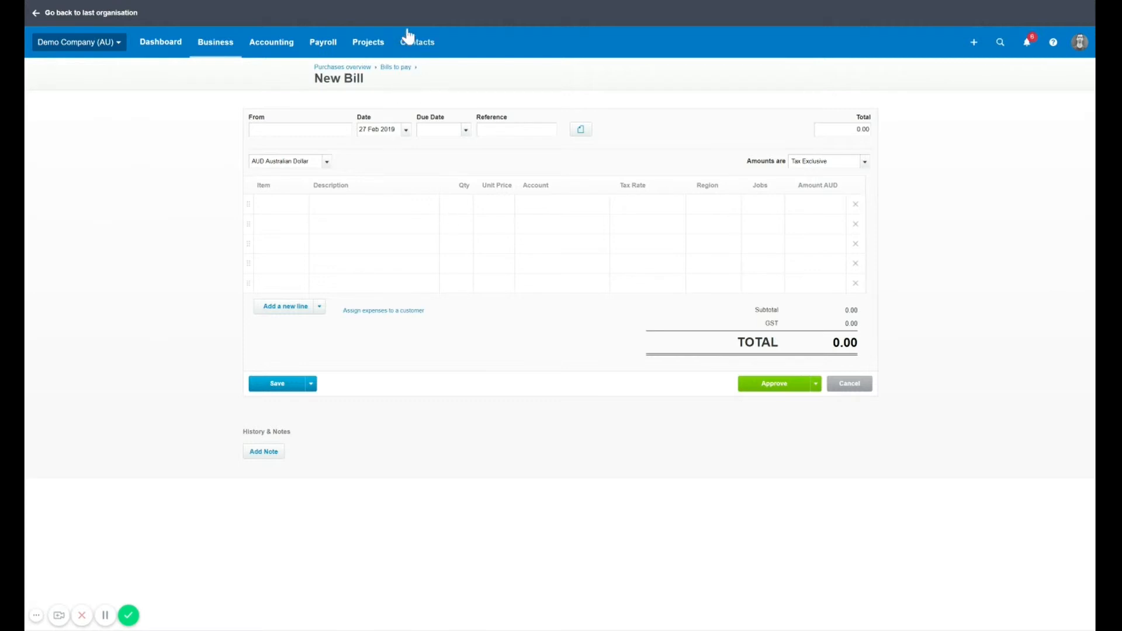
mouse_move(448, 69)
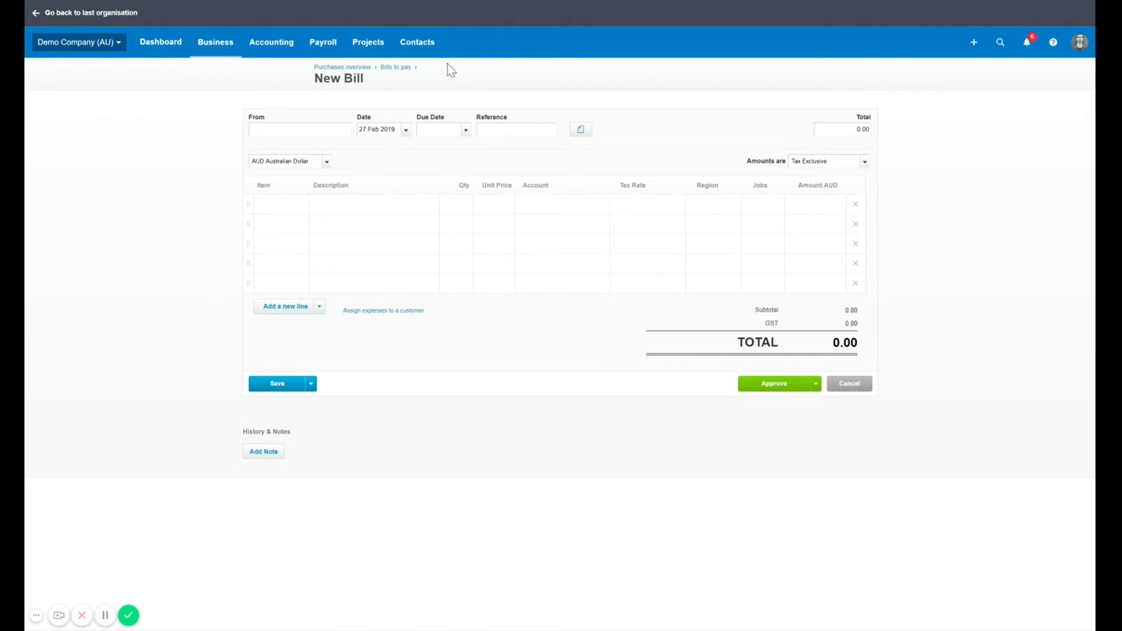
mouse_move(411, 33)
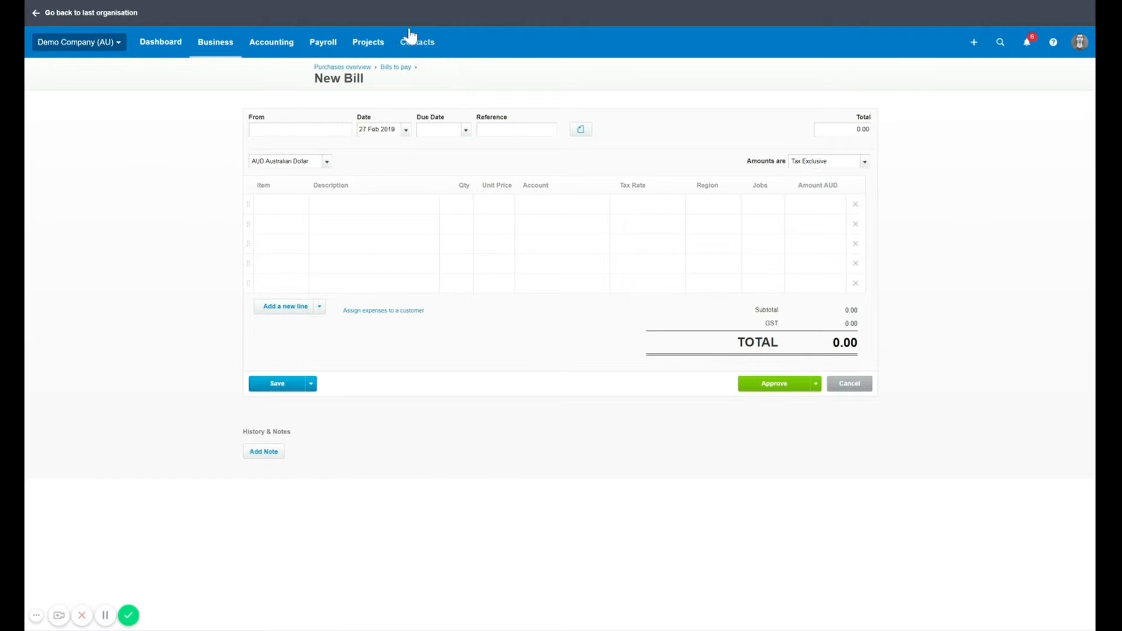
Leave the blank bill and go to the Contacts page.
click(417, 42)
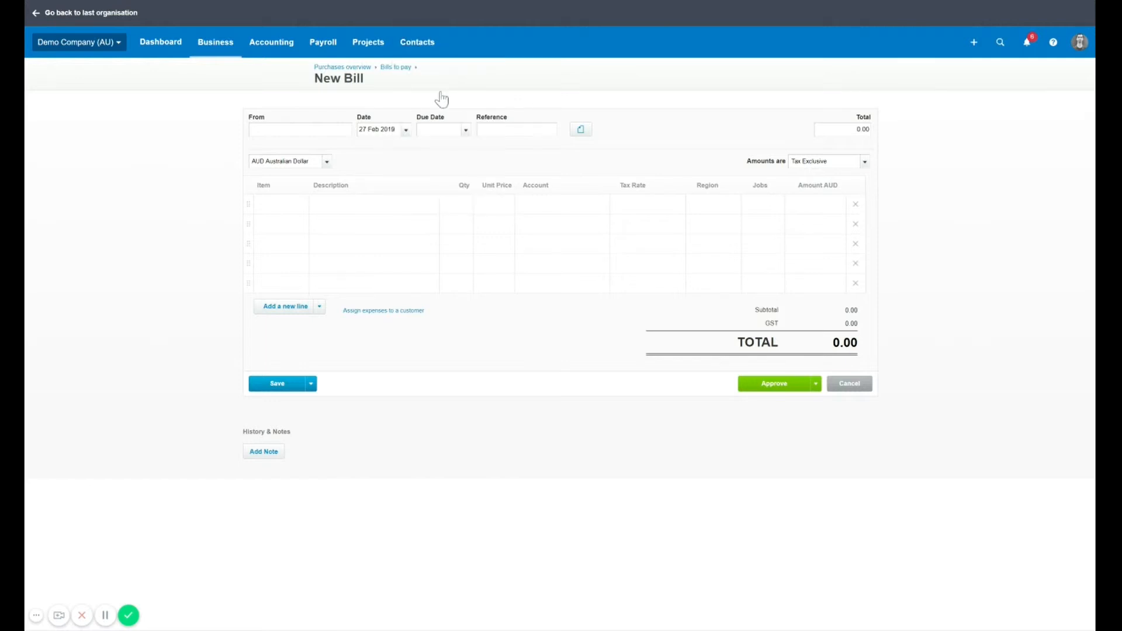
click(417, 43)
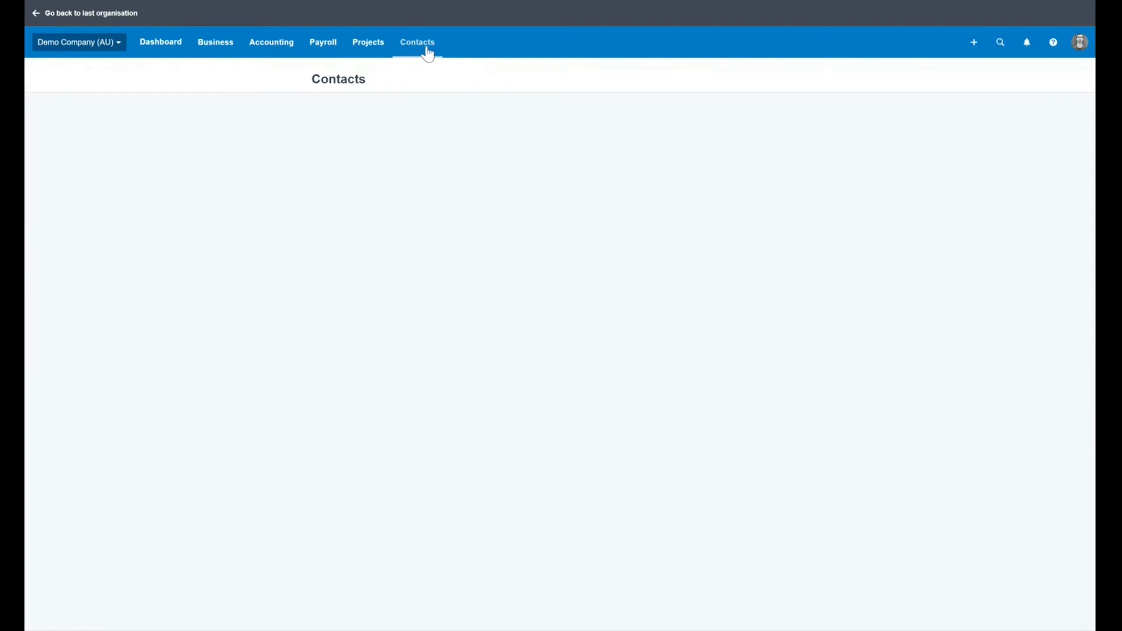
Bring up the Bank West contact record for editing.
click(417, 42)
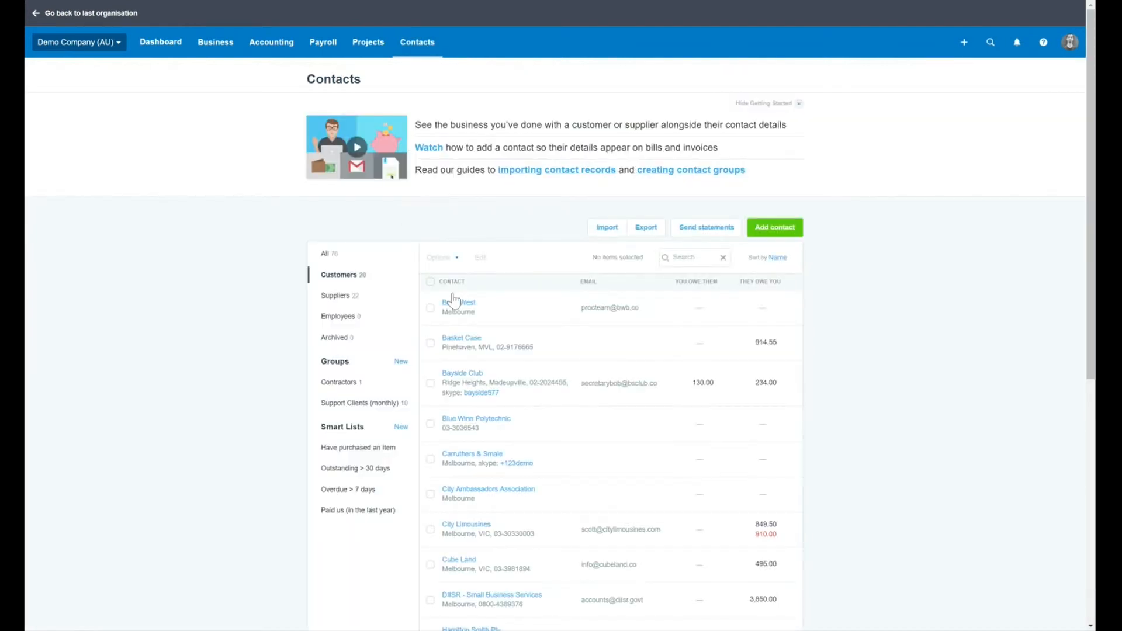
mouse_move(778, 270)
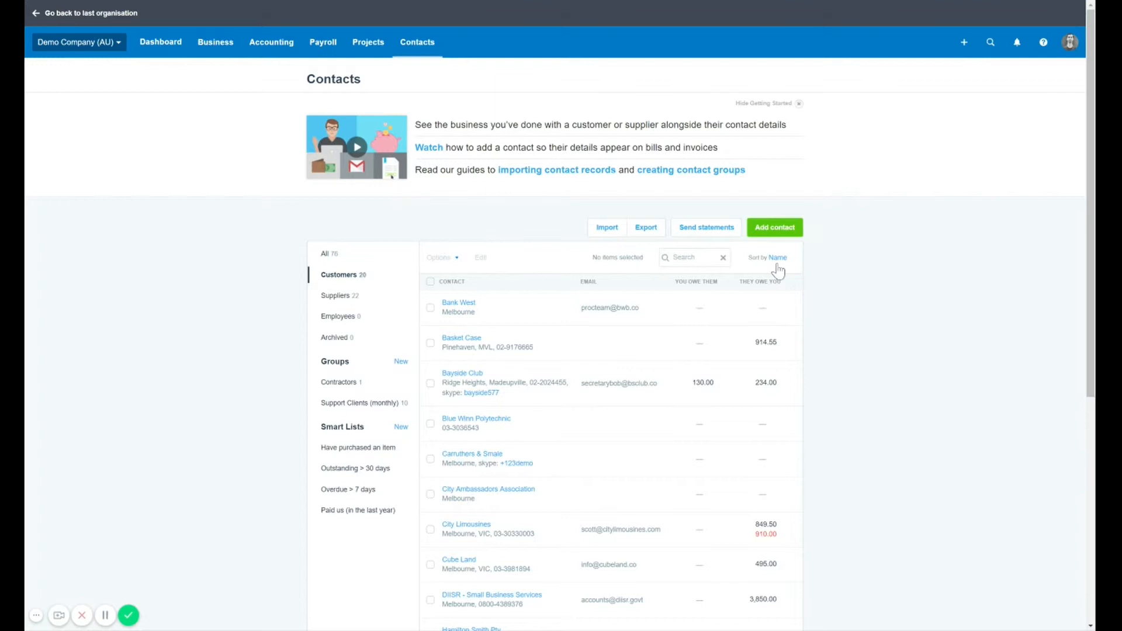
click(458, 302)
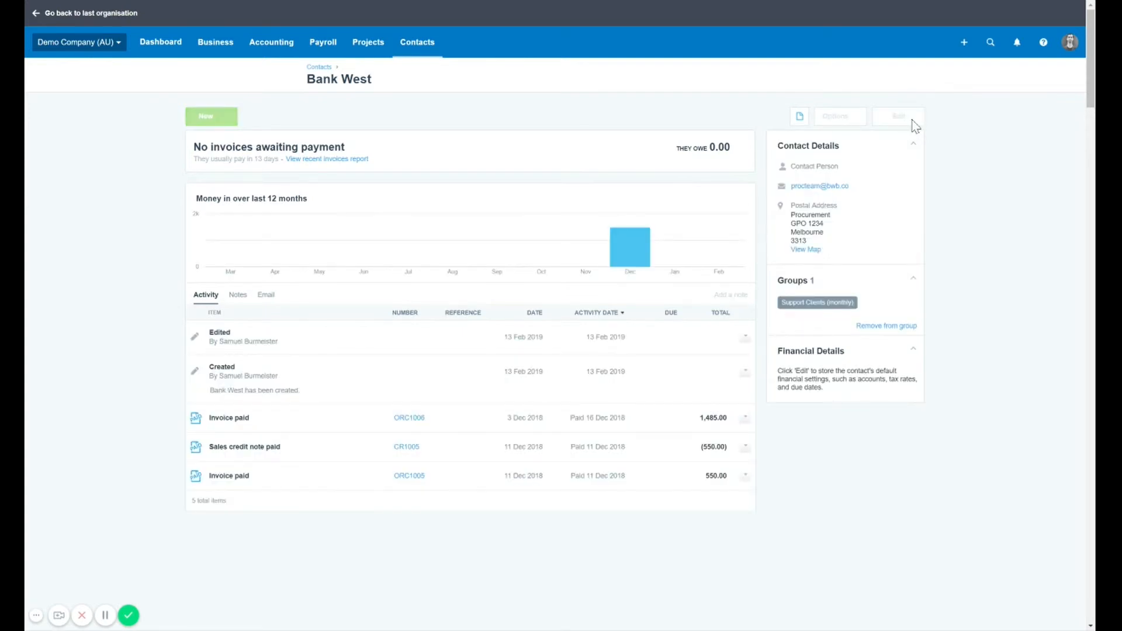
mouse_move(722, 235)
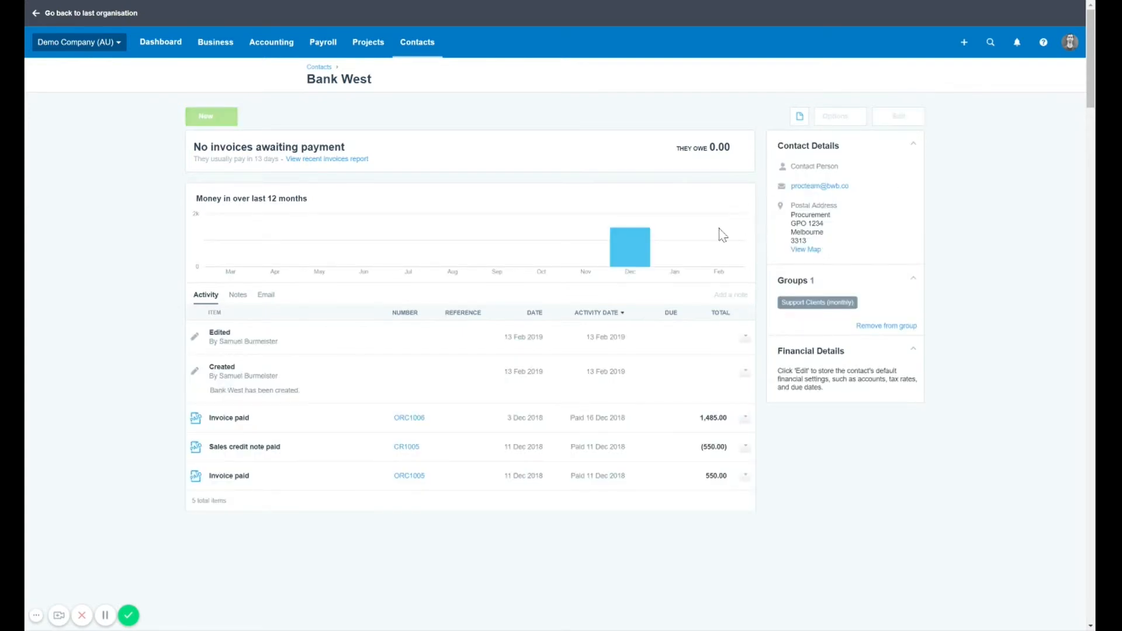
click(898, 115)
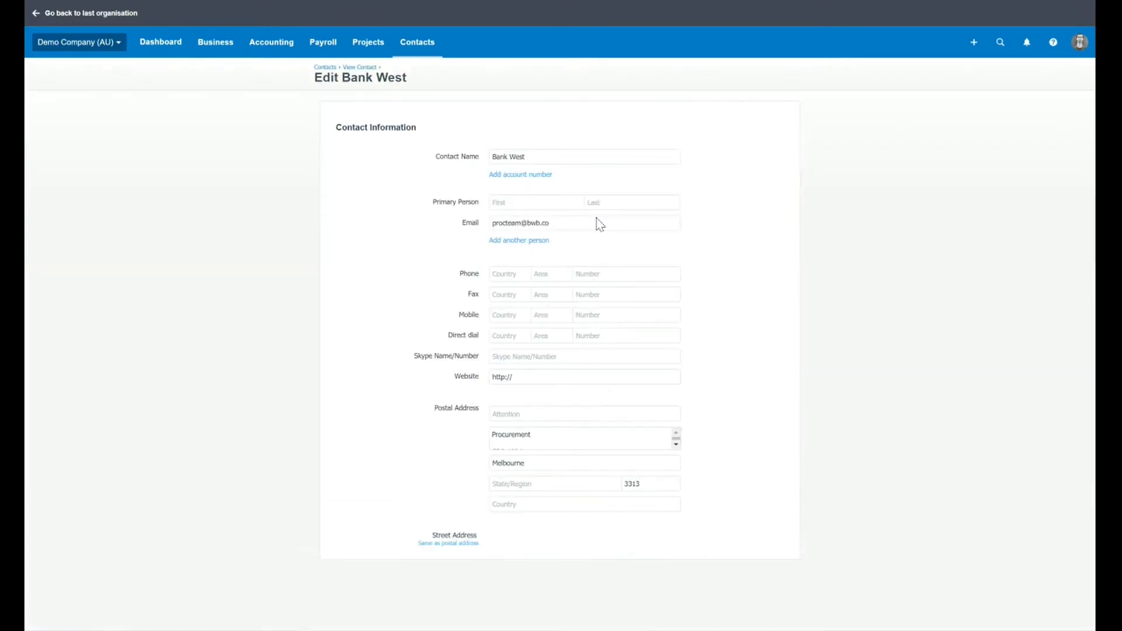
Review Bank West's financial defaults on the edit form, then head to the Accounting menu.
scroll(down, 3)
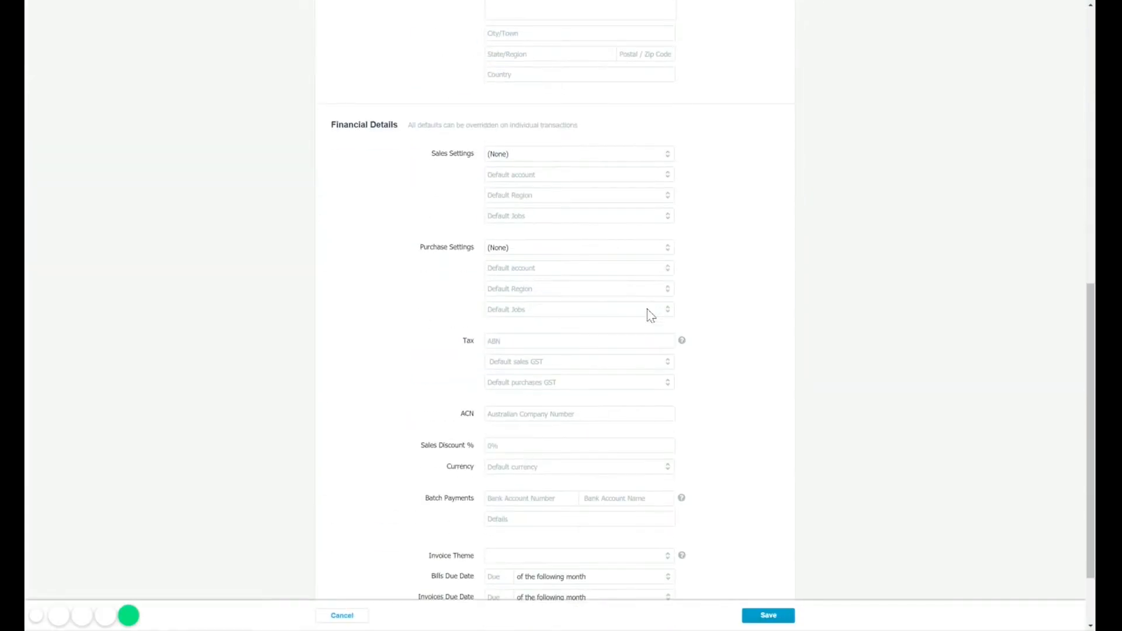
scroll(down, 3)
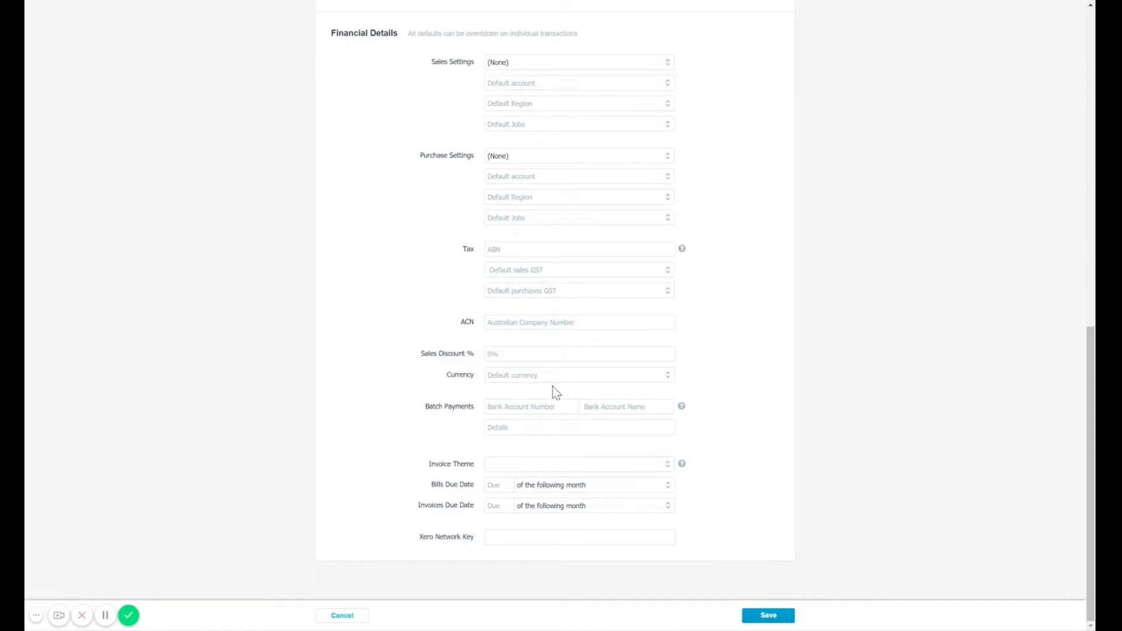
mouse_move(540, 149)
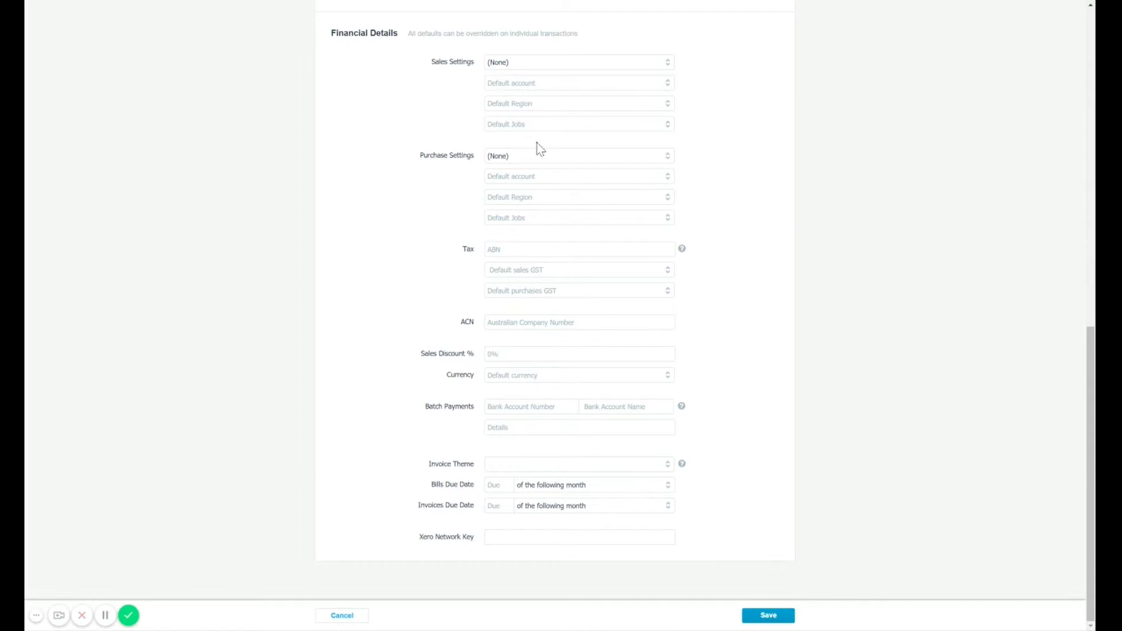
mouse_move(733, 53)
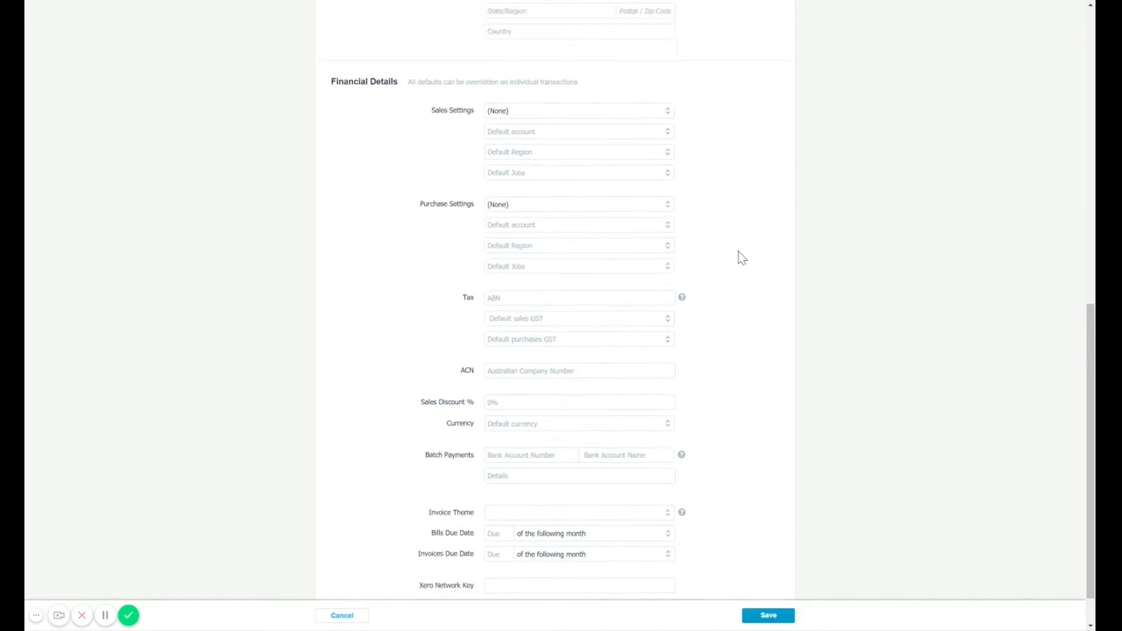
scroll(up, 3)
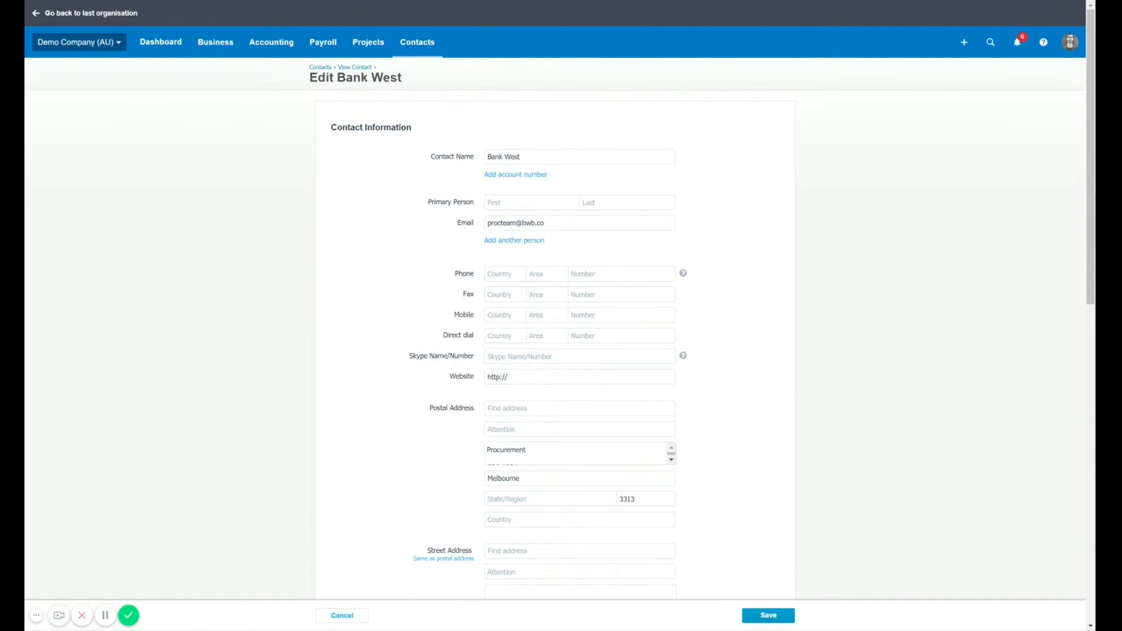
mouse_move(368, 42)
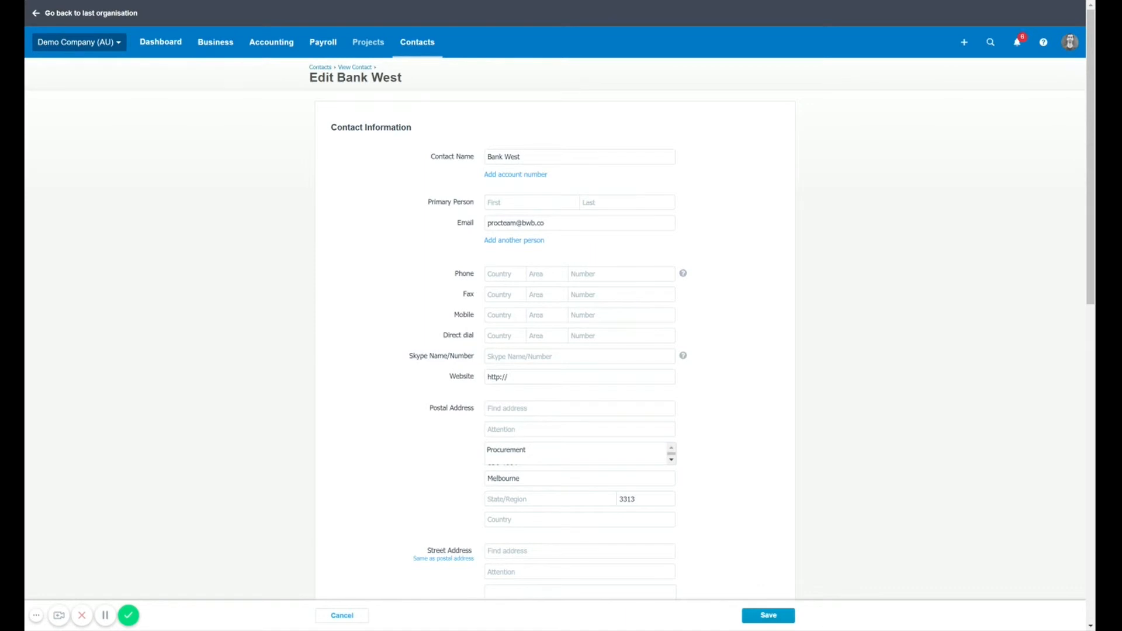
mouse_move(320, 67)
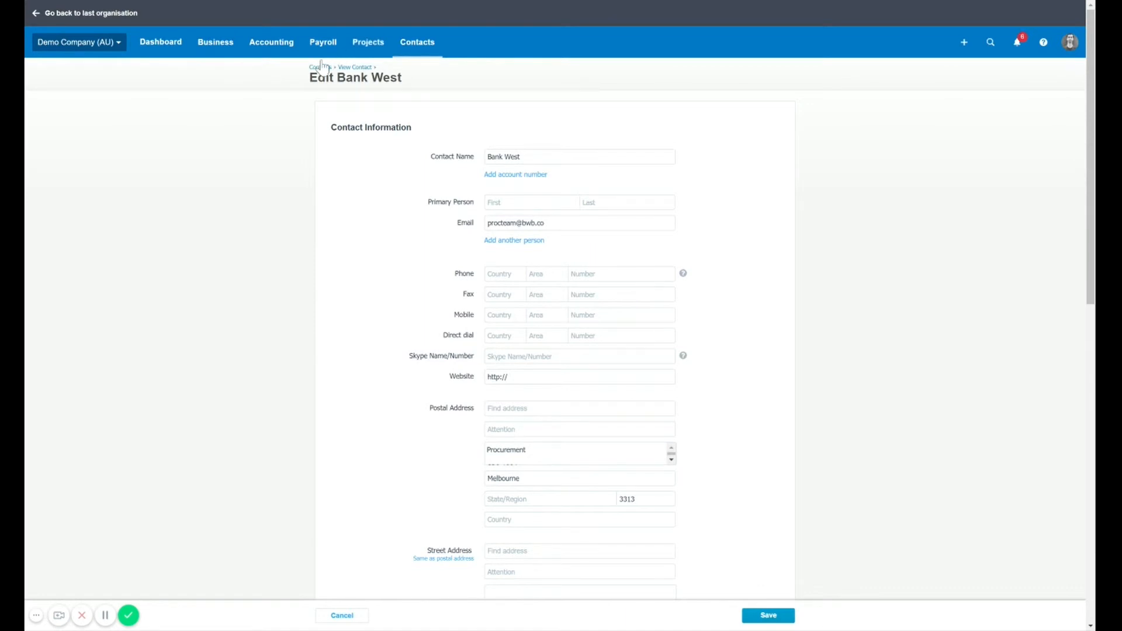
click(271, 42)
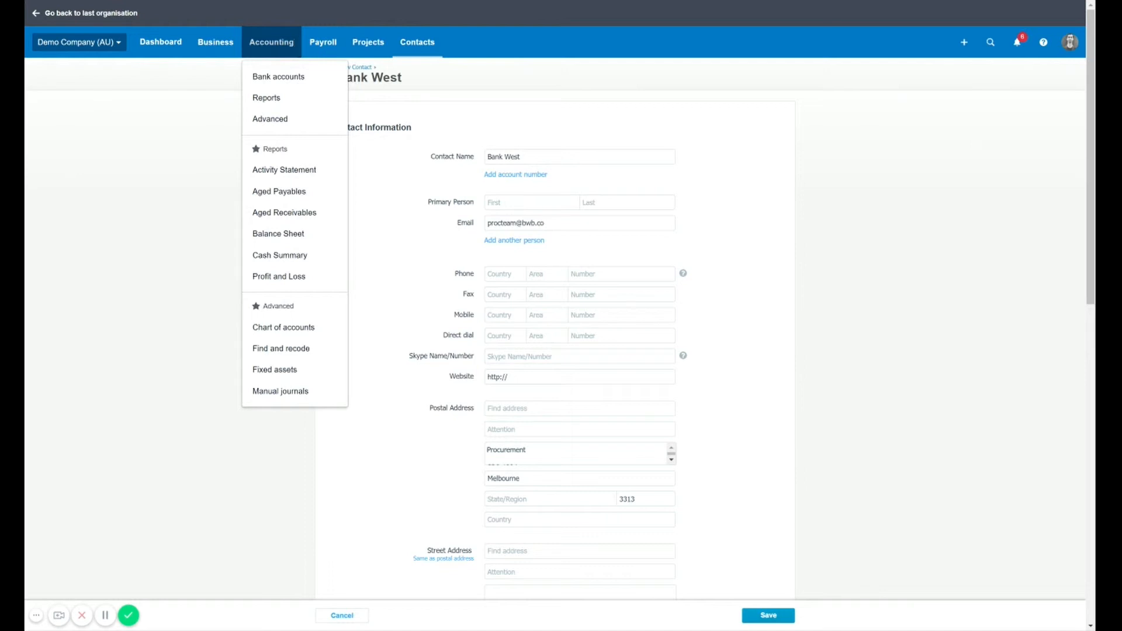
mouse_move(295, 176)
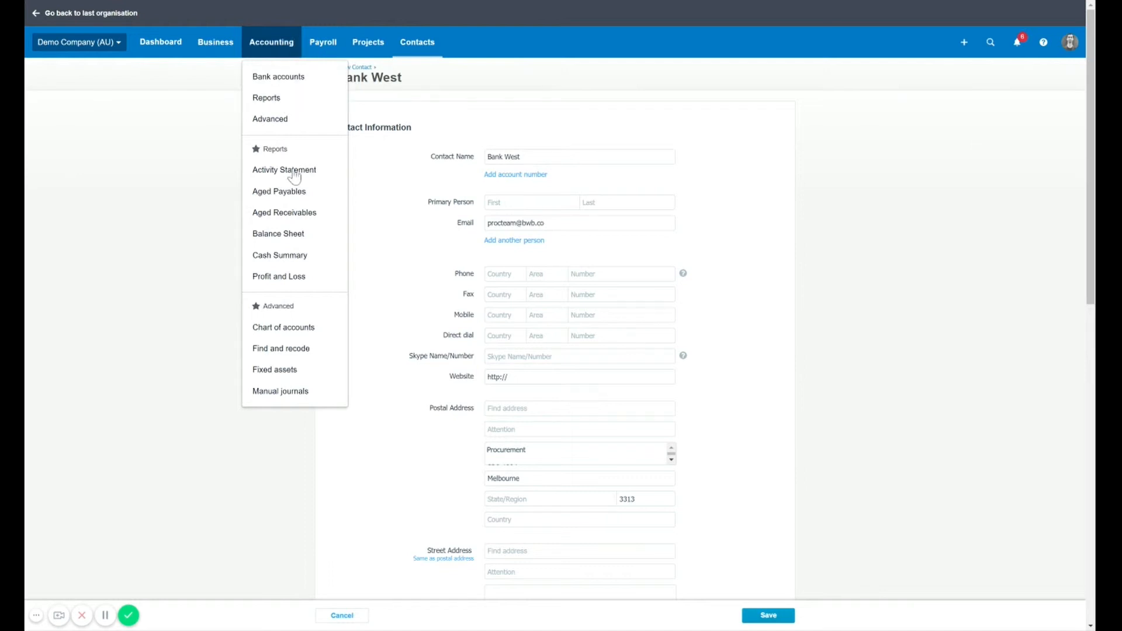
Open the Profit and Loss report for Demo Company (AU).
click(311, 290)
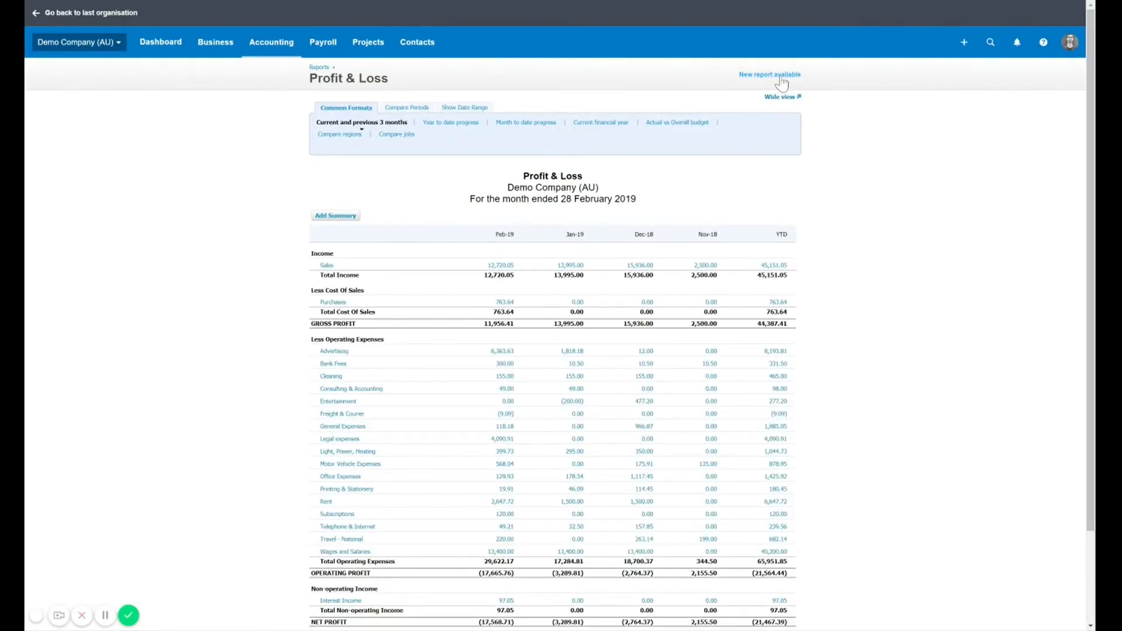
Switch to the new Profit and Loss report and set its start date to 1 Jan 2010.
click(769, 74)
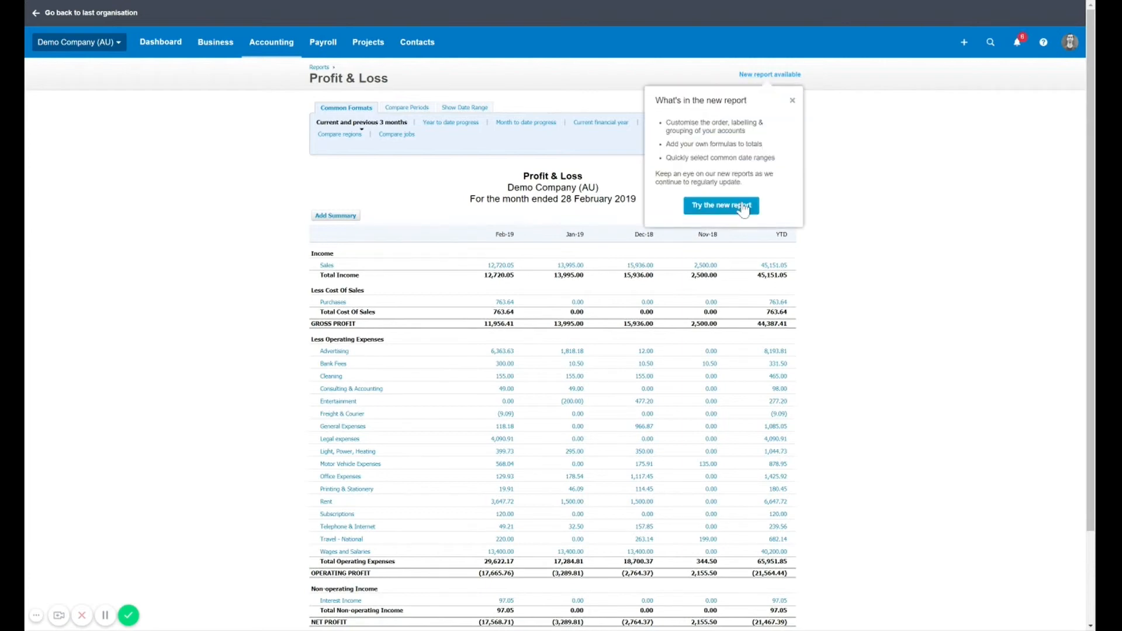
click(721, 205)
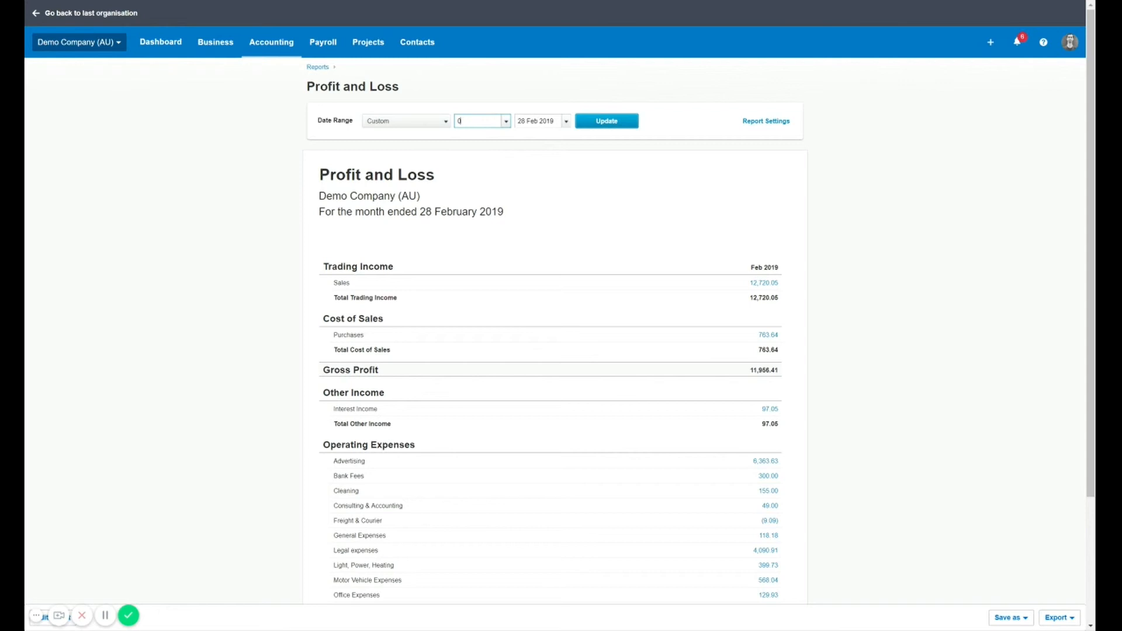
text(01/01/2010)
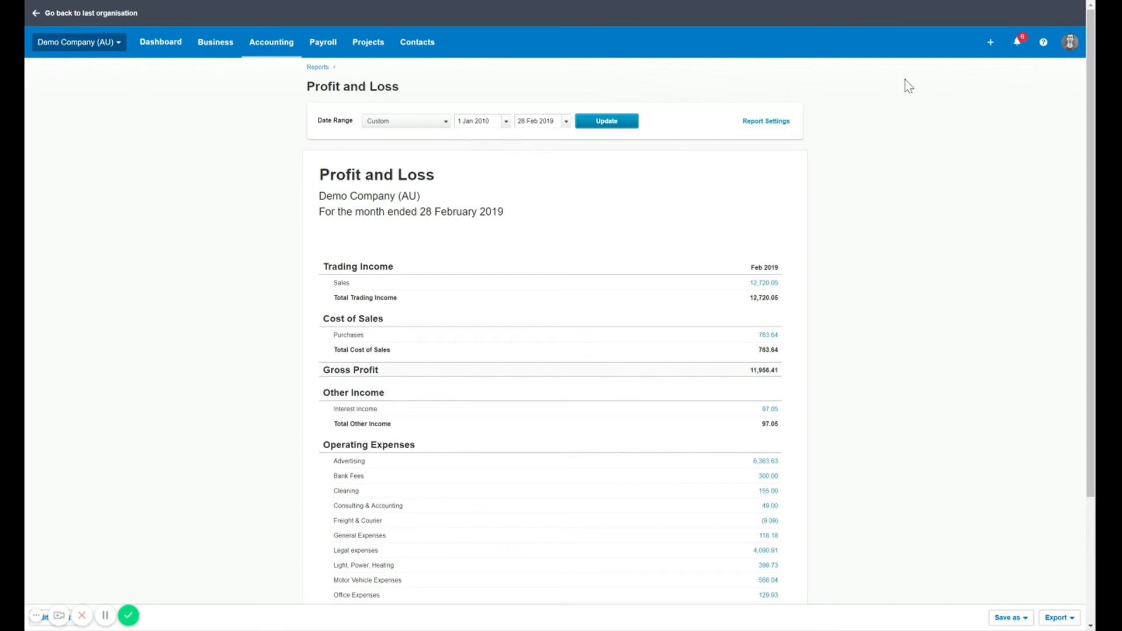
click(606, 120)
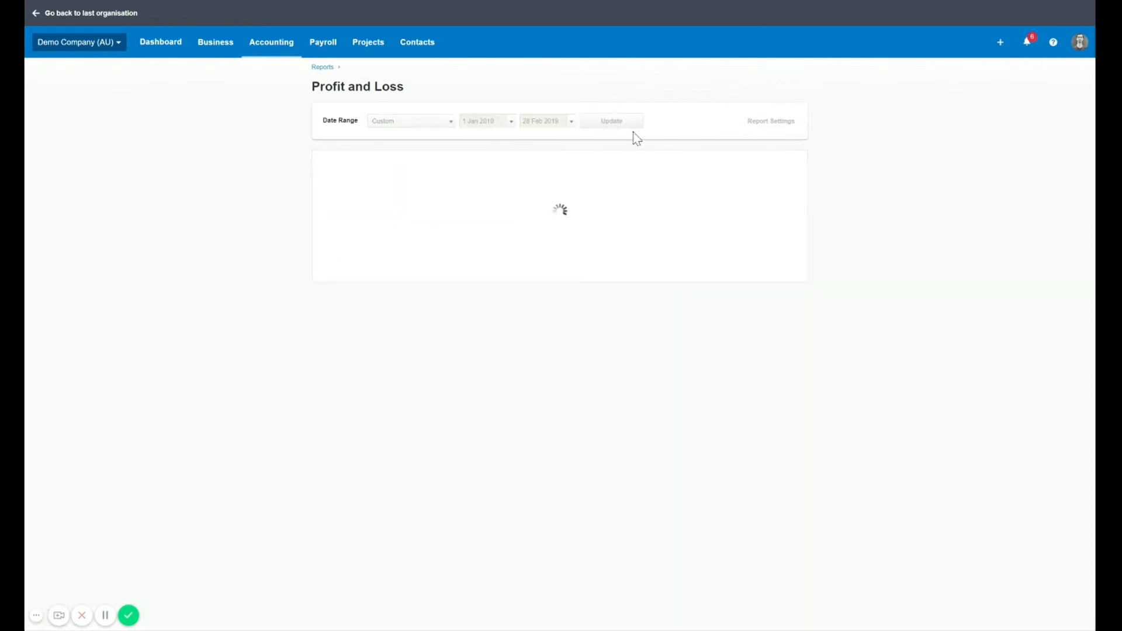
click(607, 121)
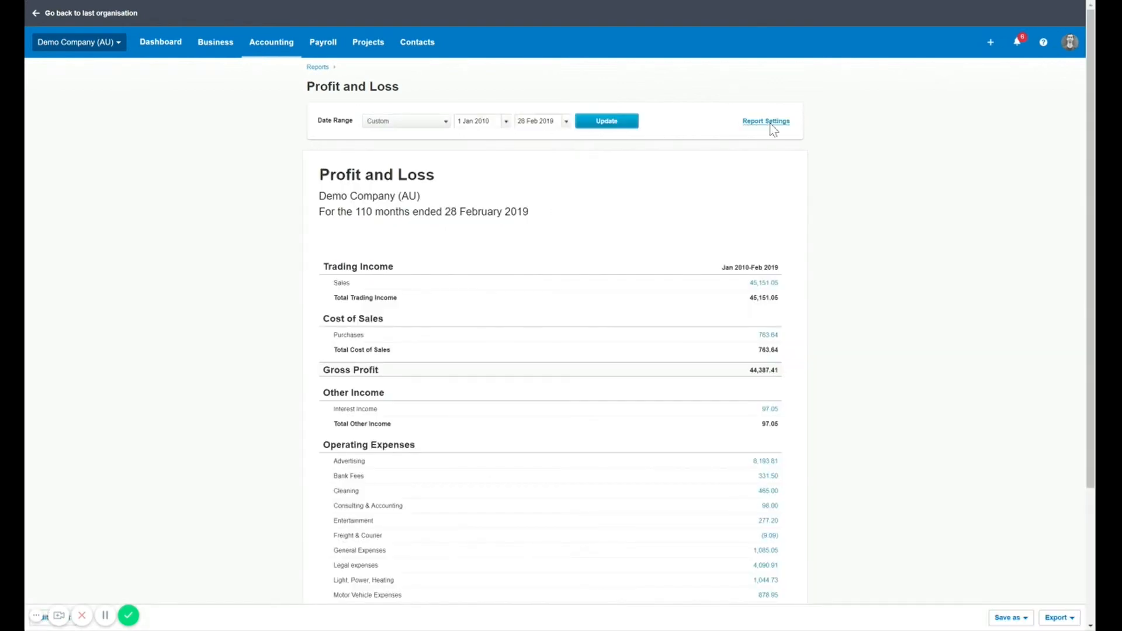
Filter the report to the Forsyth Street job through Report Settings and update it.
click(766, 120)
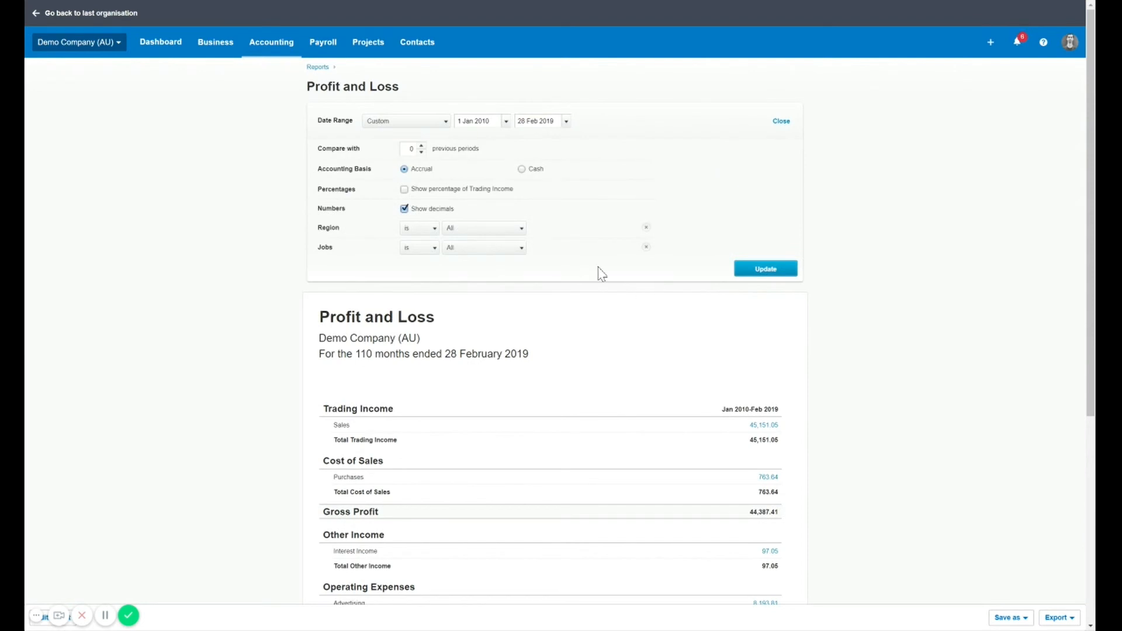
mouse_move(475, 230)
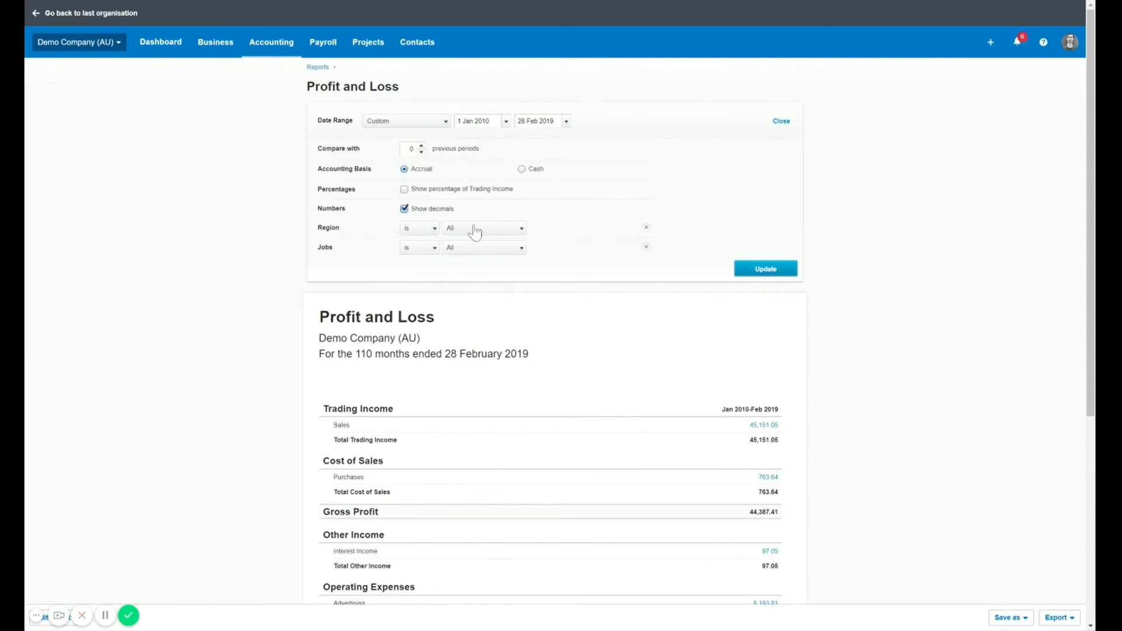
mouse_move(475, 250)
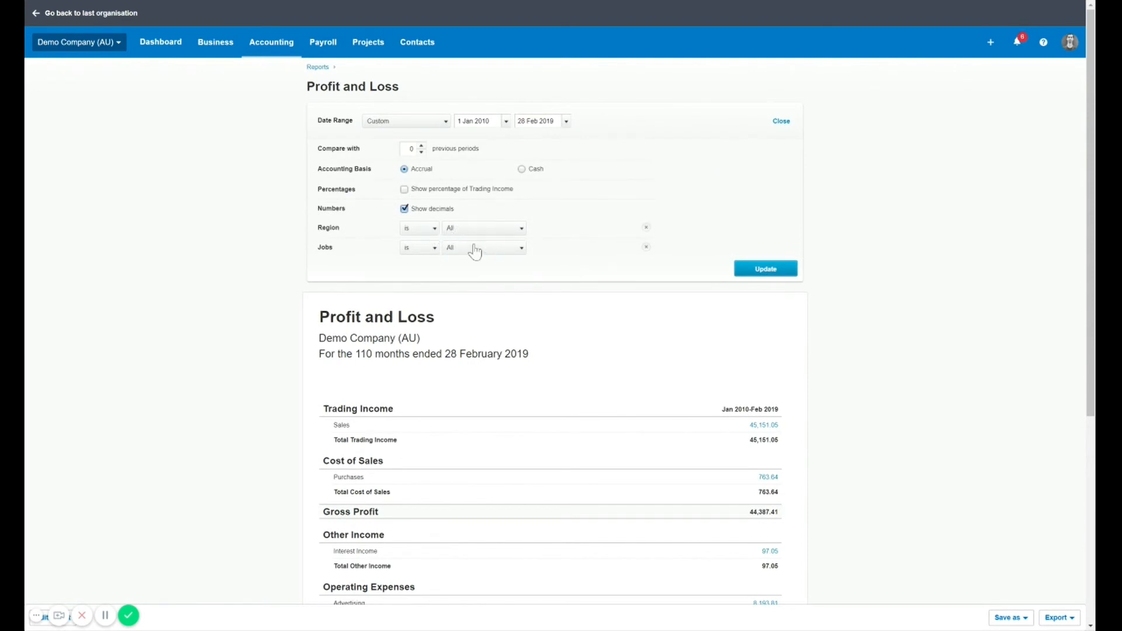
click(482, 247)
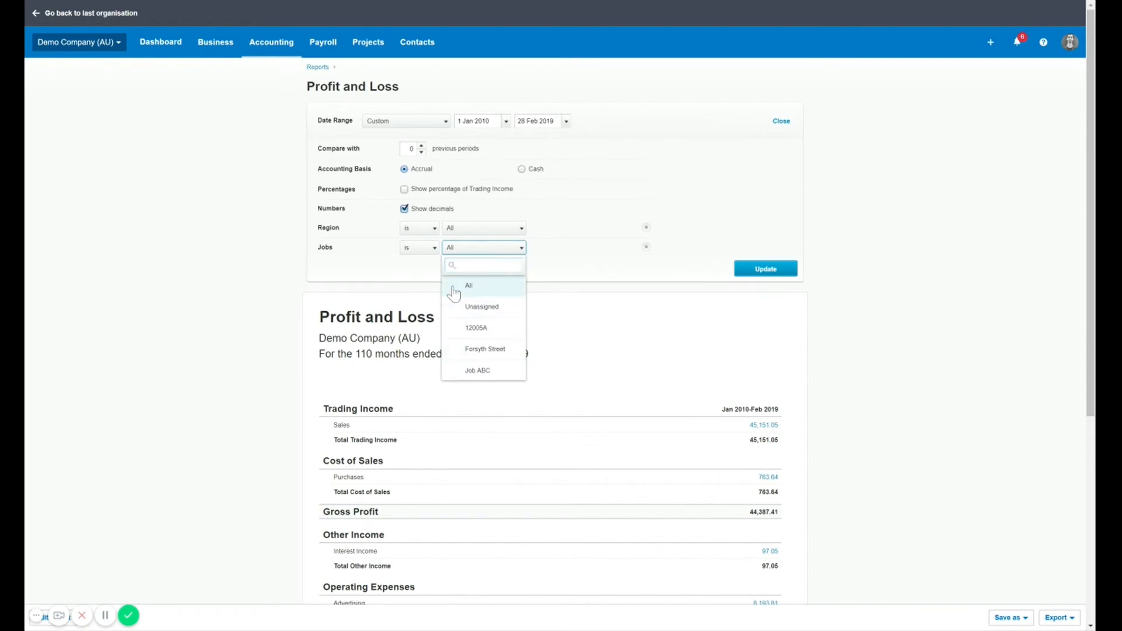
click(483, 349)
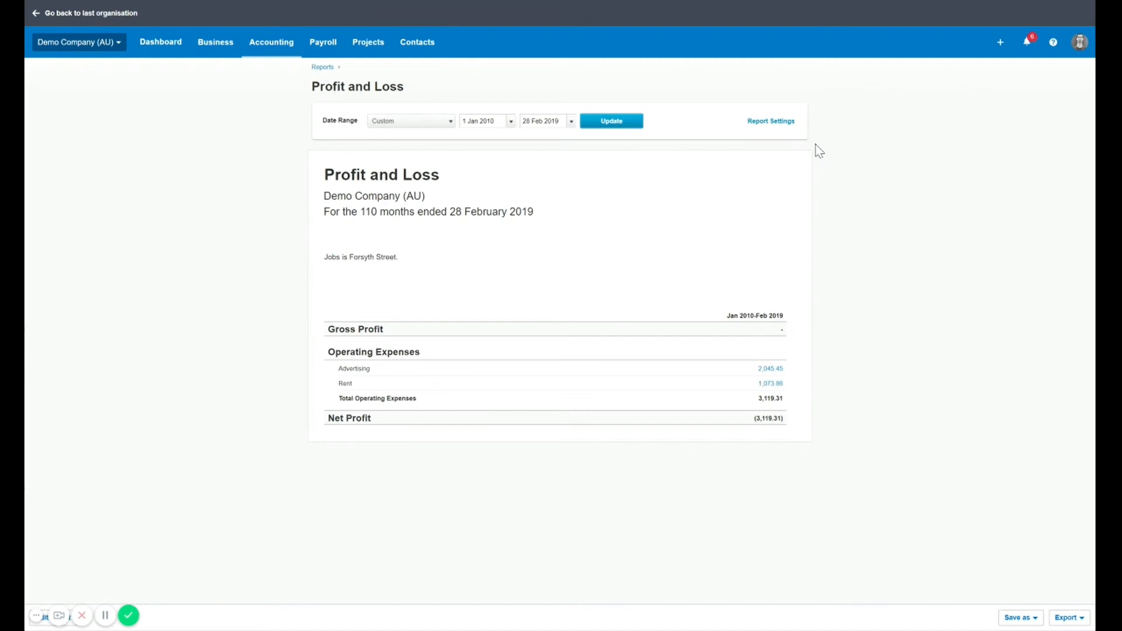
click(361, 257)
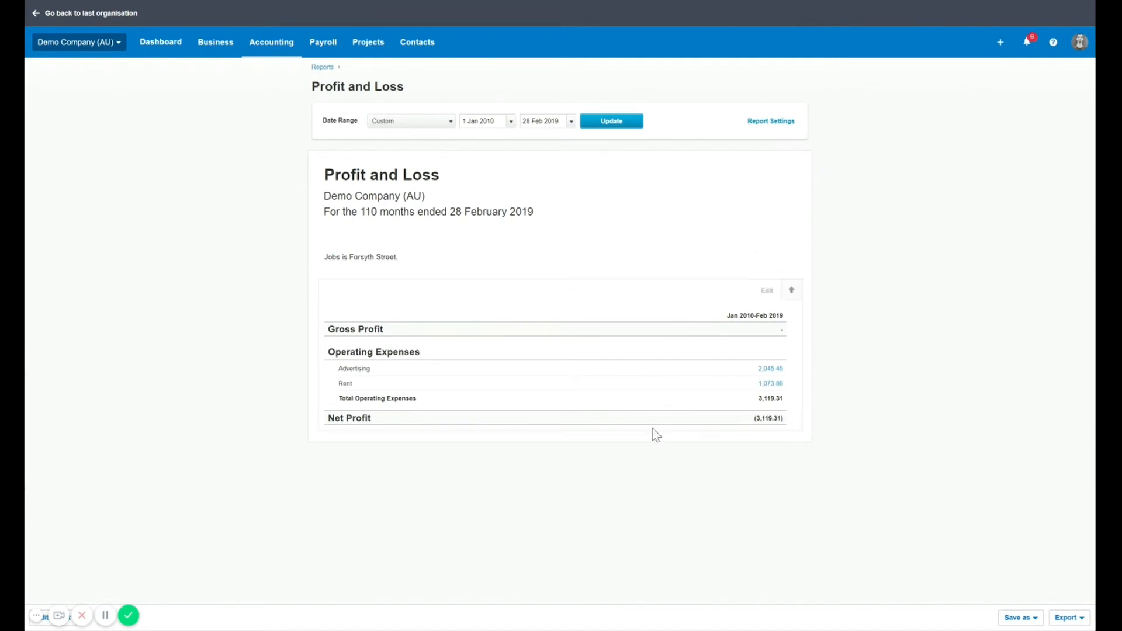
mouse_move(674, 307)
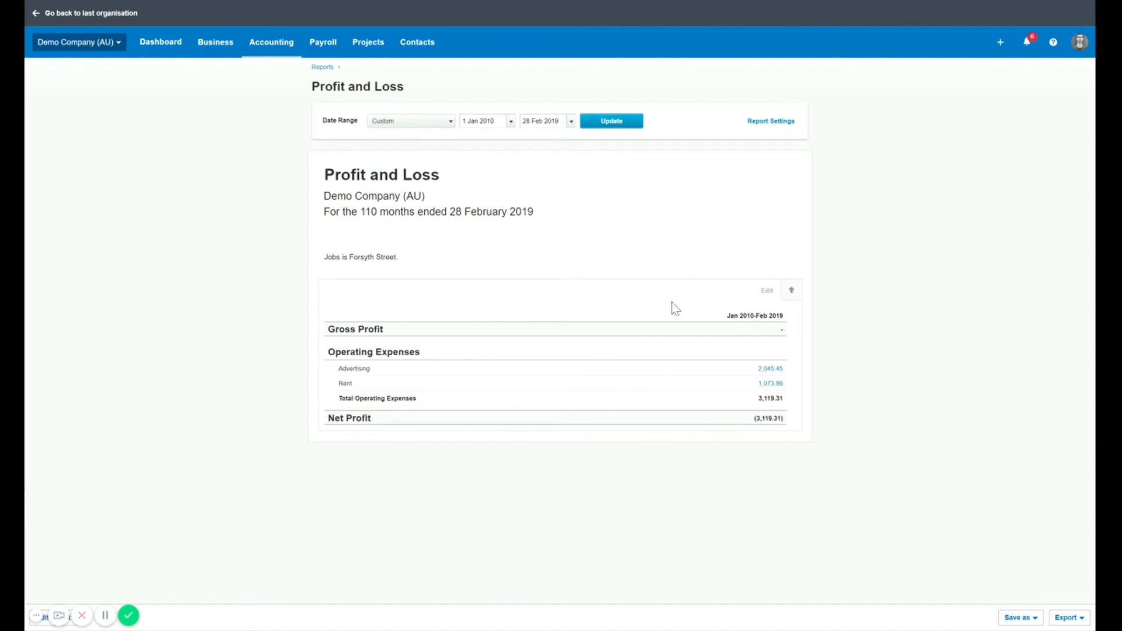
mouse_move(772, 371)
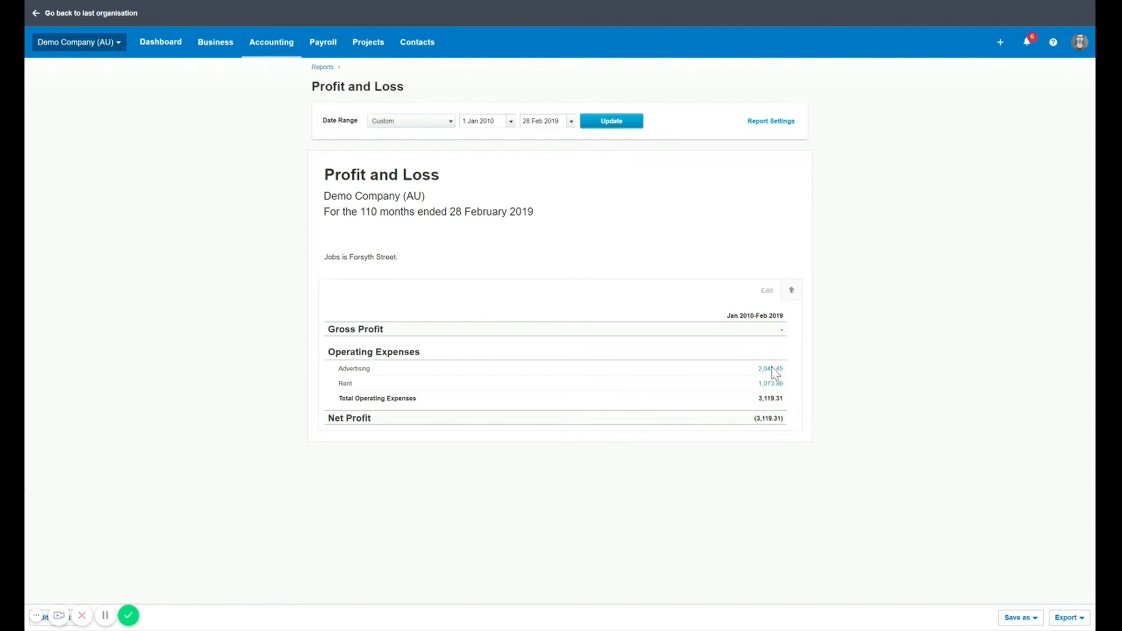
mouse_move(768, 394)
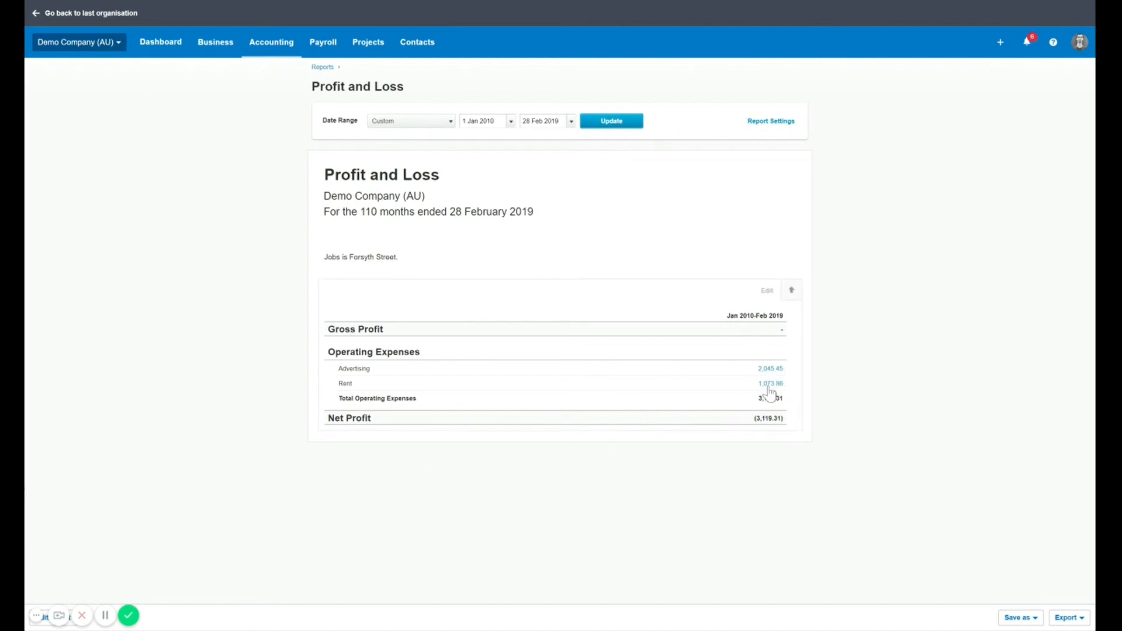
mouse_move(794, 425)
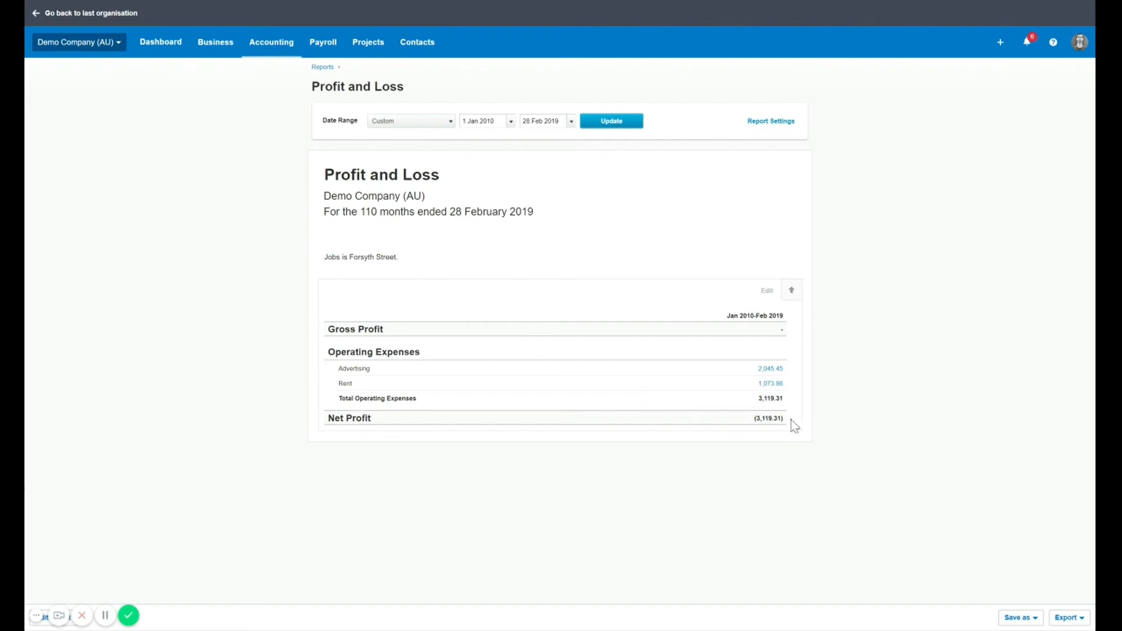
mouse_move(775, 130)
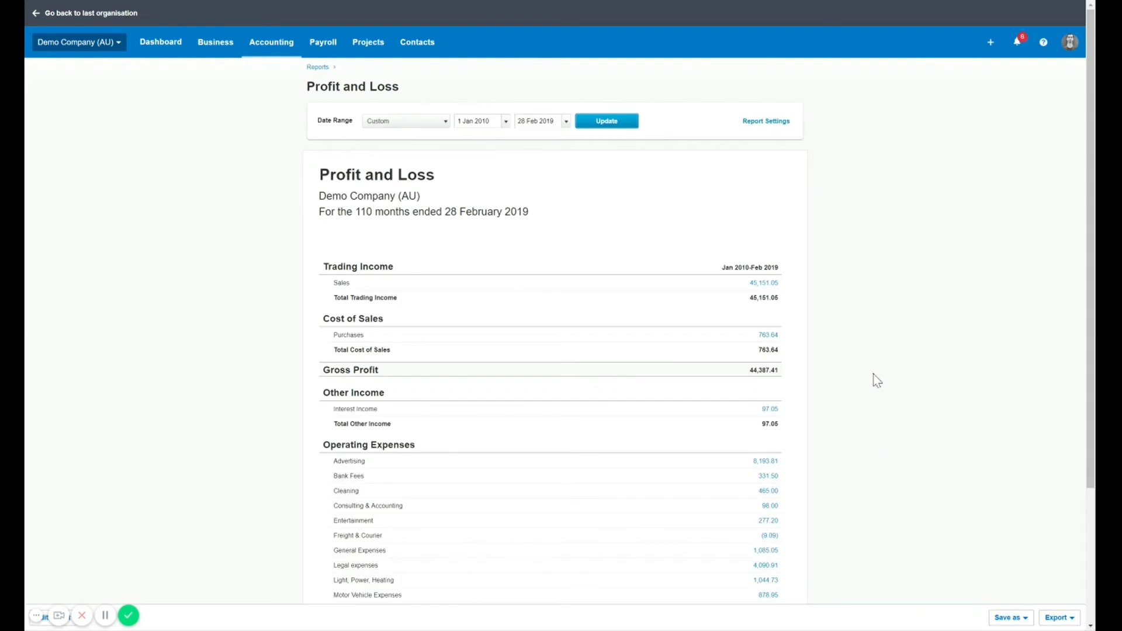
Check Report Settings with region and job filters on All, then open Edit layout.
scroll(down, 3)
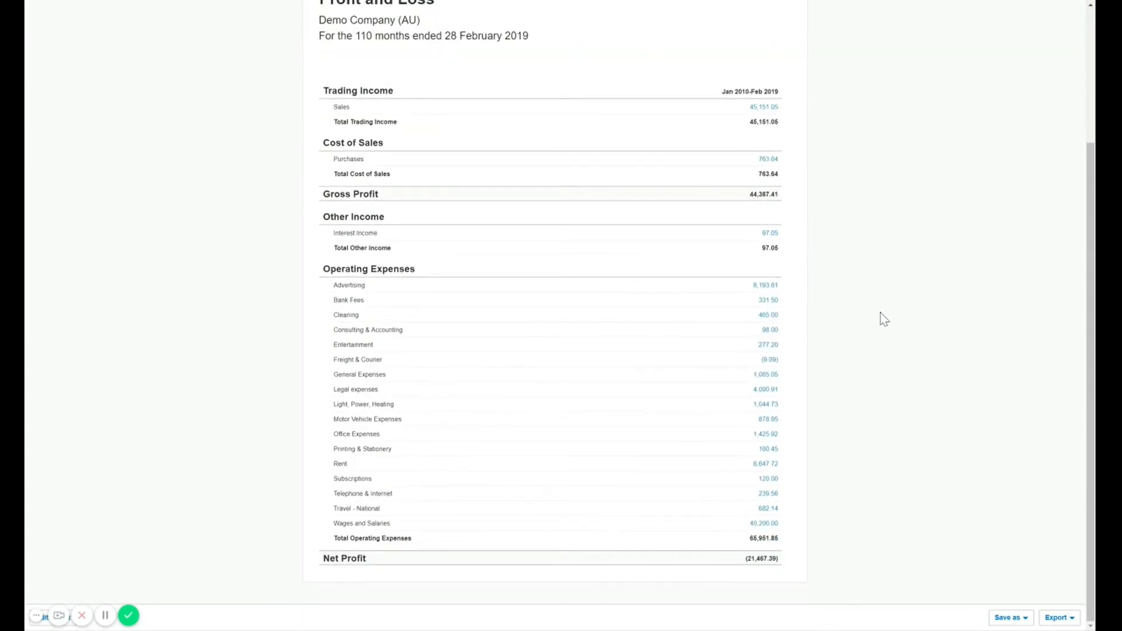
scroll(up, 3)
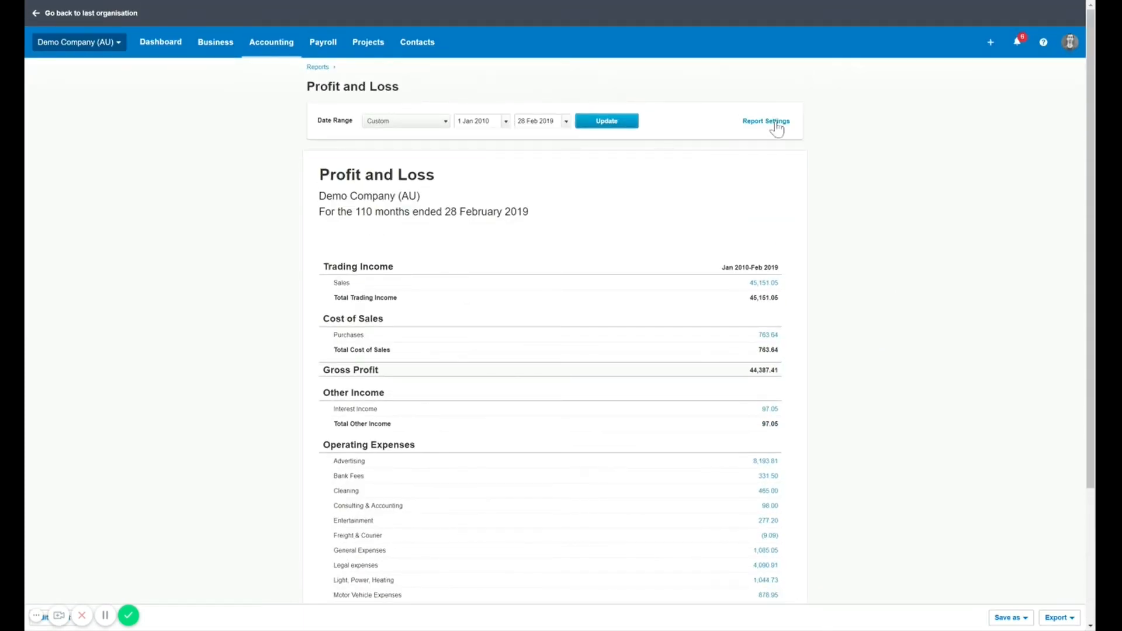
click(764, 120)
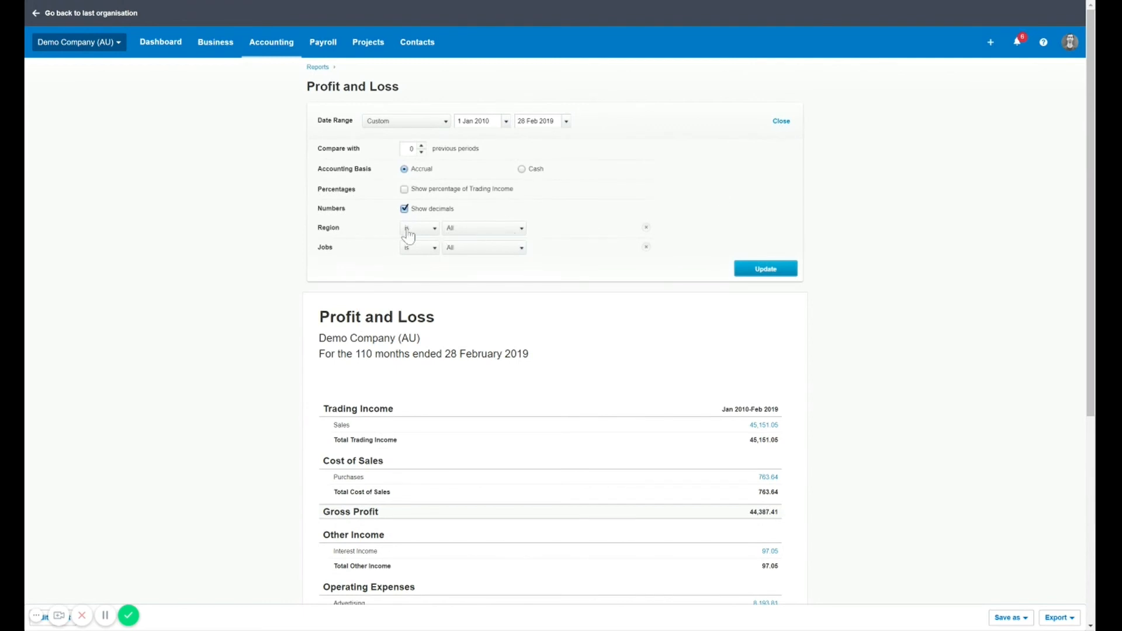
mouse_move(485, 254)
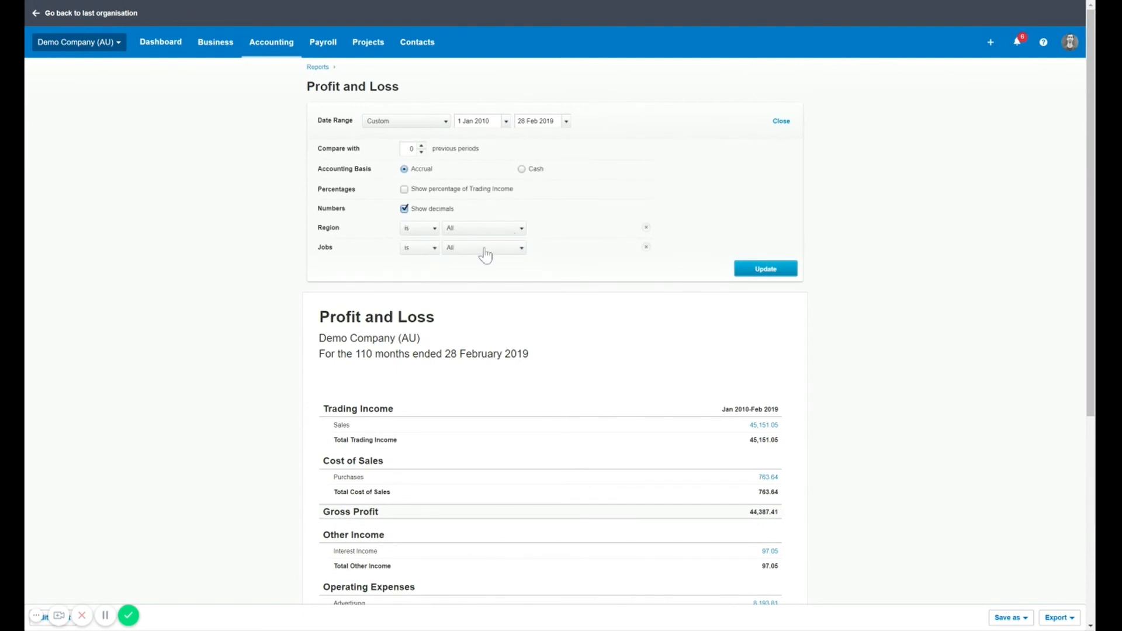
click(780, 121)
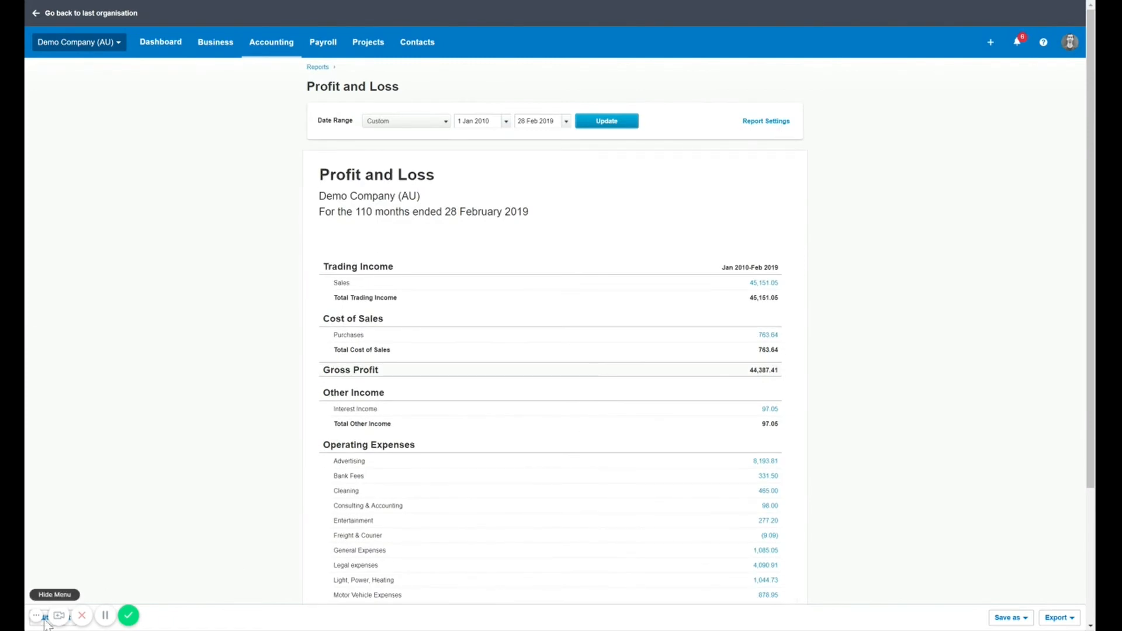
mouse_move(60, 616)
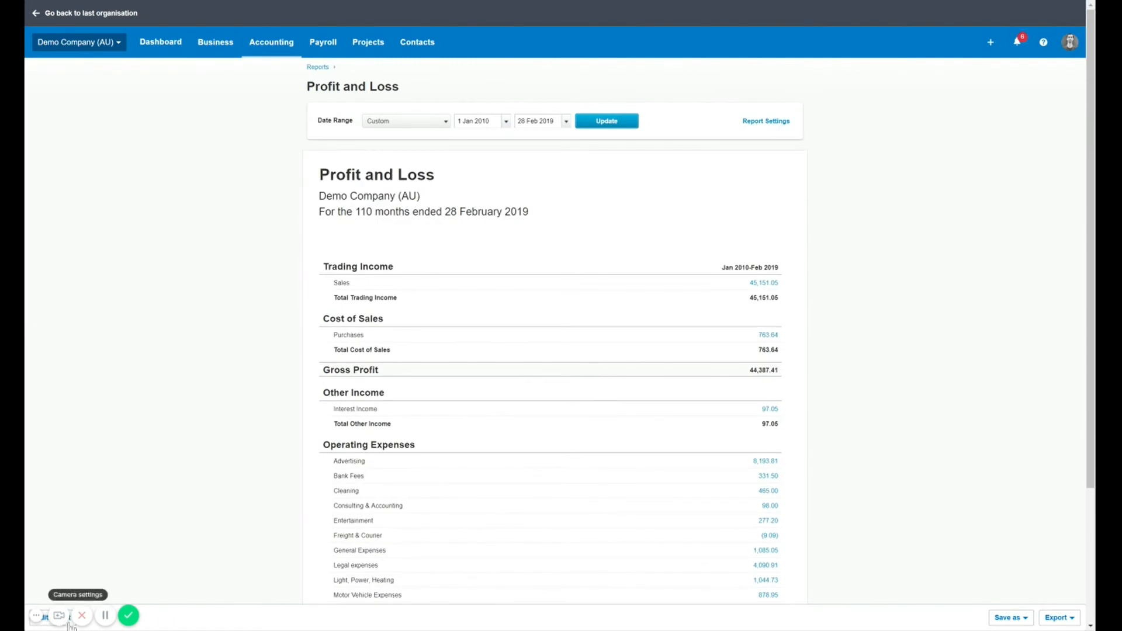
scroll(down, 3)
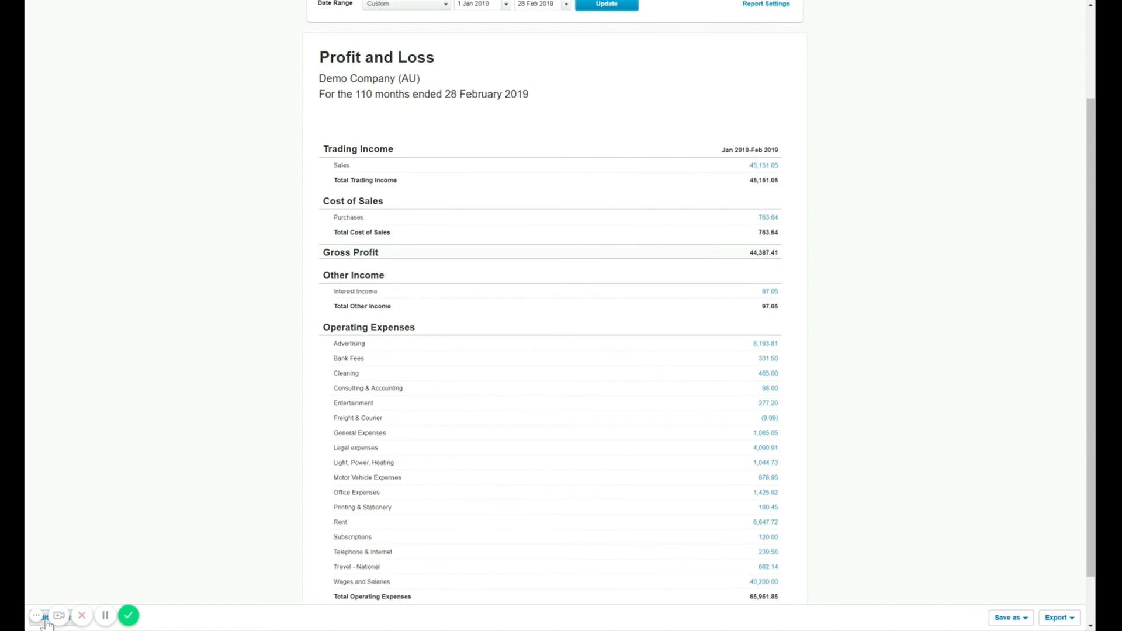
click(605, 5)
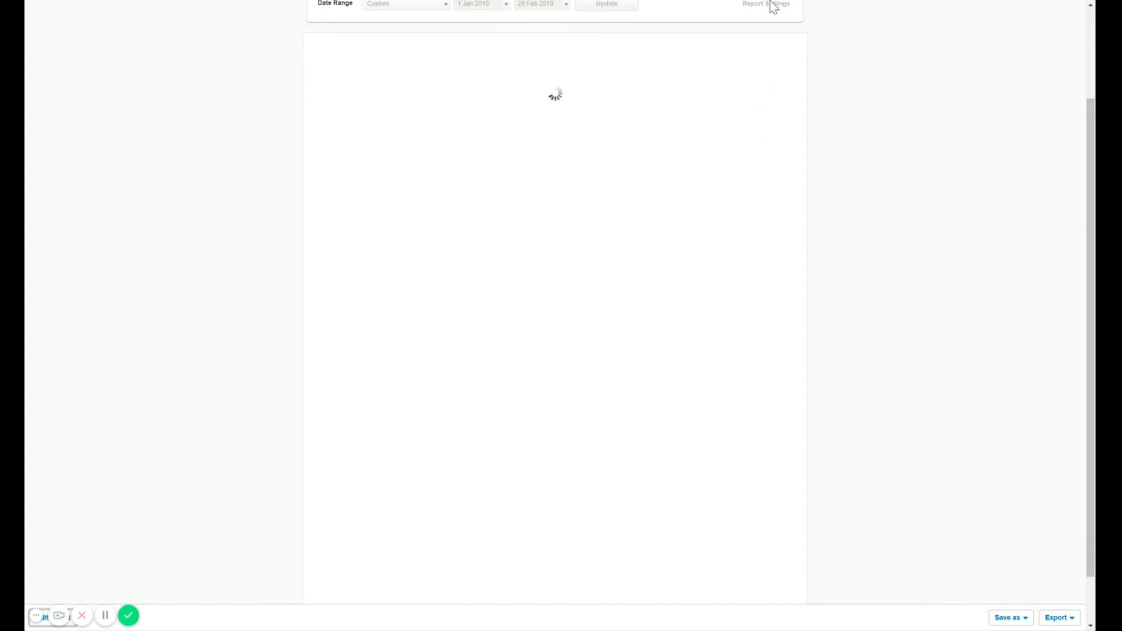
mouse_move(788, 120)
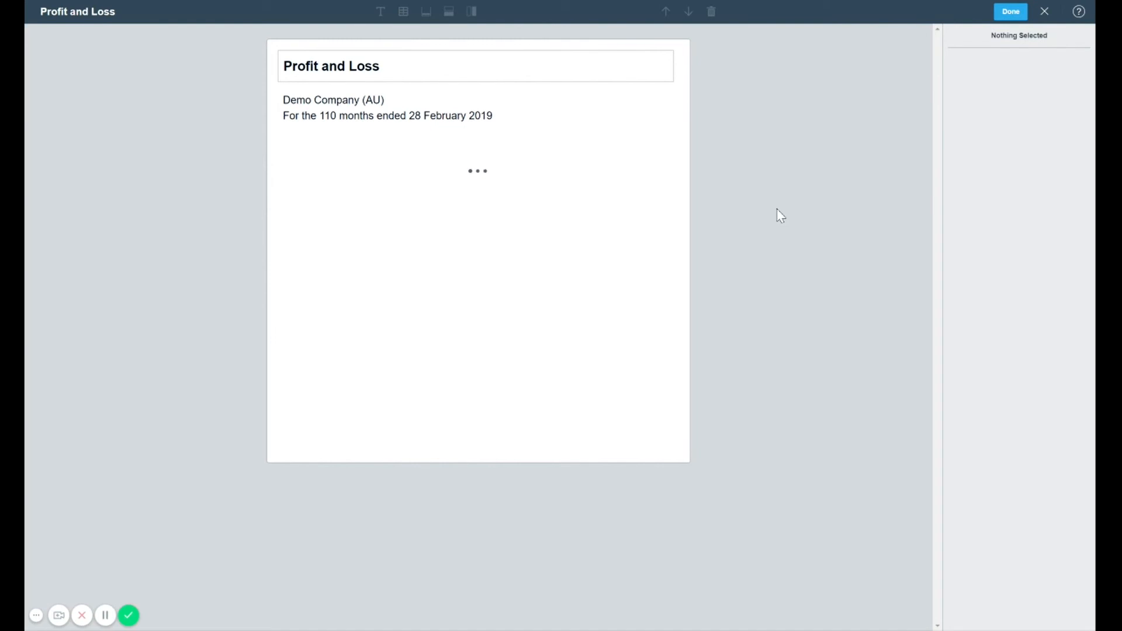
mouse_move(667, 276)
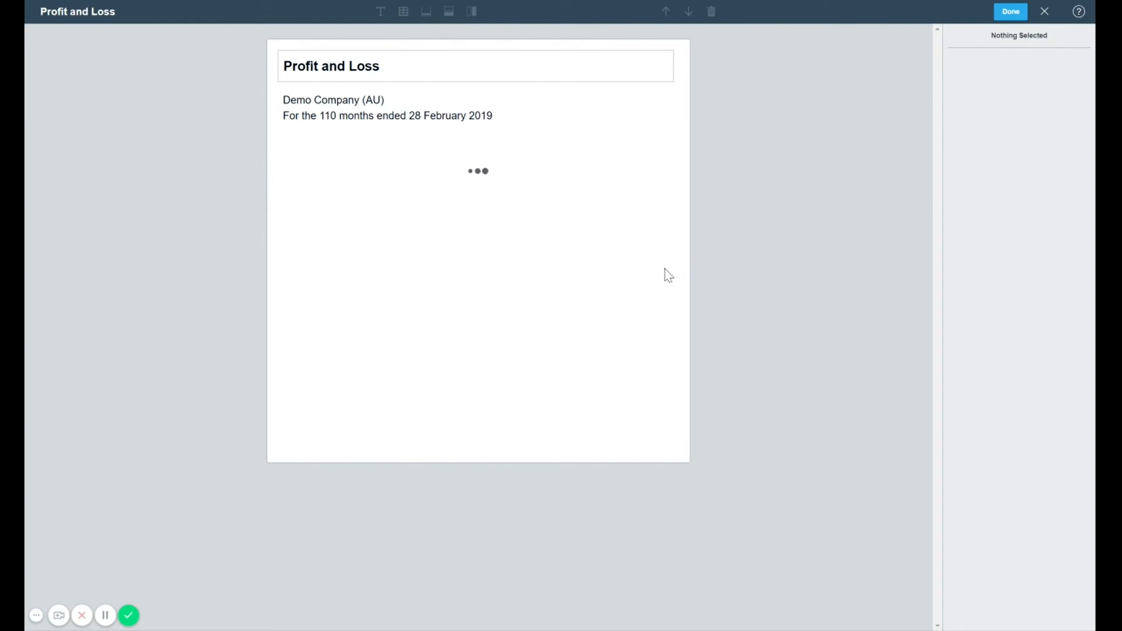
mouse_move(524, 406)
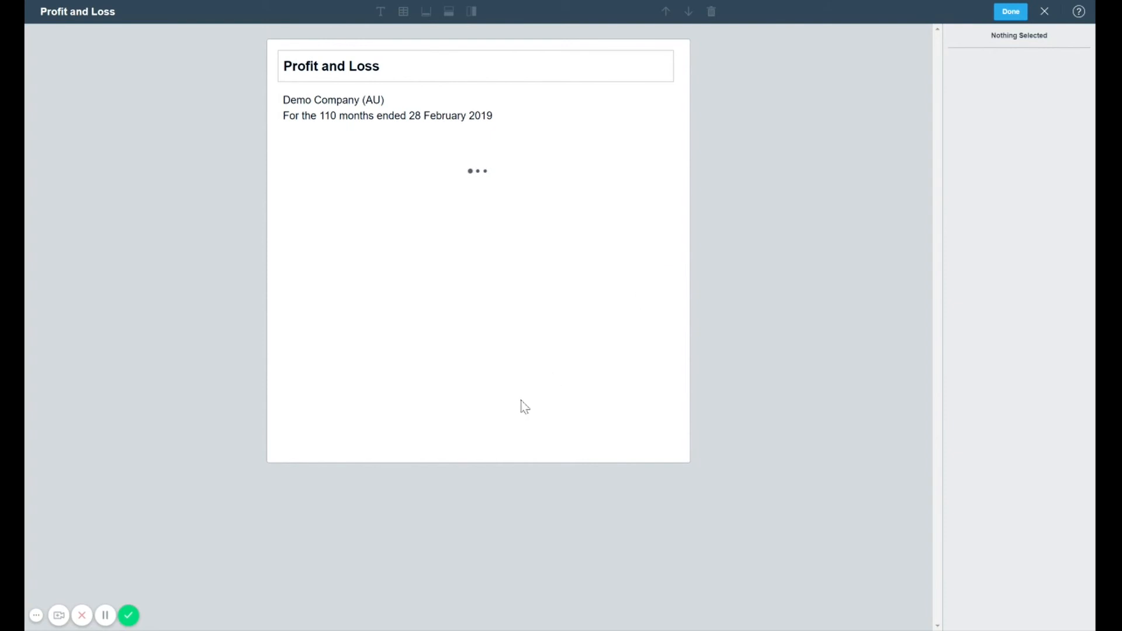
mouse_move(368, 618)
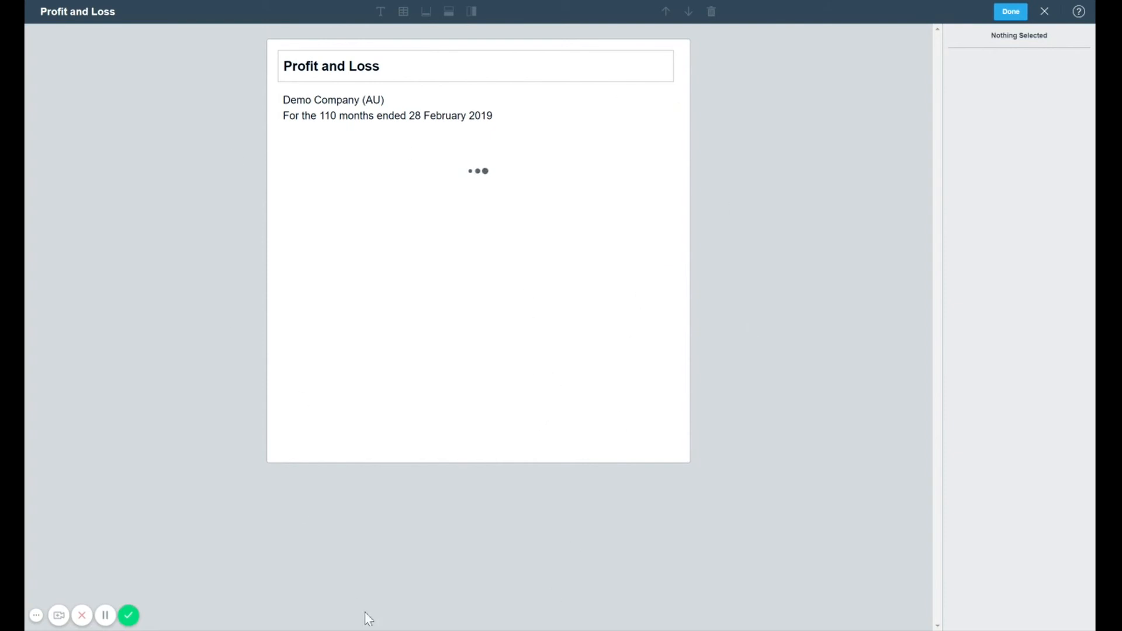
mouse_move(759, 424)
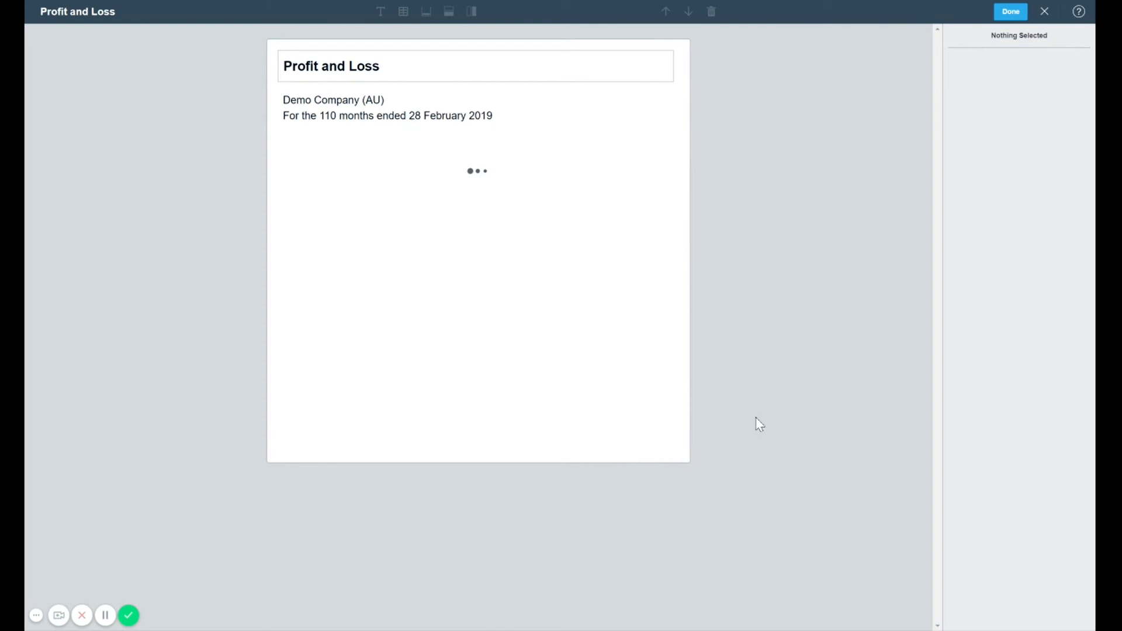
mouse_move(789, 329)
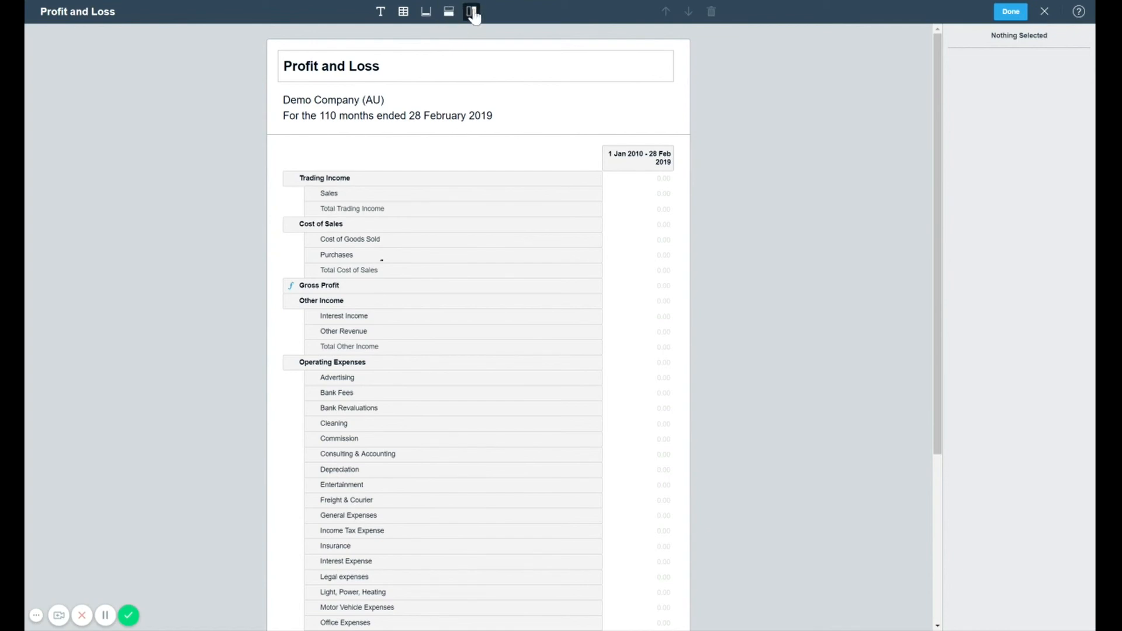
Add a Jobs tracking column beside the 1 Jan 2010 – 28 Feb 2019 totals column.
click(471, 12)
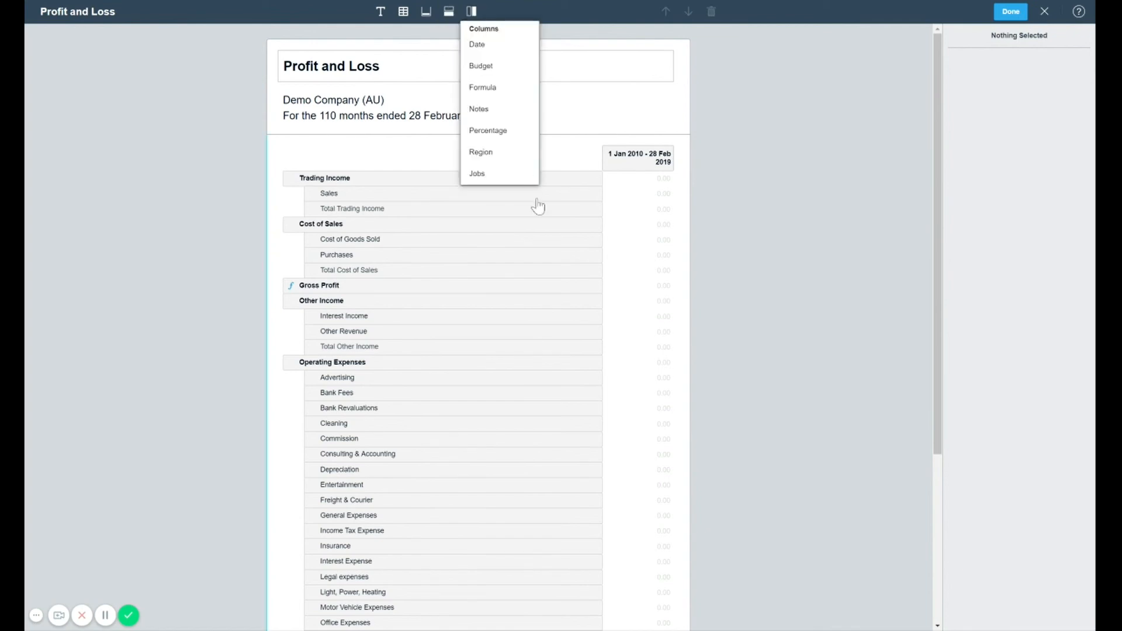
mouse_move(511, 180)
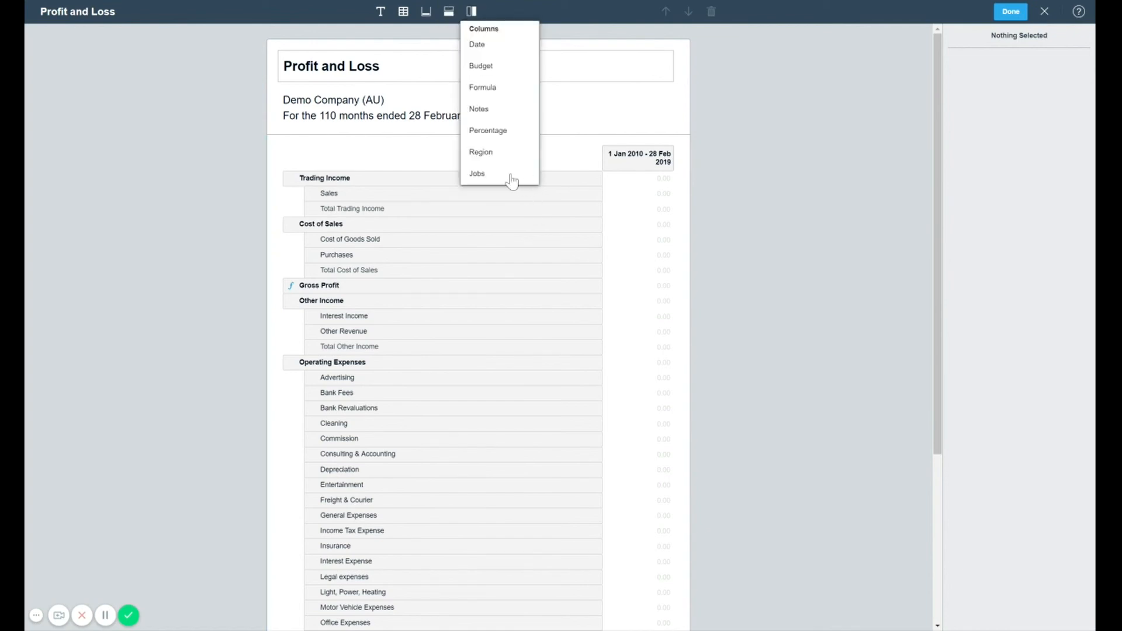
mouse_move(502, 180)
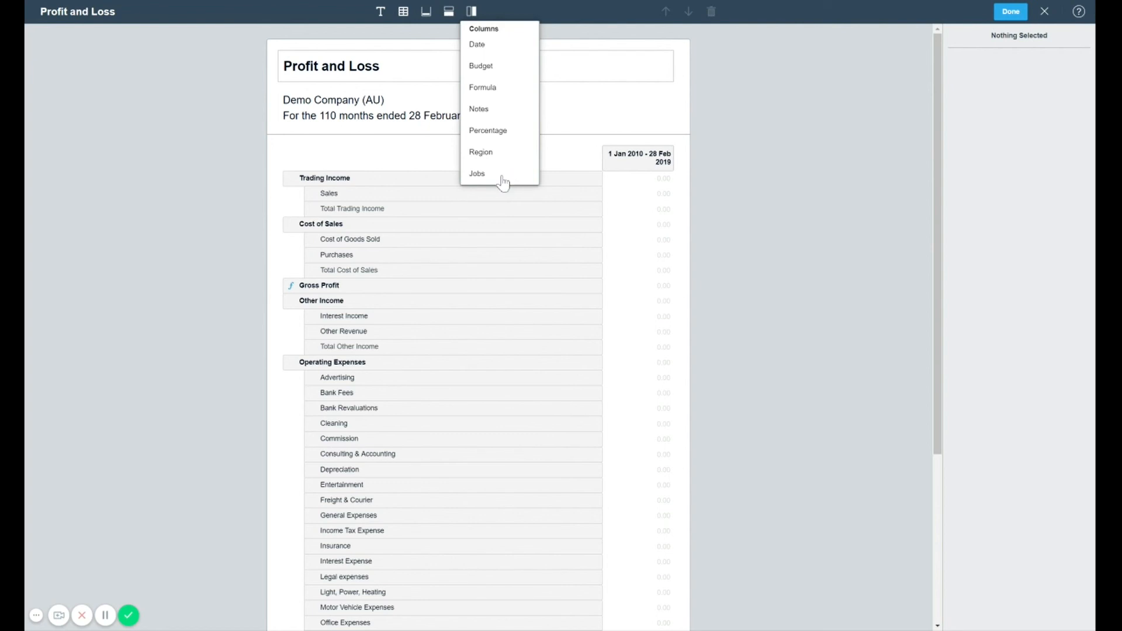
click(476, 173)
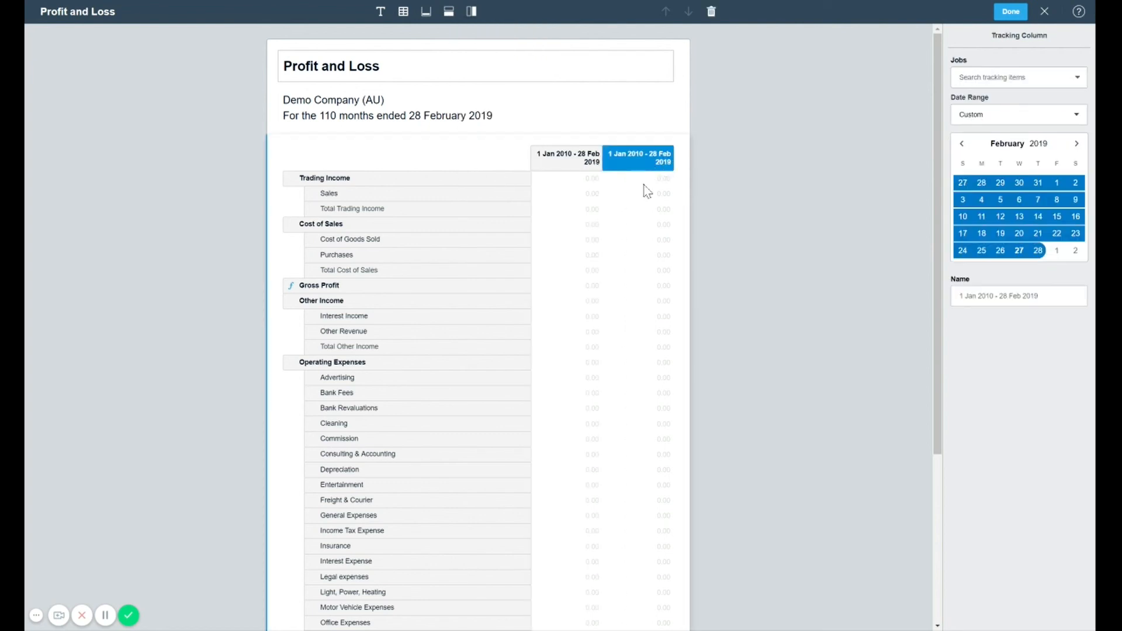
mouse_move(893, 73)
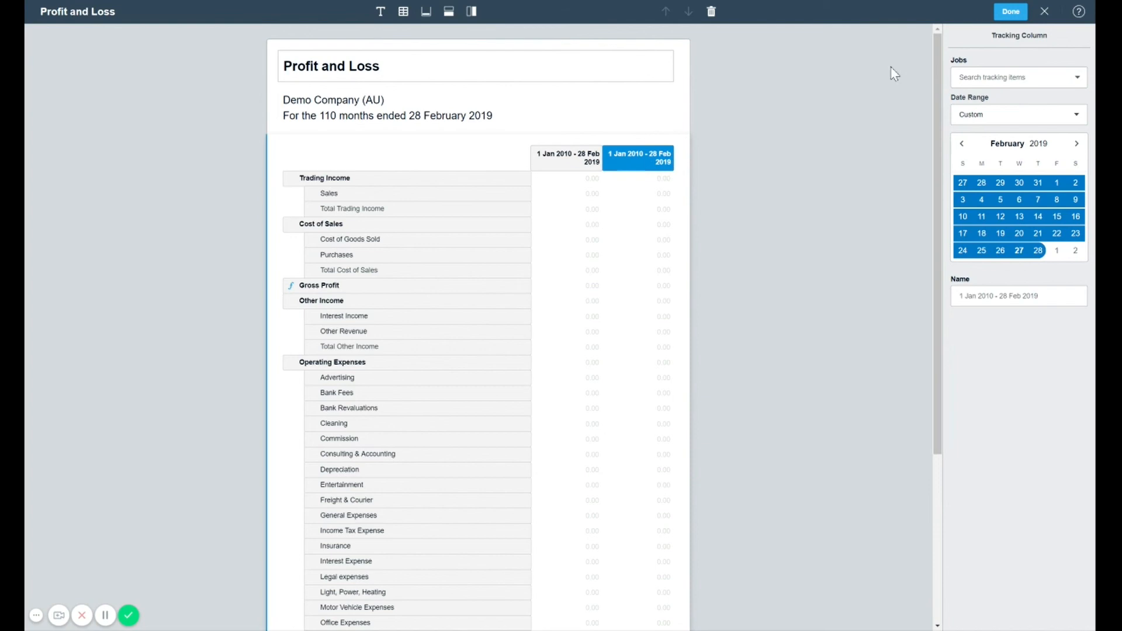
Set the new tracking column's job to Forsyth Street.
click(1016, 77)
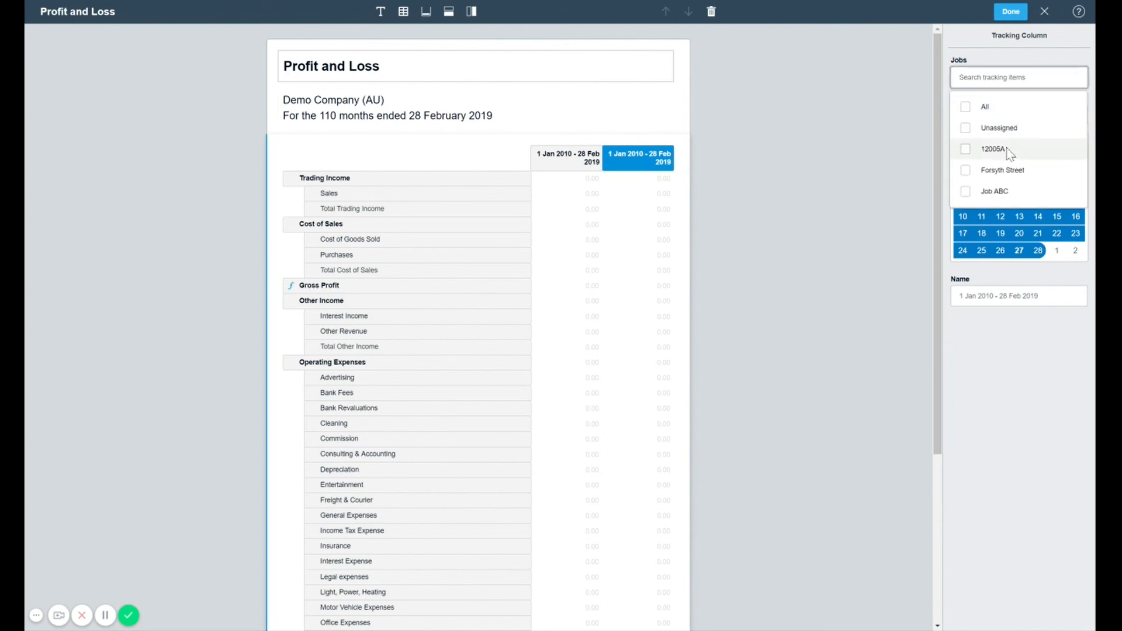
click(1001, 171)
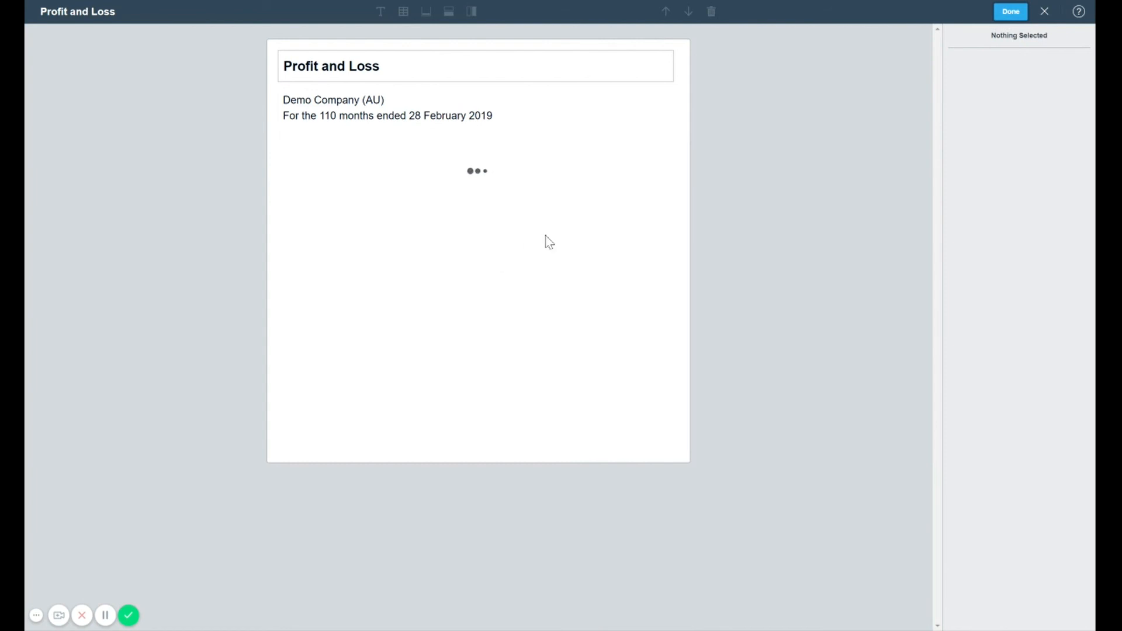
mouse_move(532, 239)
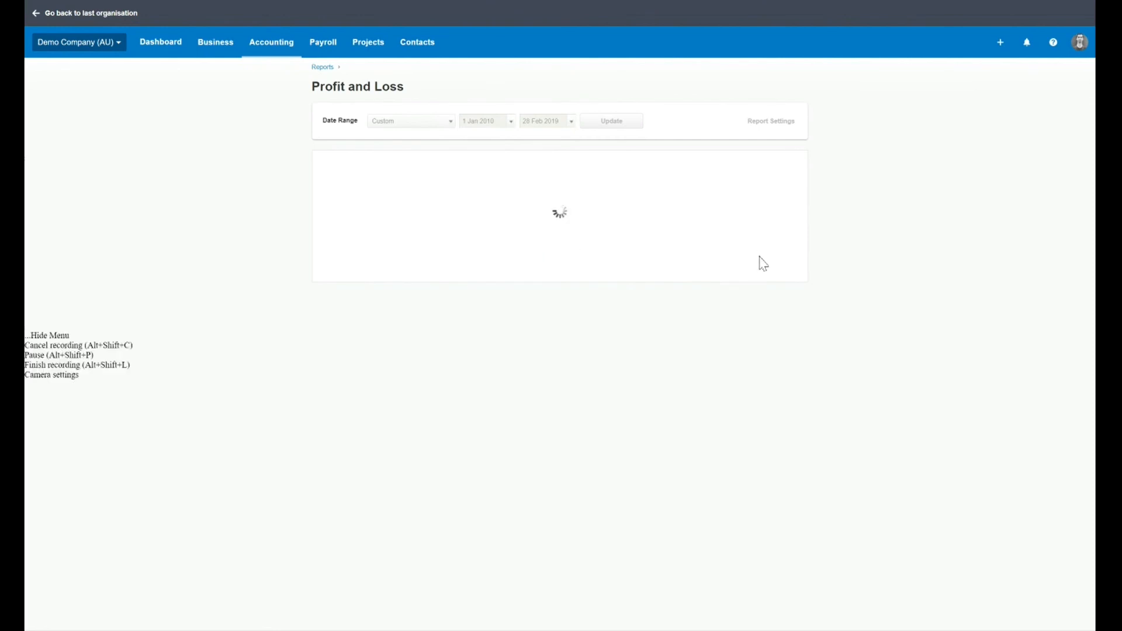
Review the report's Forsyth Street column showing a 3,119.31 net loss beside the totals.
click(606, 120)
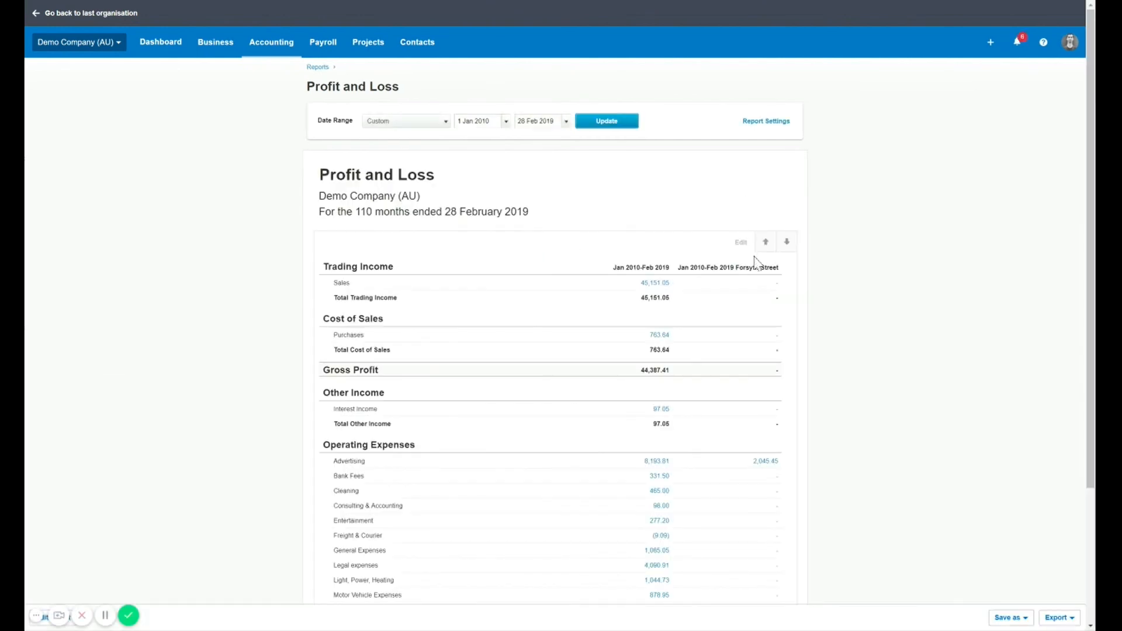
scroll(down, 3)
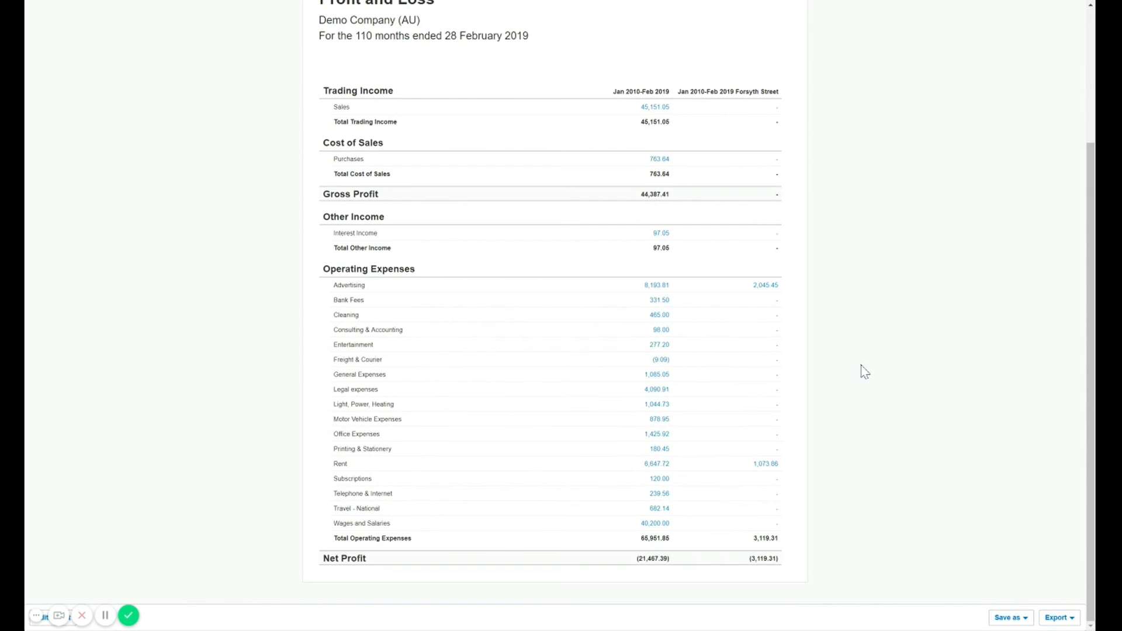
mouse_move(789, 521)
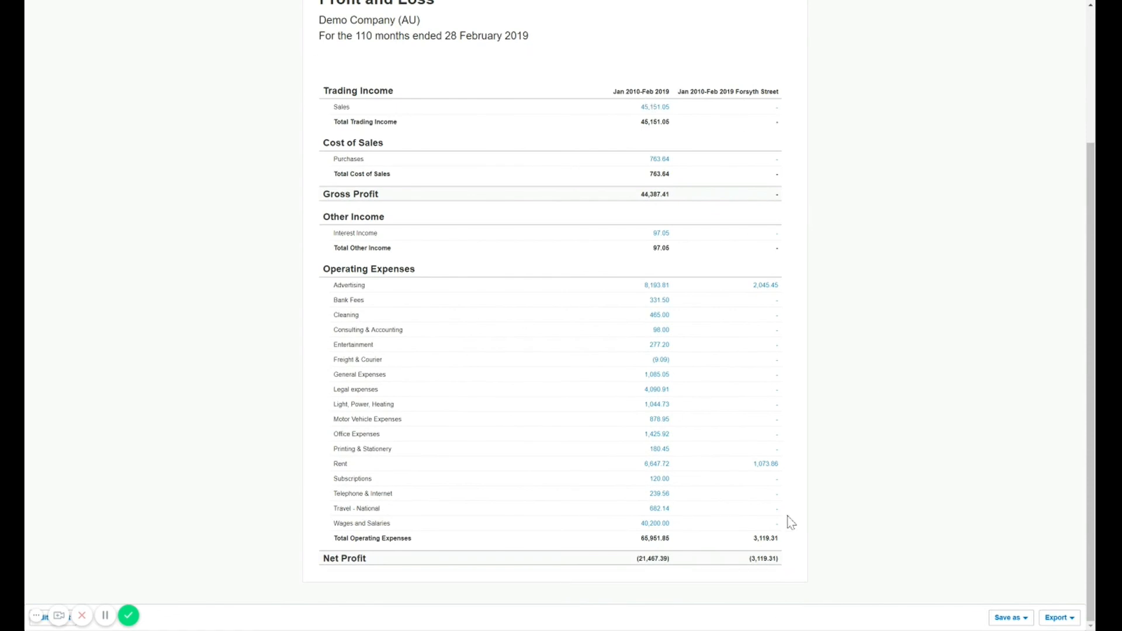
scroll(up, 3)
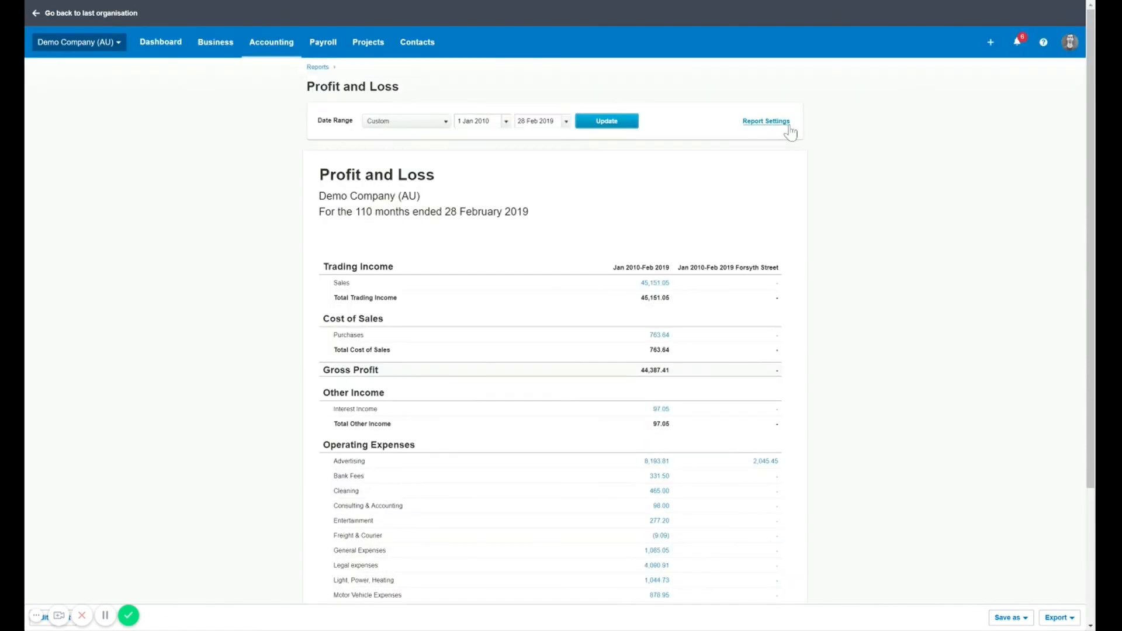
click(765, 120)
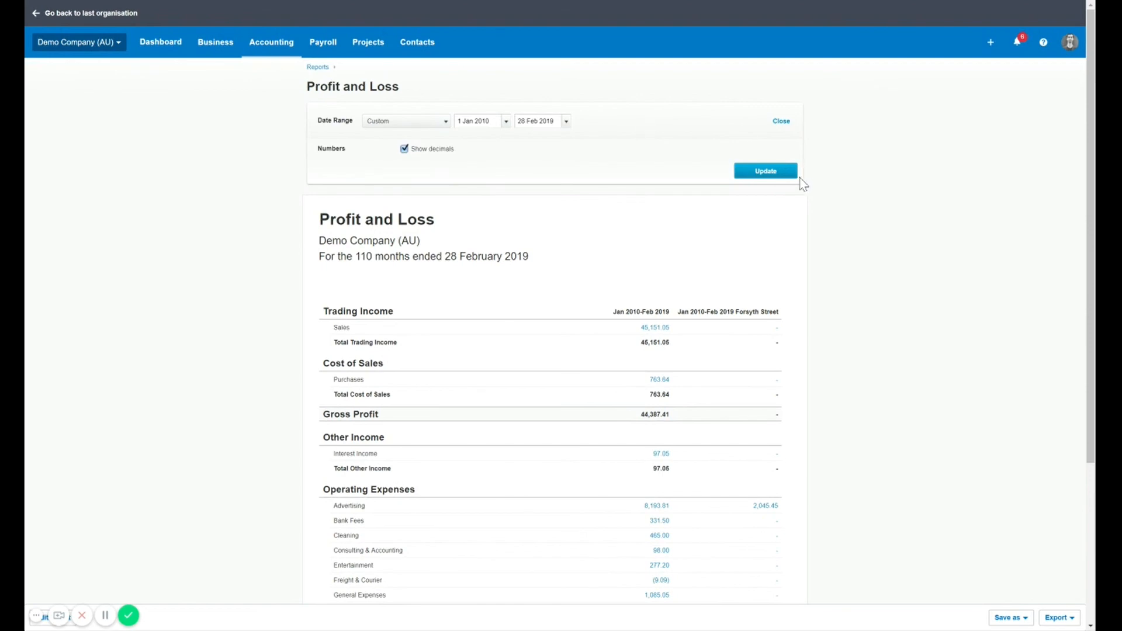
mouse_move(782, 120)
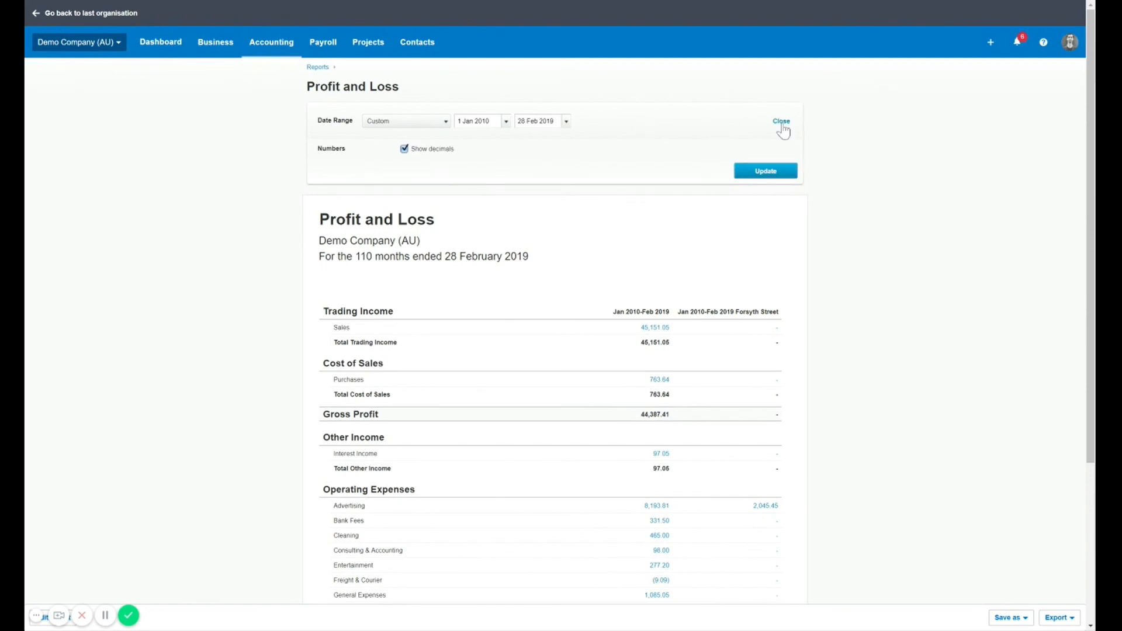
click(782, 121)
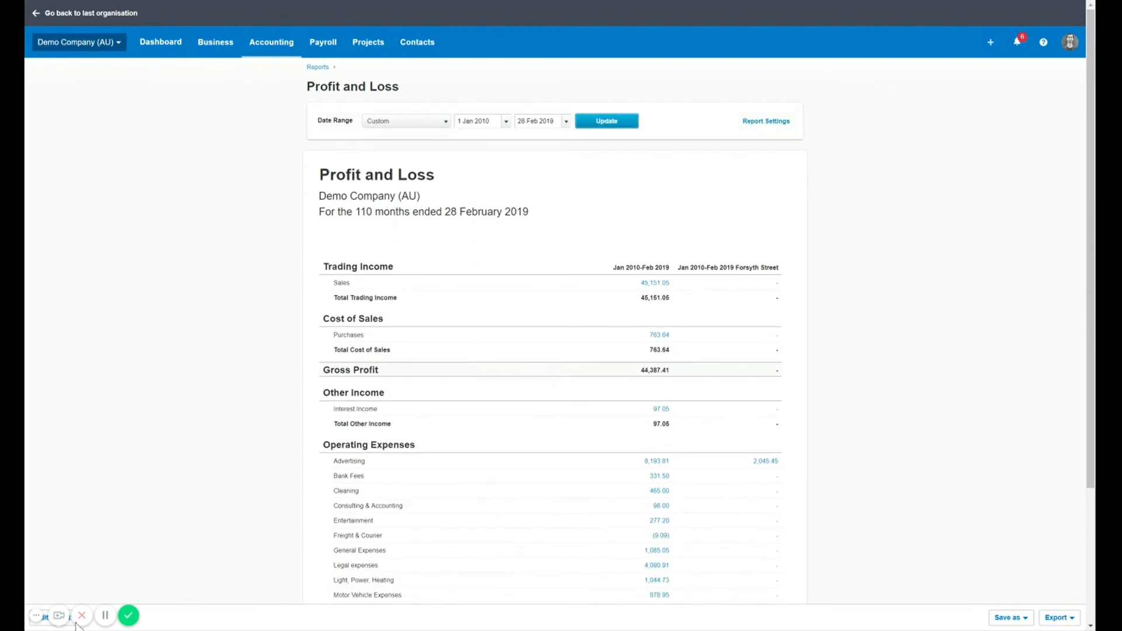
mouse_move(375, 174)
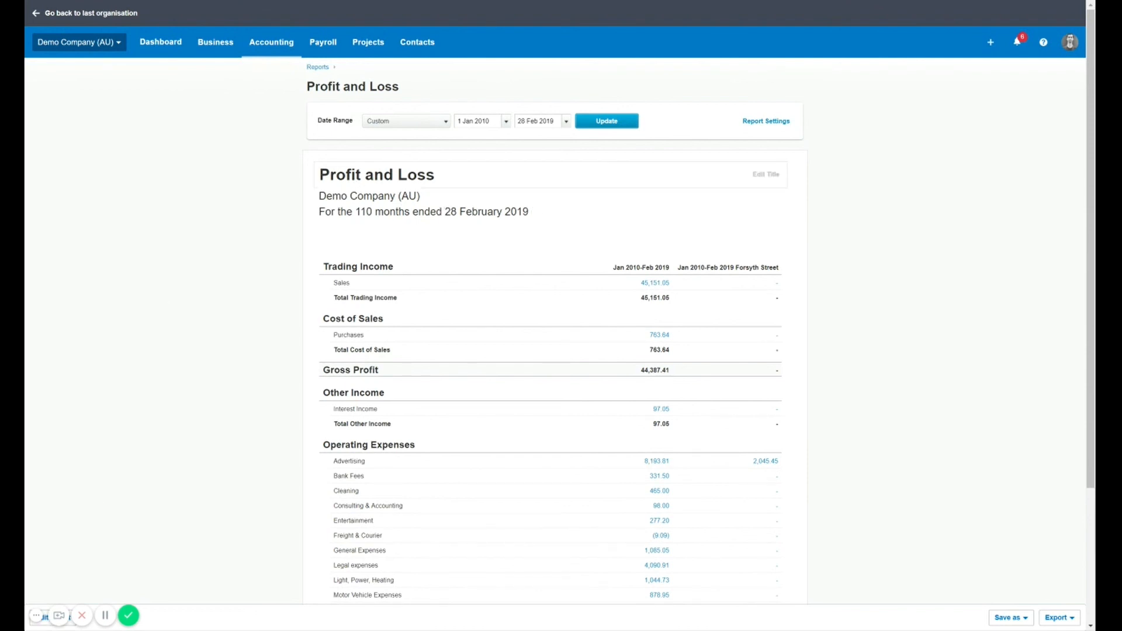